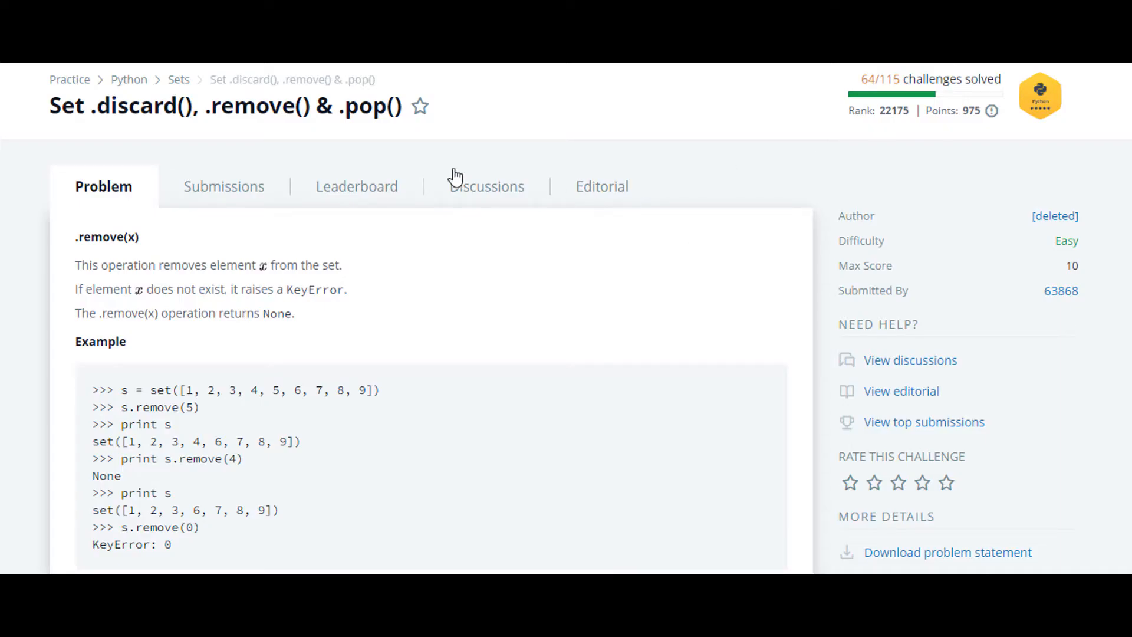
Read the challenge statement, highlighting 'discard' and the note that remove raises KeyError
{"action": "double_click", "coordinate": [111, 106]}
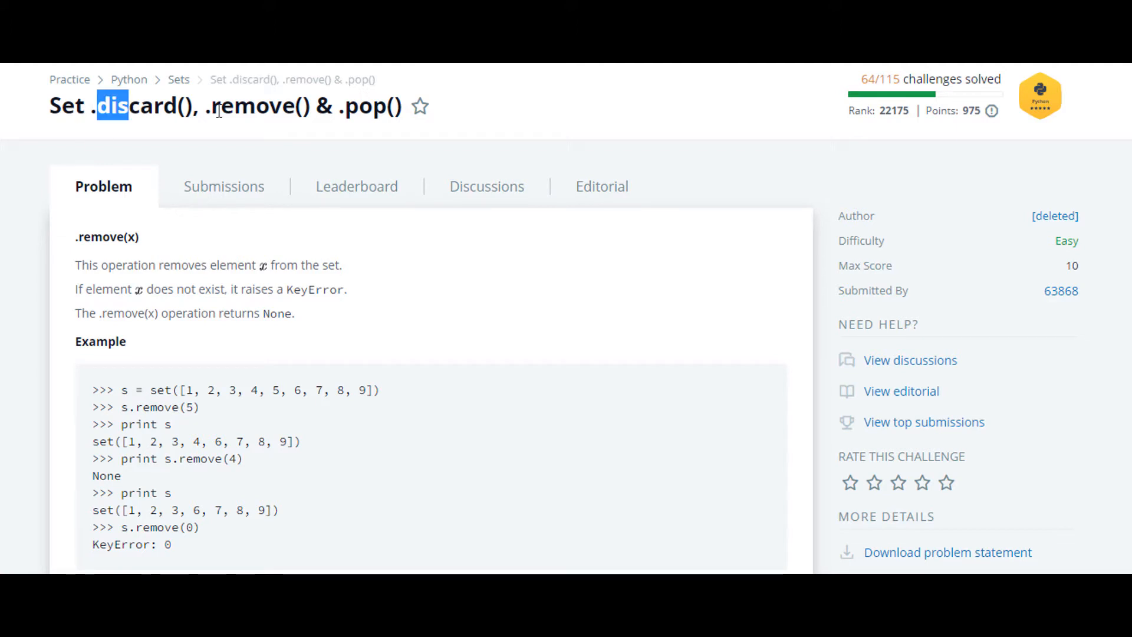
{"action": "scroll", "scroll_direction": "down", "scroll_amount": 3}
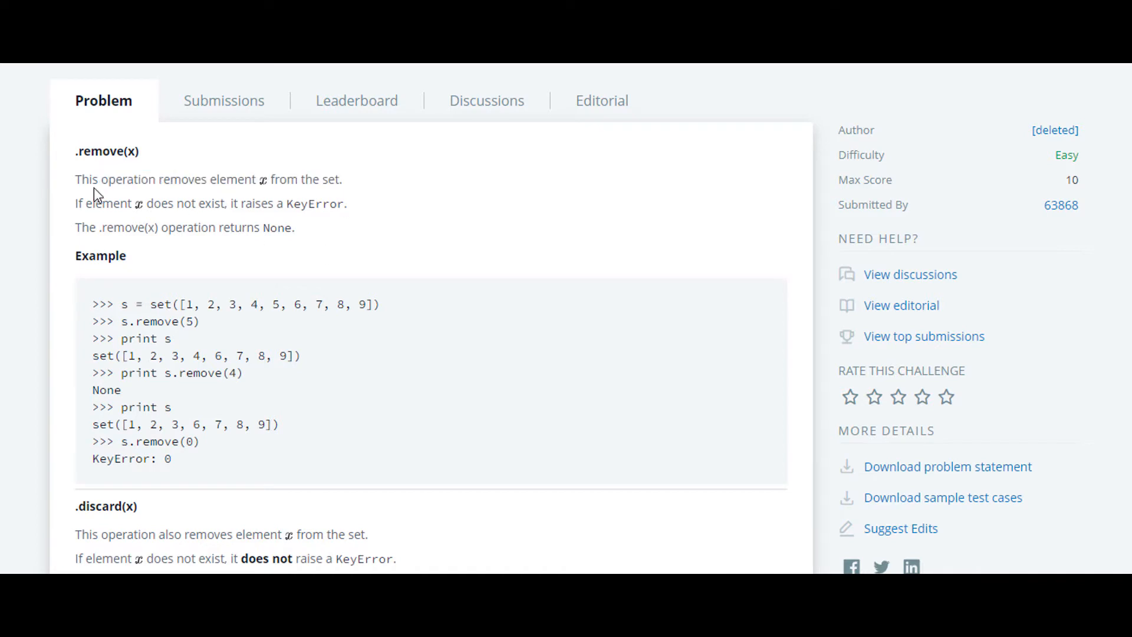
{"action": "left_click_drag", "start_coordinate": [87, 204], "coordinate": [224, 204]}
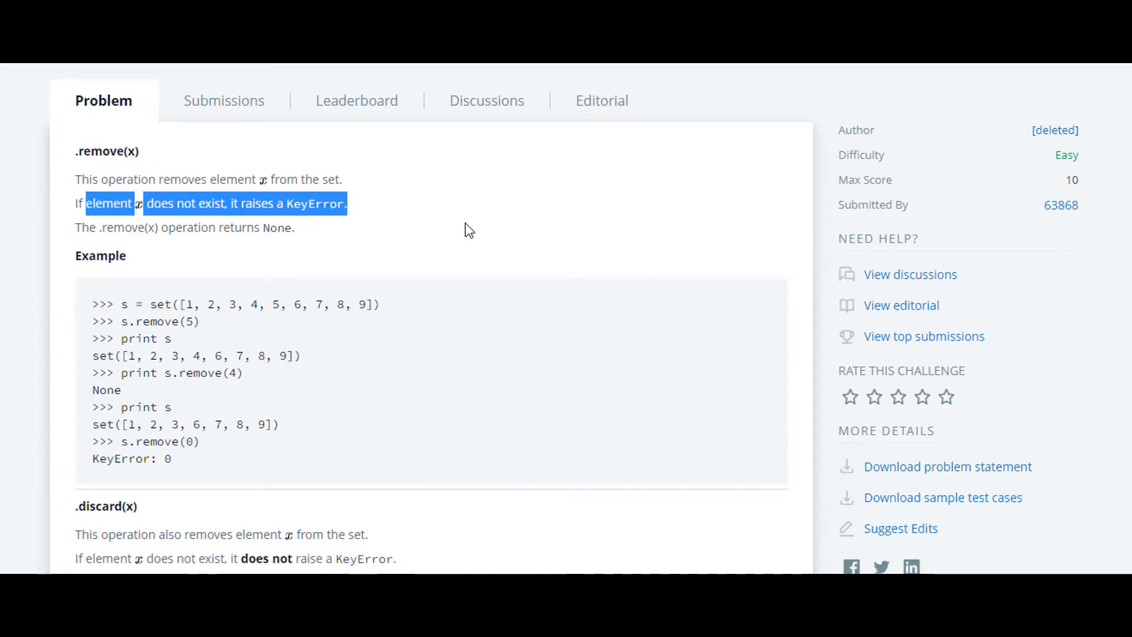
{"action": "scroll", "scroll_direction": "down", "scroll_amount": 3}
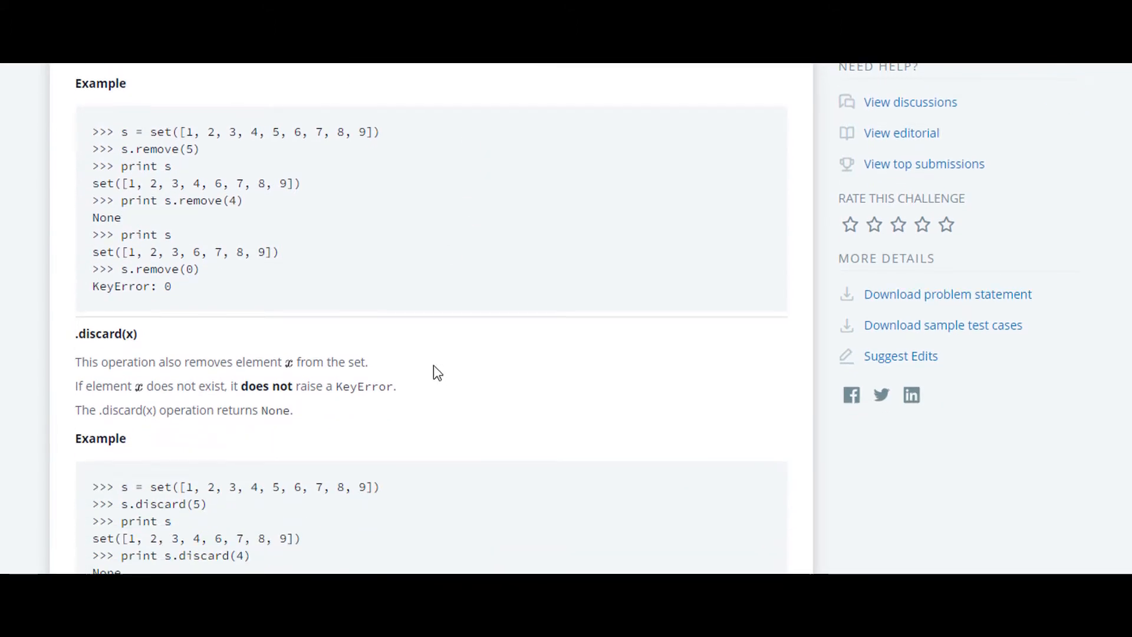
{"action": "scroll", "scroll_direction": "down", "scroll_amount": 3}
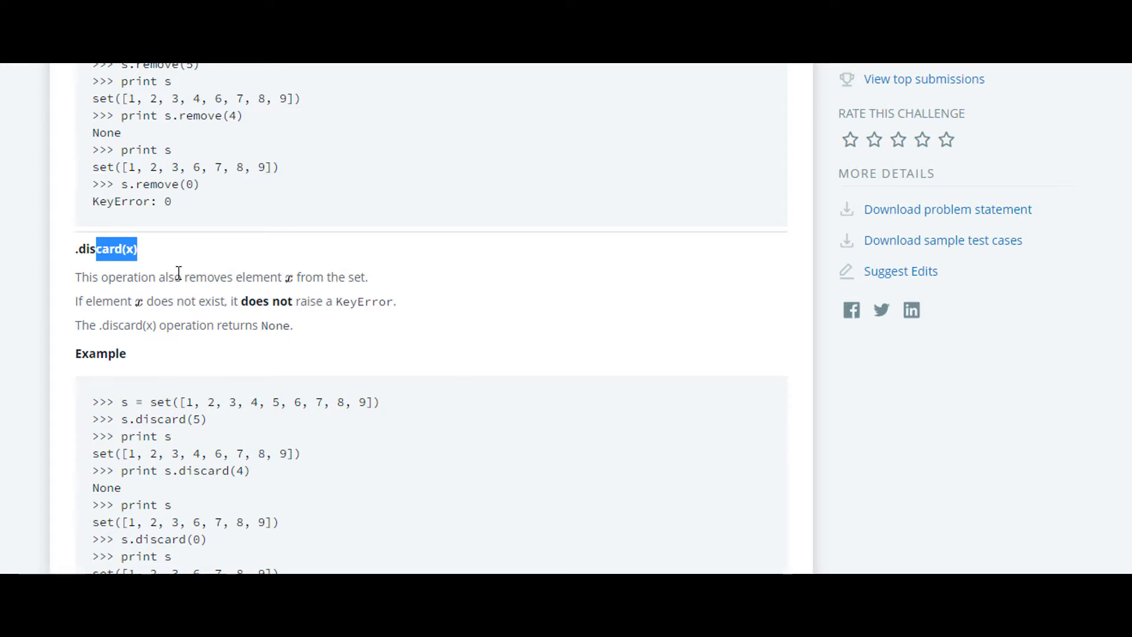
{"action": "scroll", "scroll_direction": "down", "scroll_amount": 3}
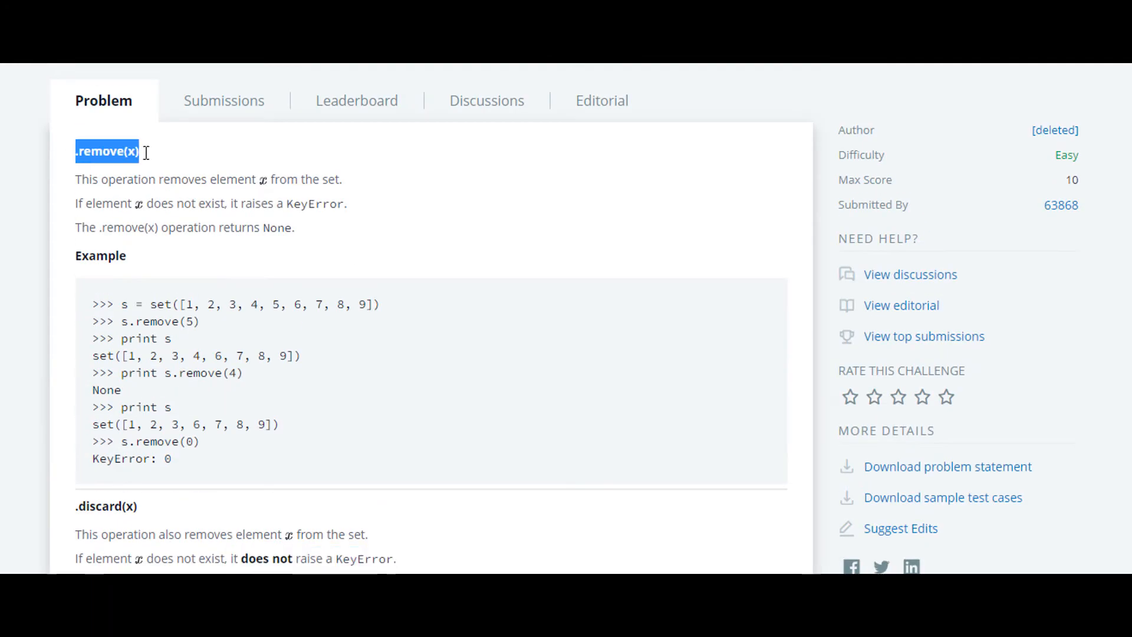
{"action": "scroll", "scroll_direction": "down", "scroll_amount": 3}
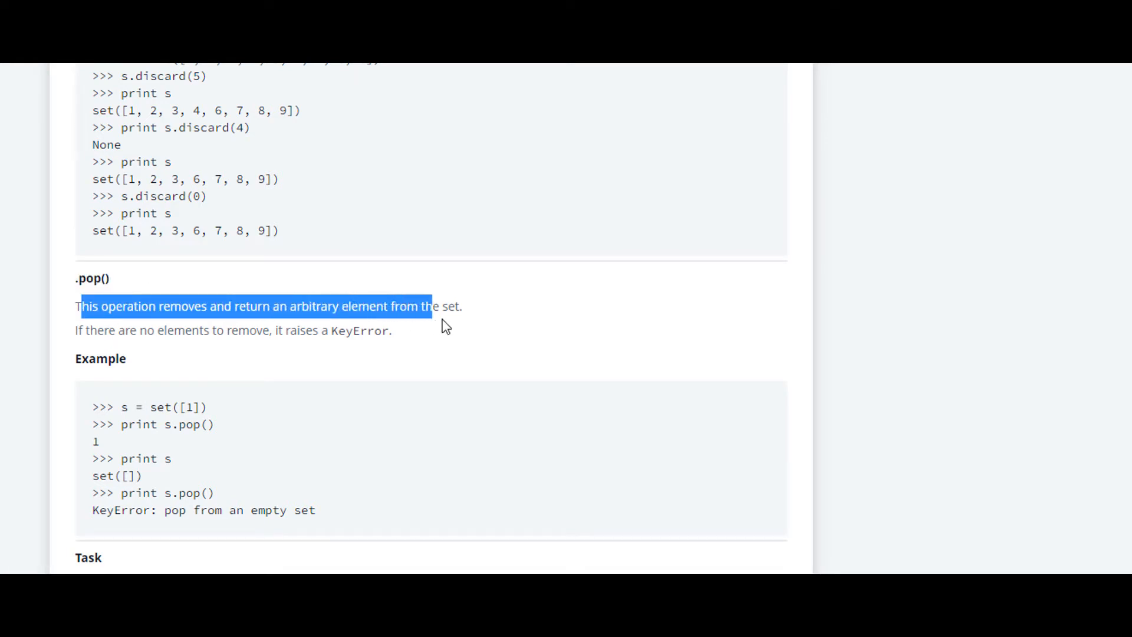
{"action": "scroll", "scroll_direction": "down", "scroll_amount": 3}
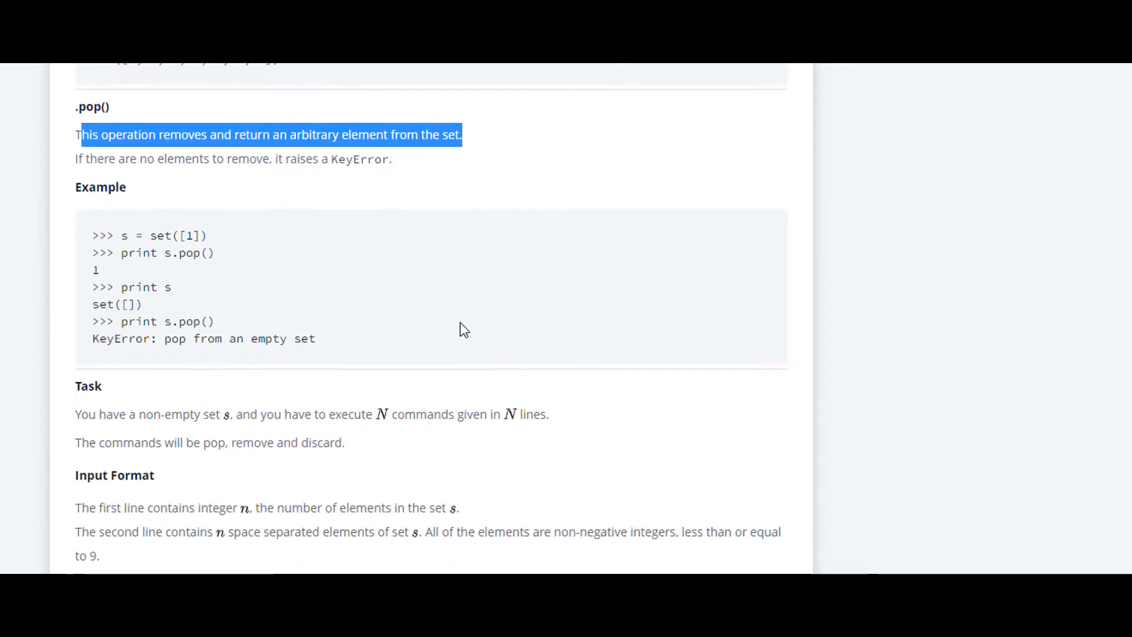
{"action": "scroll", "scroll_direction": "down", "scroll_amount": 3}
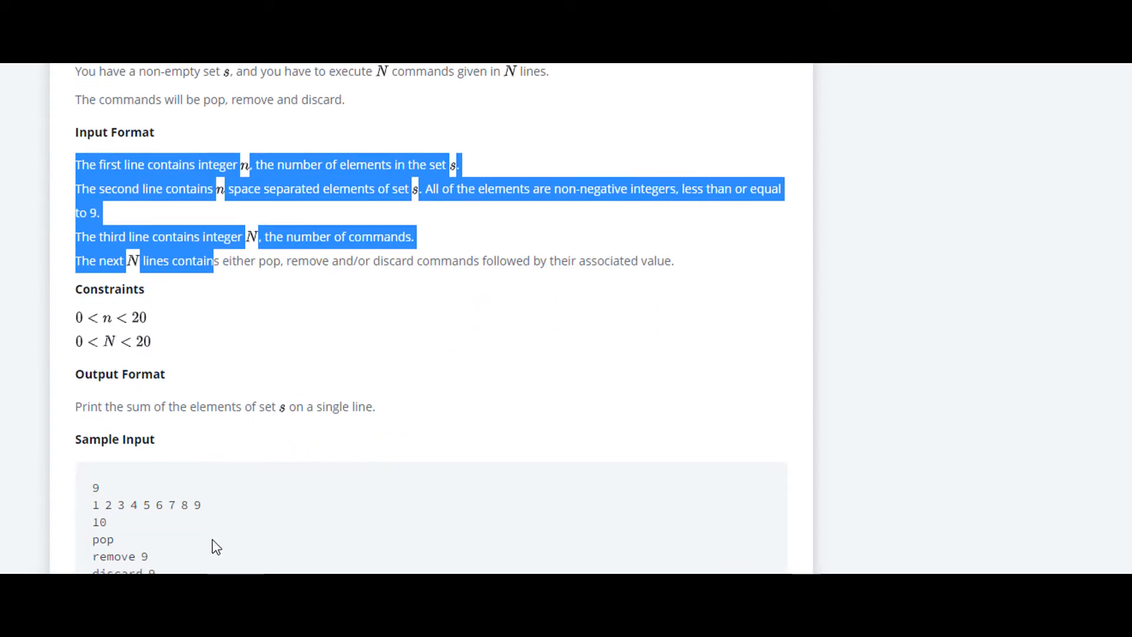
{"action": "left_click", "coordinate": [105, 491]}
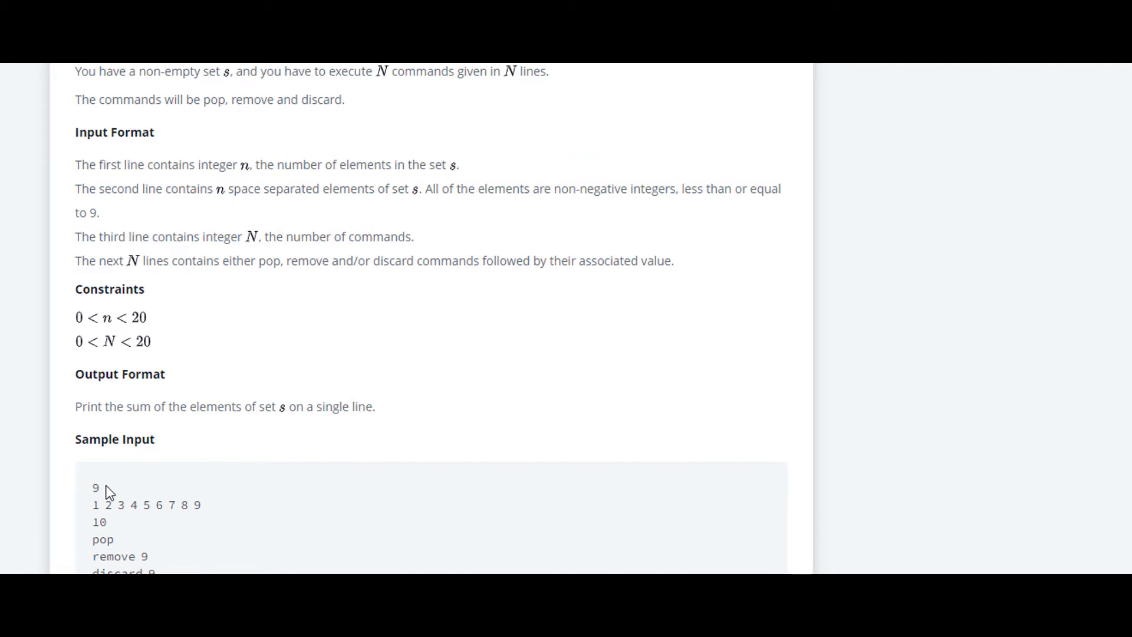
{"action": "scroll", "scroll_direction": "down", "scroll_amount": 3}
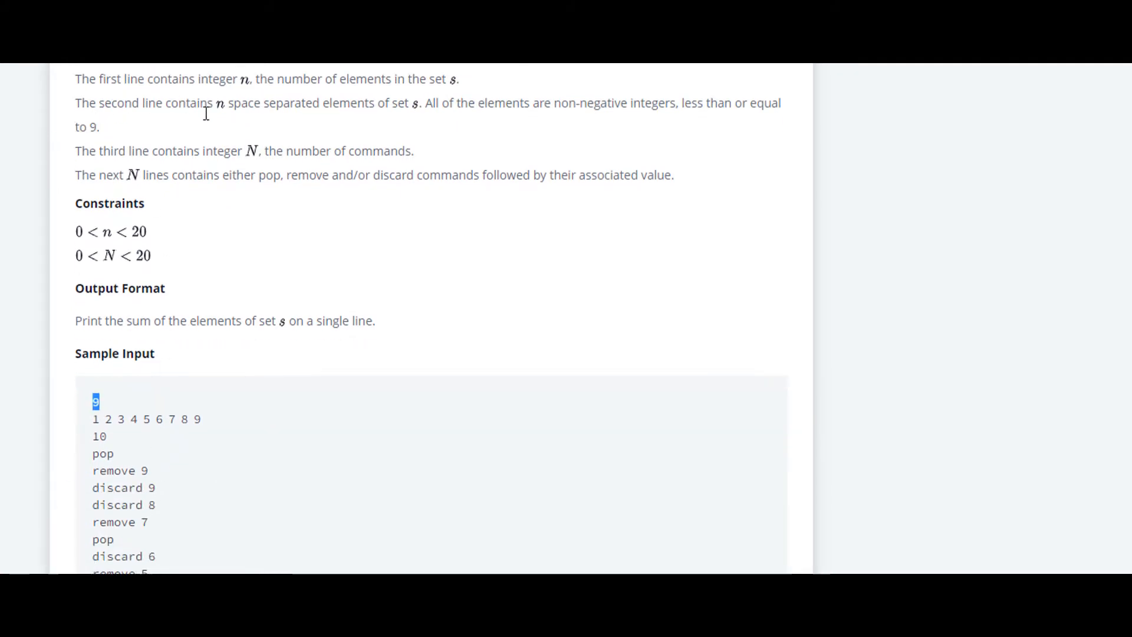
Study the sample input: the command count 10, the command list and output format
{"action": "left_click_drag", "start_coordinate": [94, 402], "coordinate": [201, 419]}
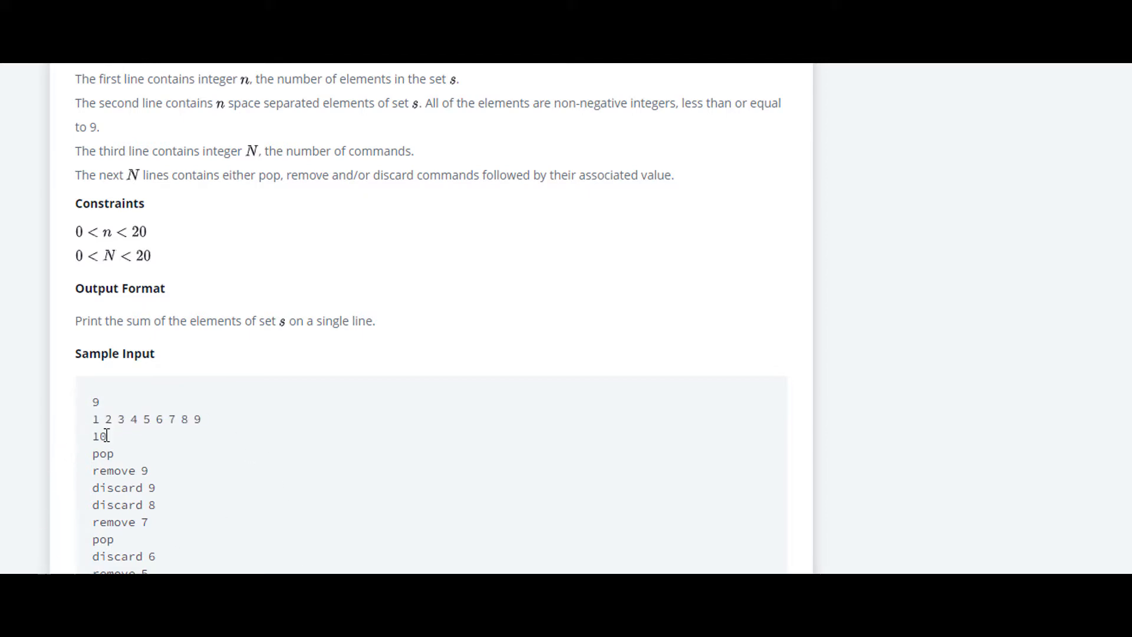
{"action": "double_click", "coordinate": [99, 435]}
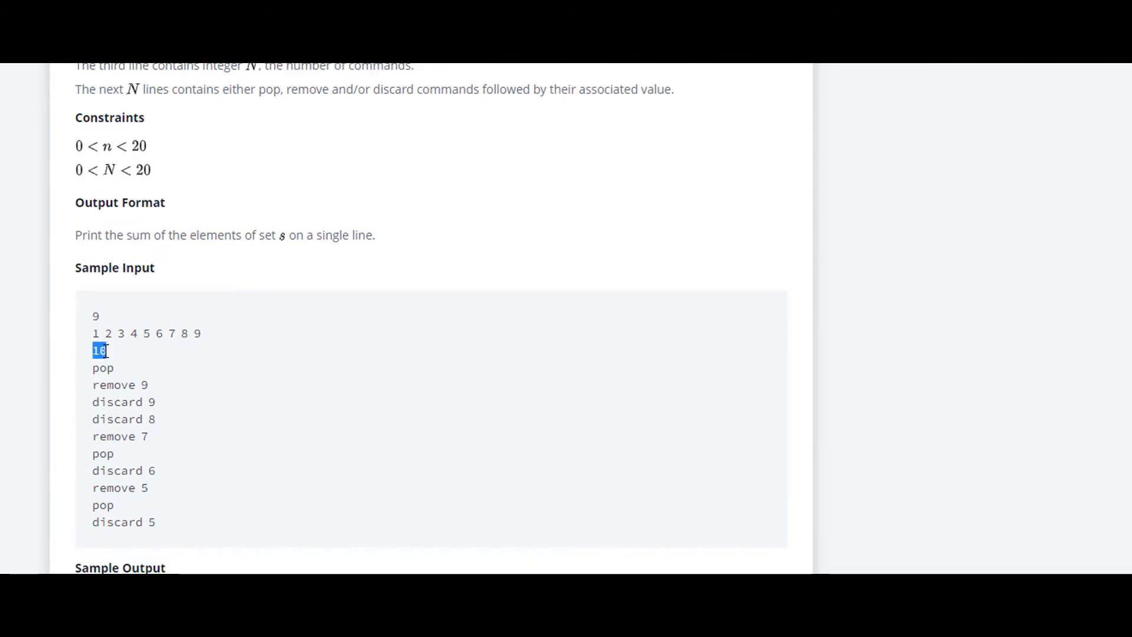
{"action": "scroll", "scroll_direction": "down", "scroll_amount": 3}
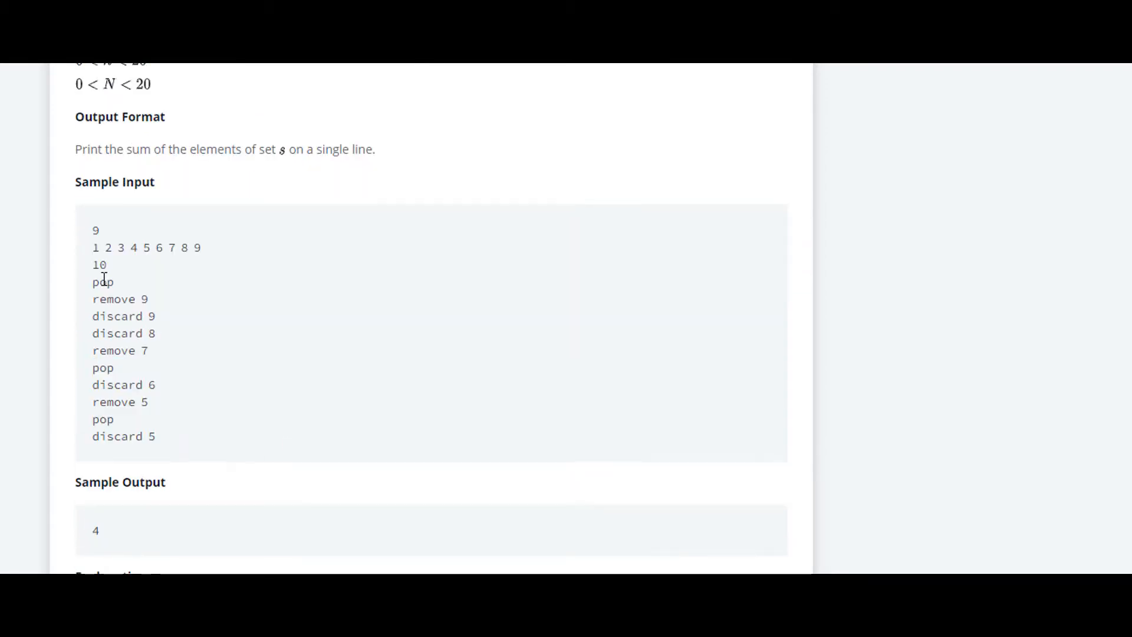
{"action": "left_click_drag", "start_coordinate": [92, 282], "coordinate": [155, 385]}
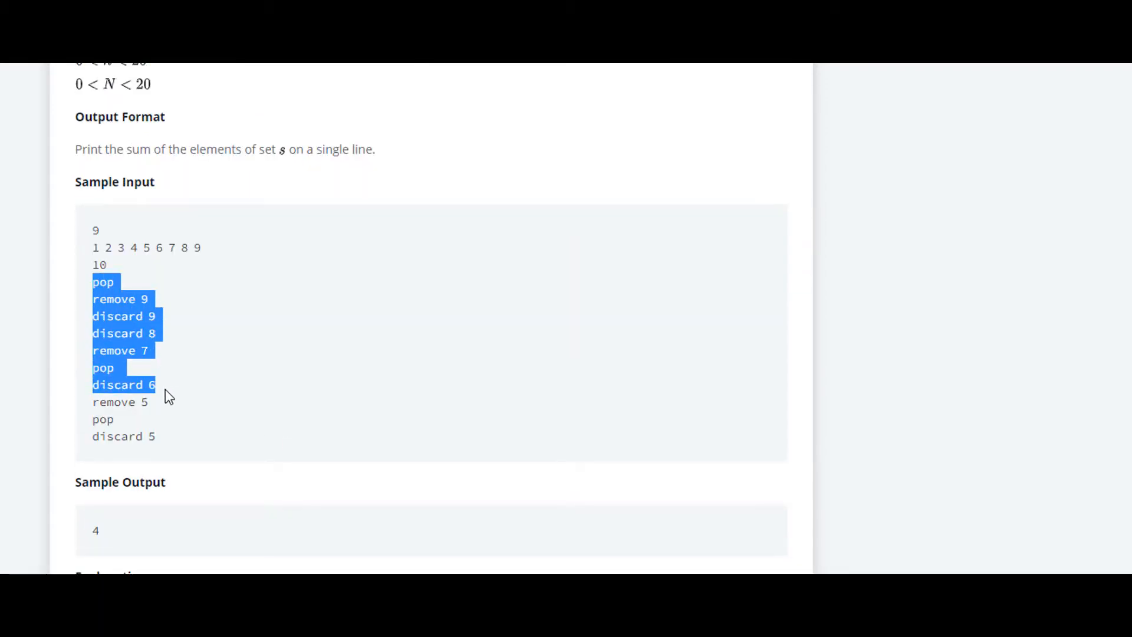
{"action": "left_click_drag", "start_coordinate": [164, 396], "coordinate": [156, 436]}
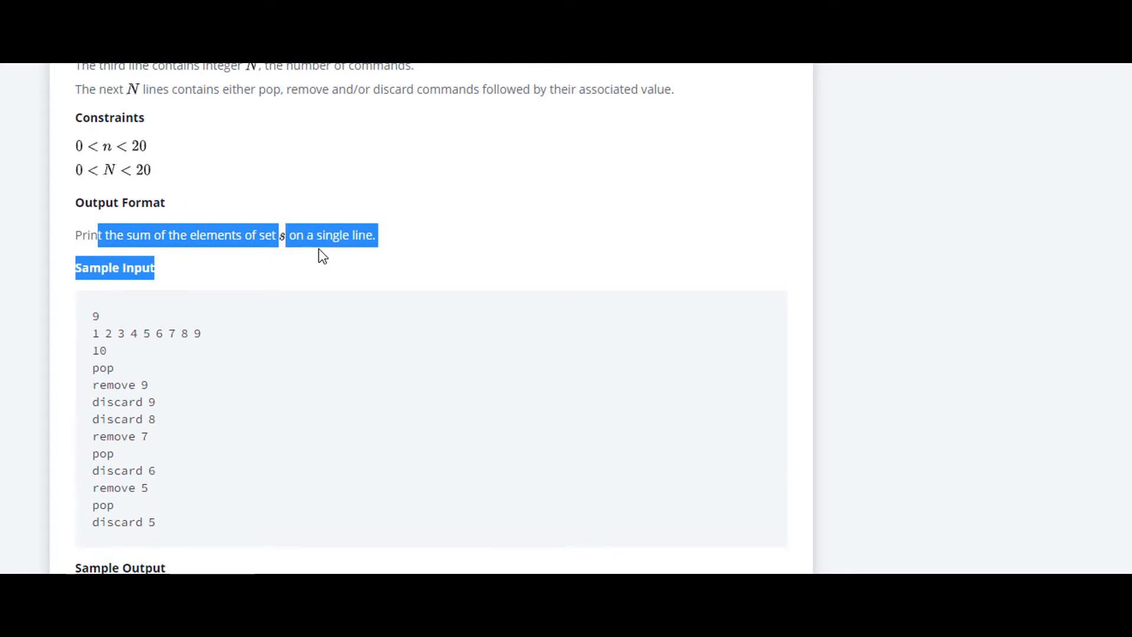
{"action": "scroll", "scroll_direction": "down", "scroll_amount": 3}
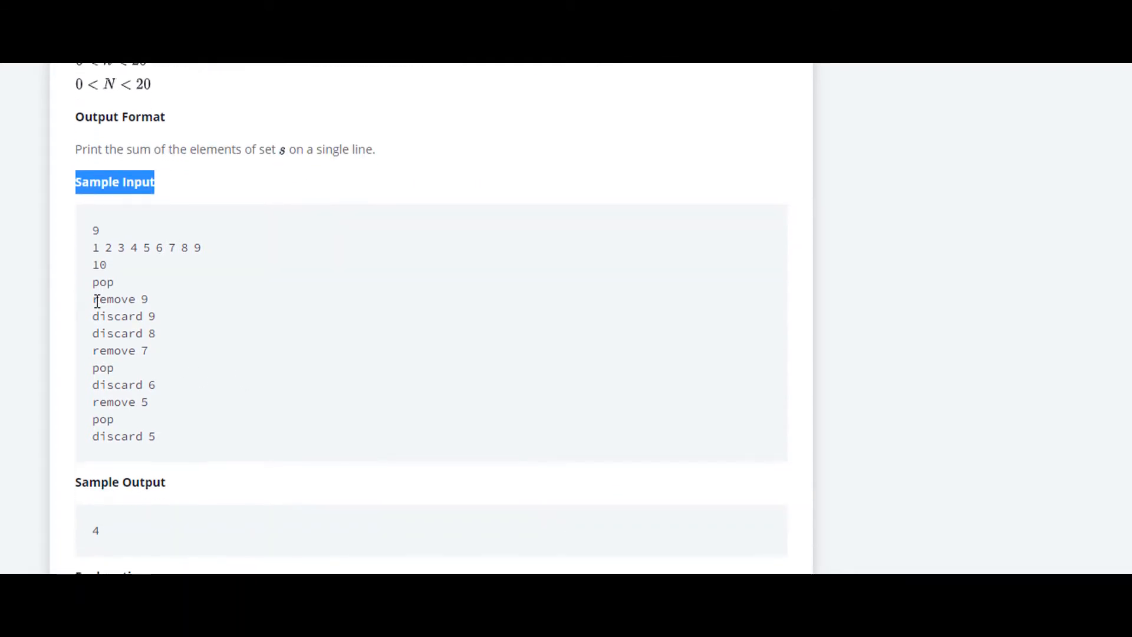
{"action": "left_click_drag", "start_coordinate": [93, 299], "coordinate": [148, 402]}
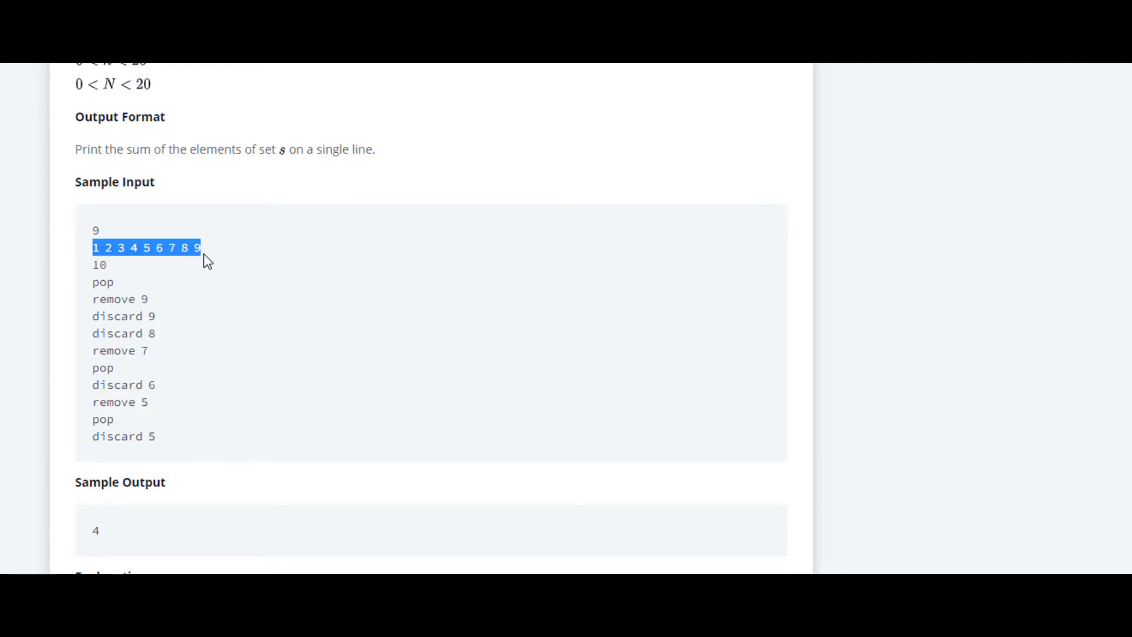
{"action": "left_click", "coordinate": [234, 331]}
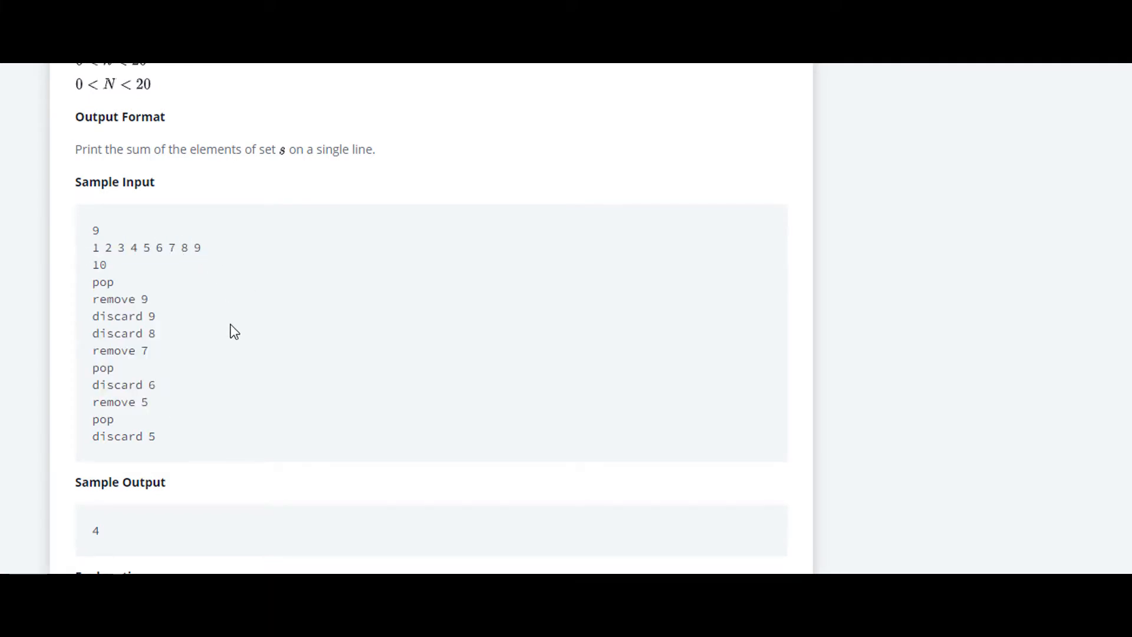
Check the 'remove 7' sample command and the sum requirement, then return to the editor
{"action": "double_click", "coordinate": [142, 299]}
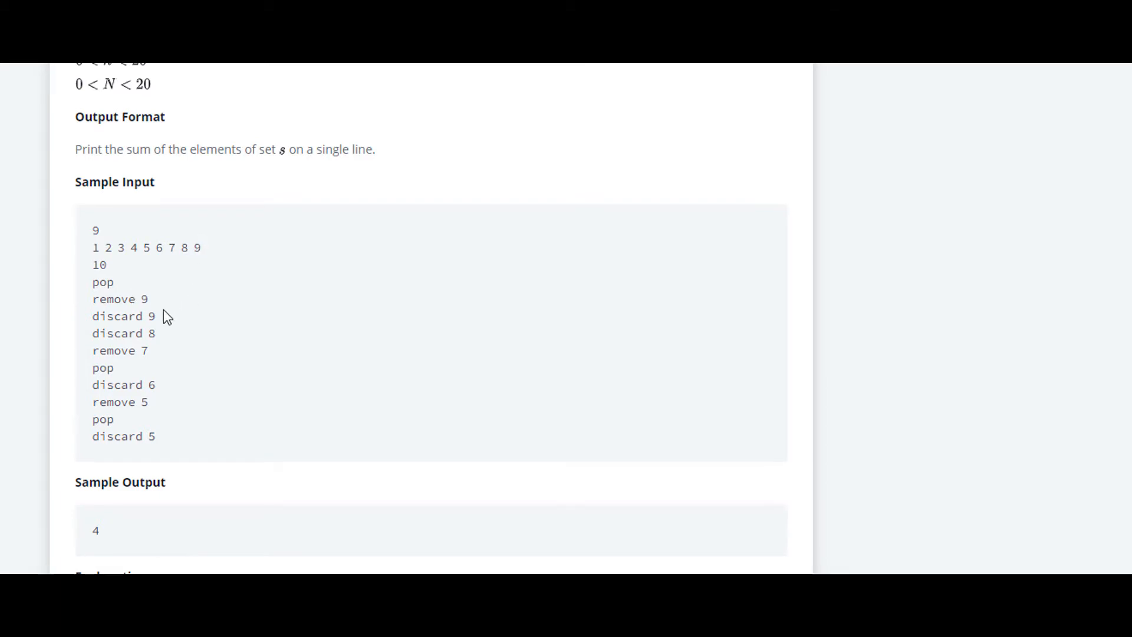
{"action": "mouse_move", "coordinate": [161, 321]}
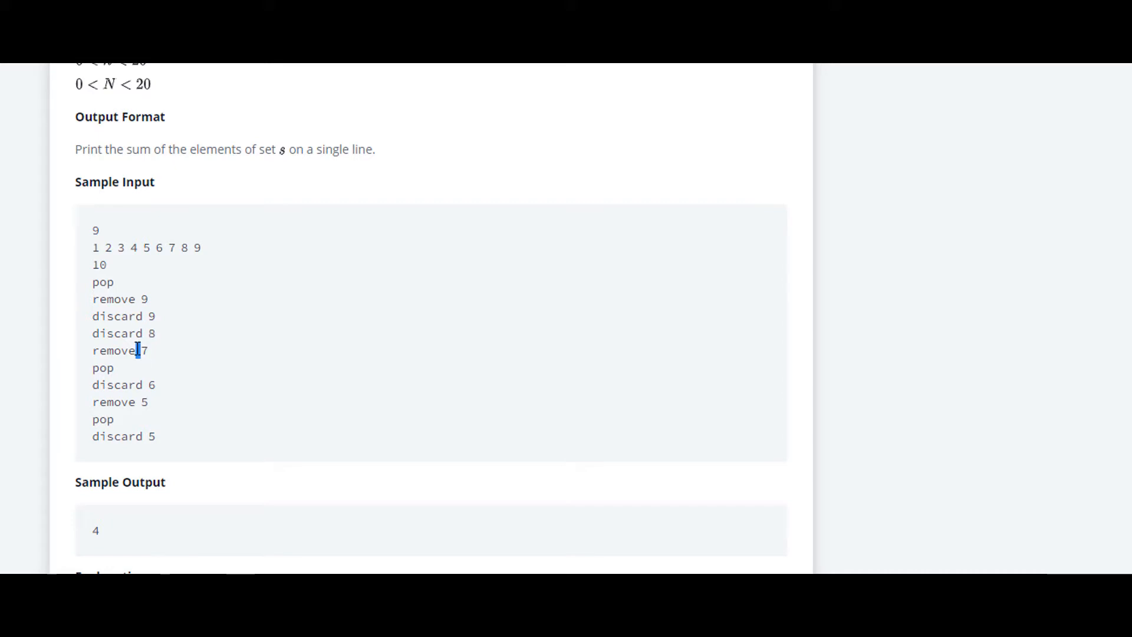
{"action": "left_click_drag", "start_coordinate": [93, 248], "coordinate": [201, 247]}
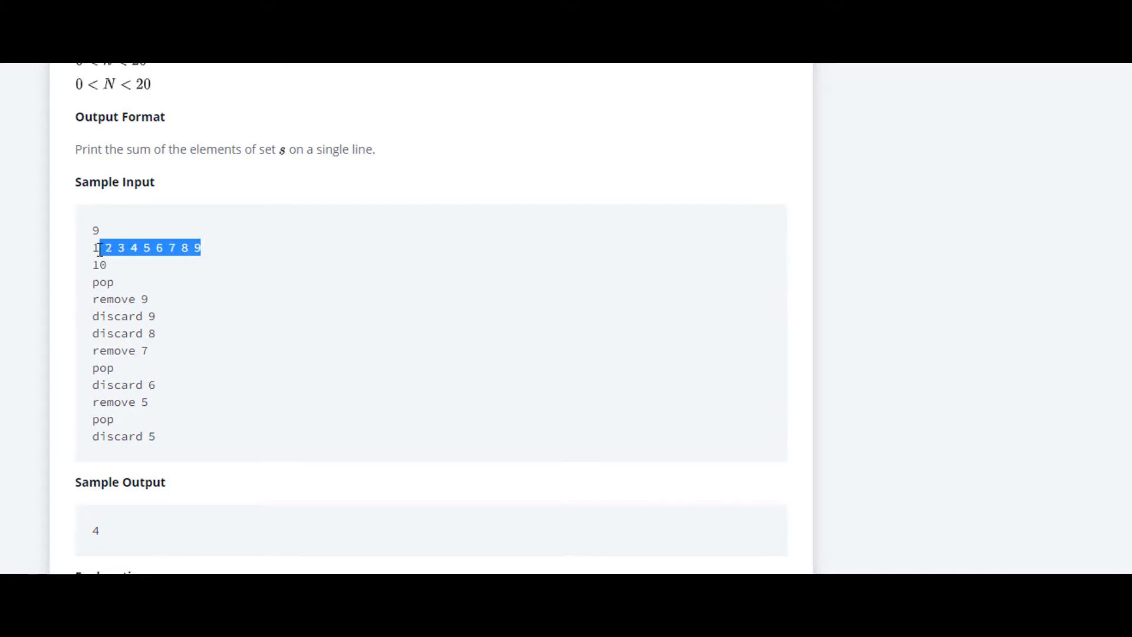
{"action": "left_click", "coordinate": [207, 212]}
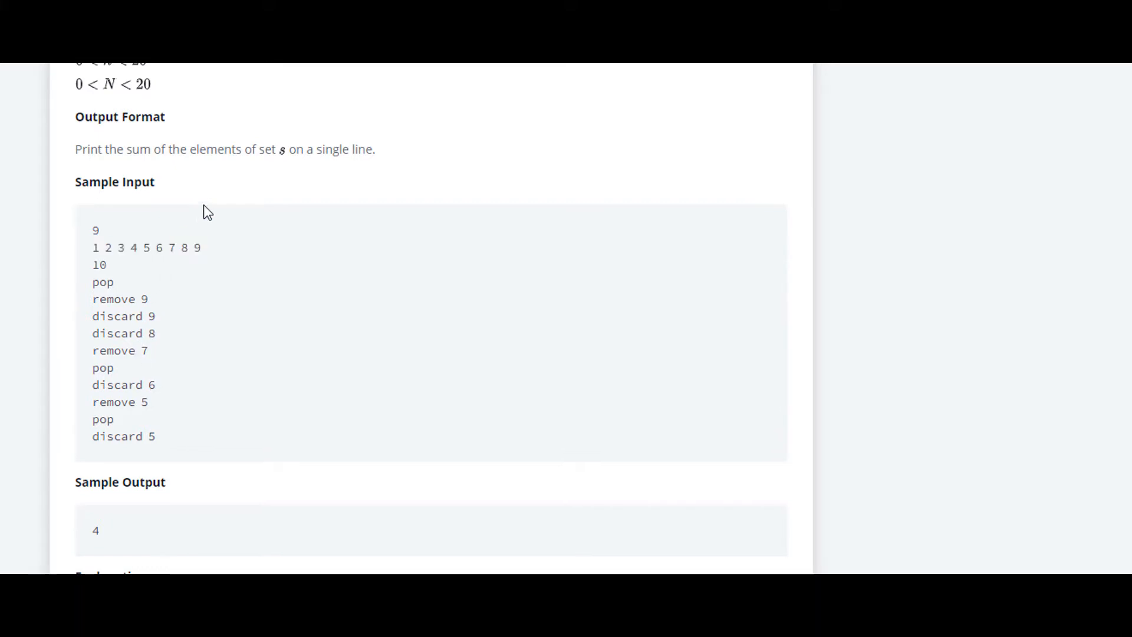
{"action": "left_click_drag", "start_coordinate": [139, 149], "coordinate": [282, 149]}
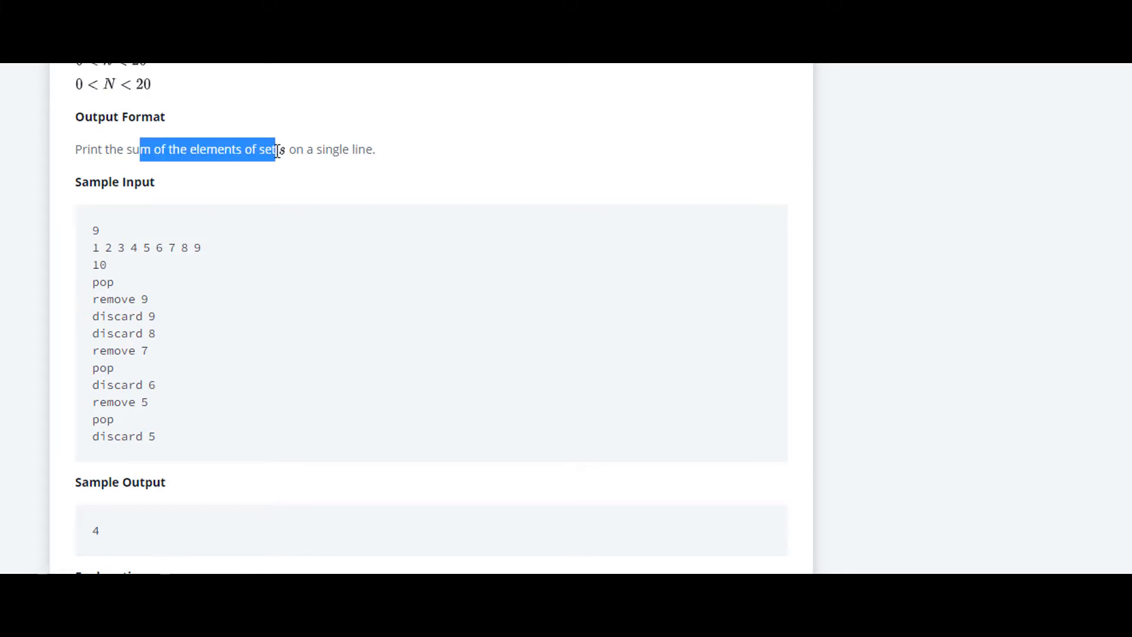
{"action": "scroll", "scroll_direction": "down", "scroll_amount": 3}
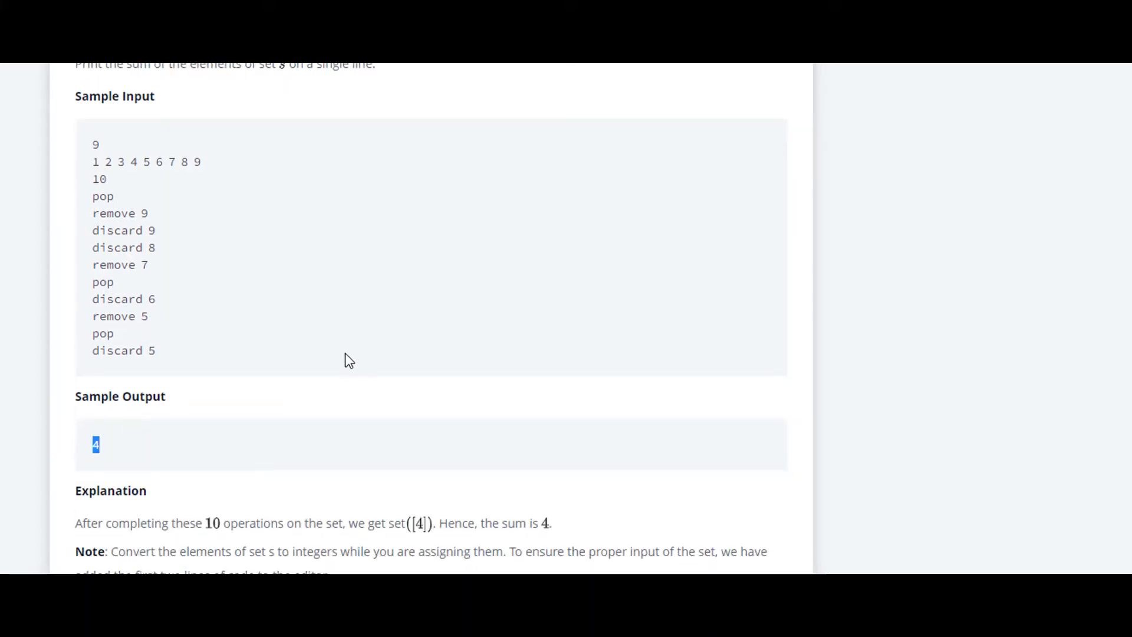
{"action": "scroll", "scroll_direction": "down", "scroll_amount": 3}
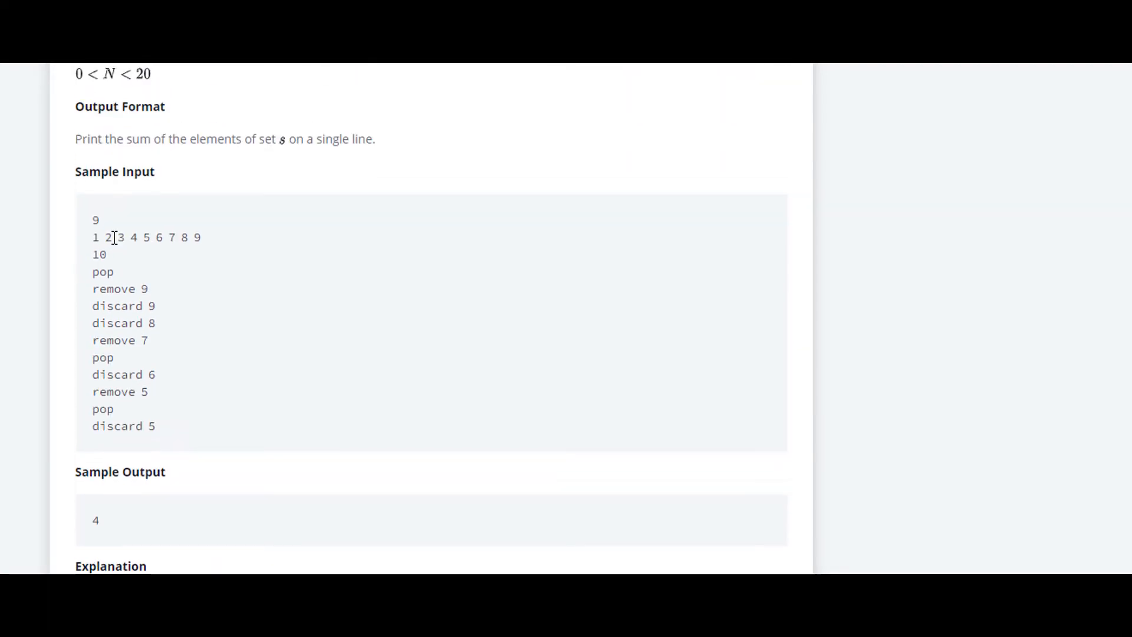
{"action": "scroll", "scroll_direction": "down", "scroll_amount": 3}
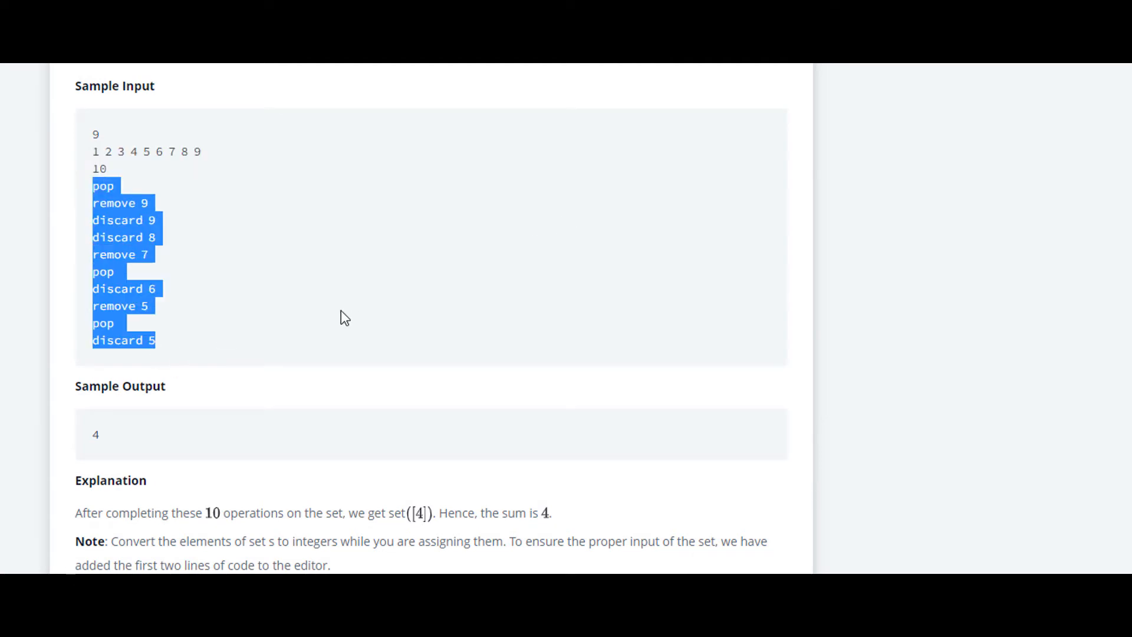
{"action": "scroll", "scroll_direction": "down", "scroll_amount": 3}
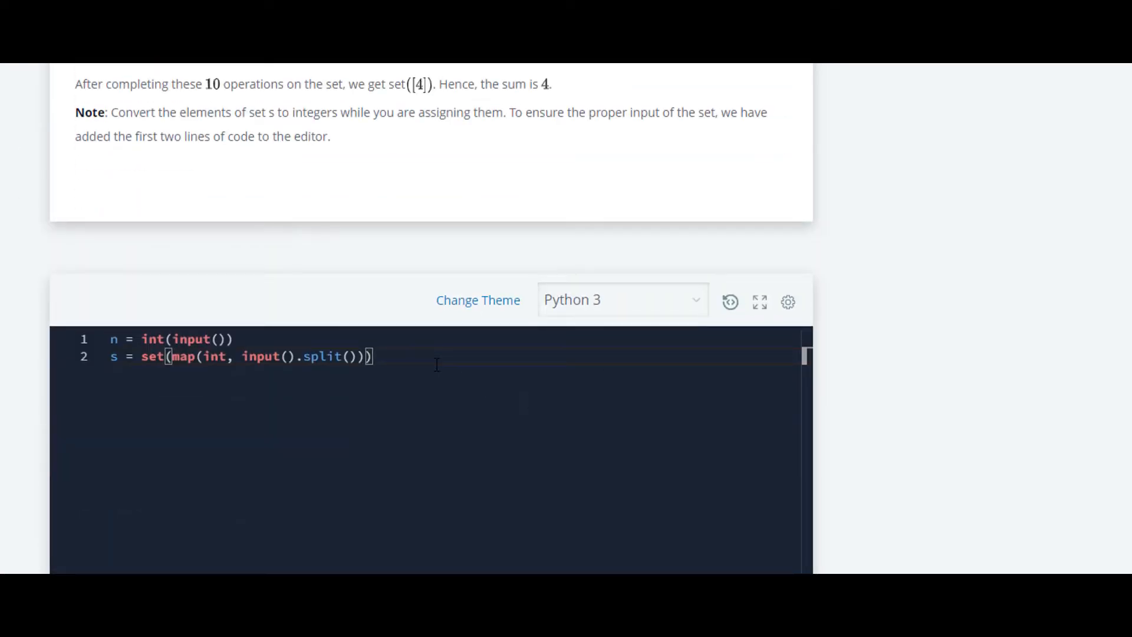
Below the given code, add m=int(input()) and the loop header for i in range(m):
{"action": "key", "text": "enter"}
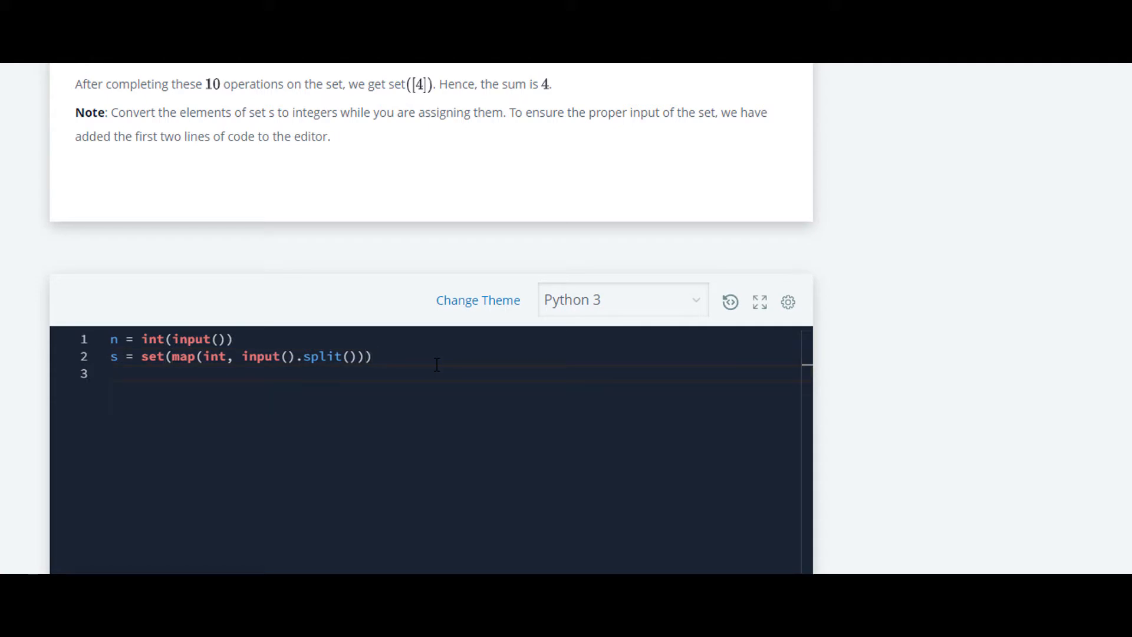
{"action": "type", "text": "m="}
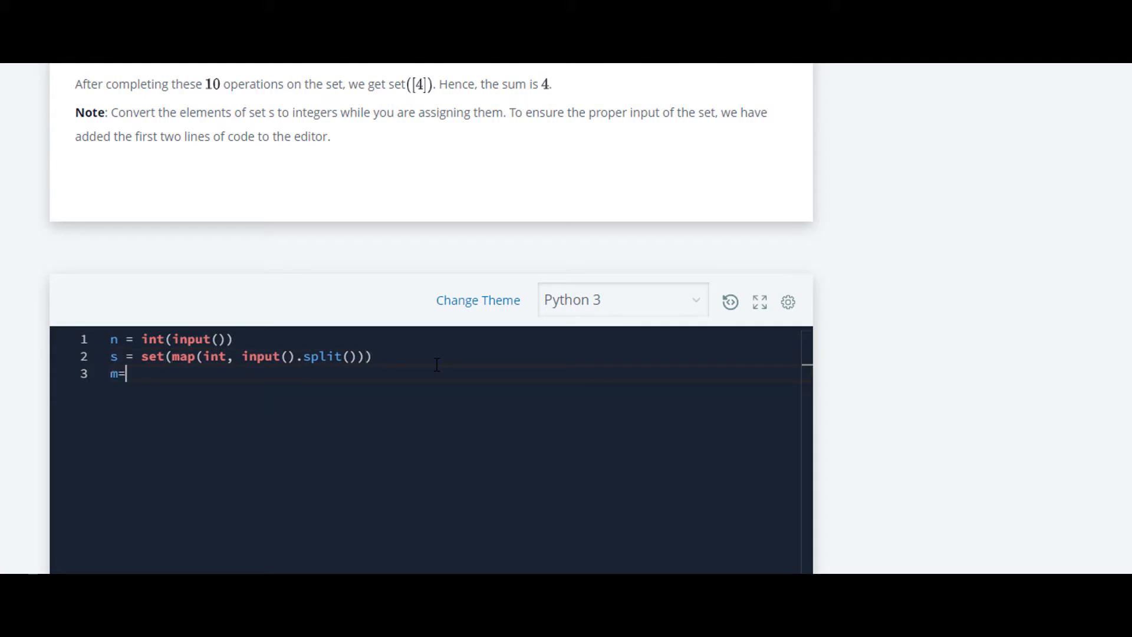
{"action": "type", "text": "int"}
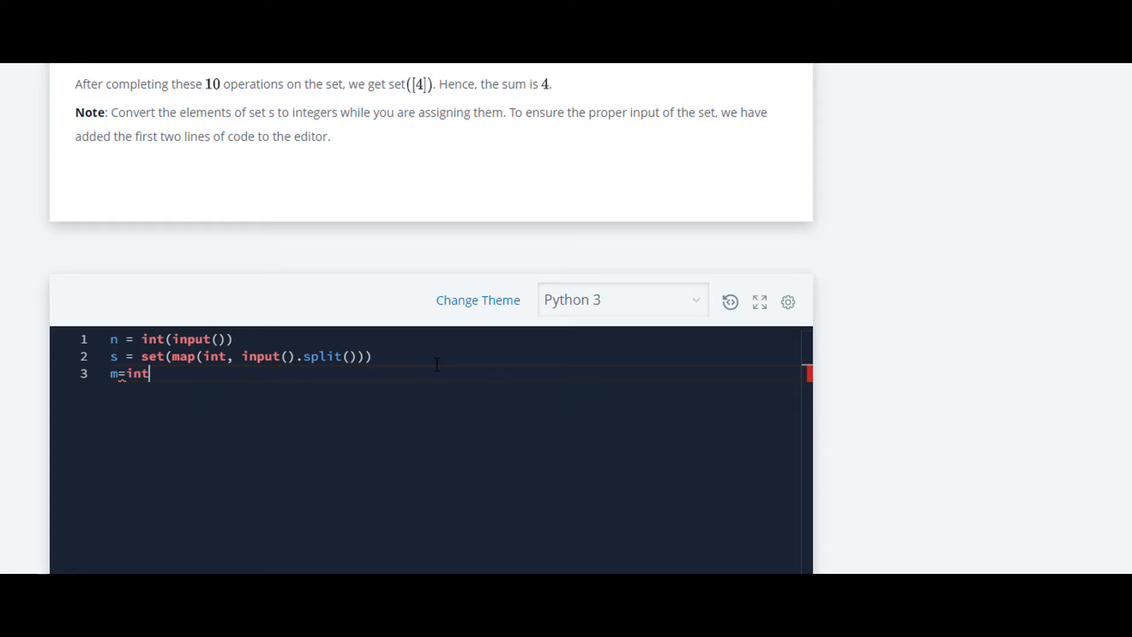
{"action": "type", "text": "(input())"}
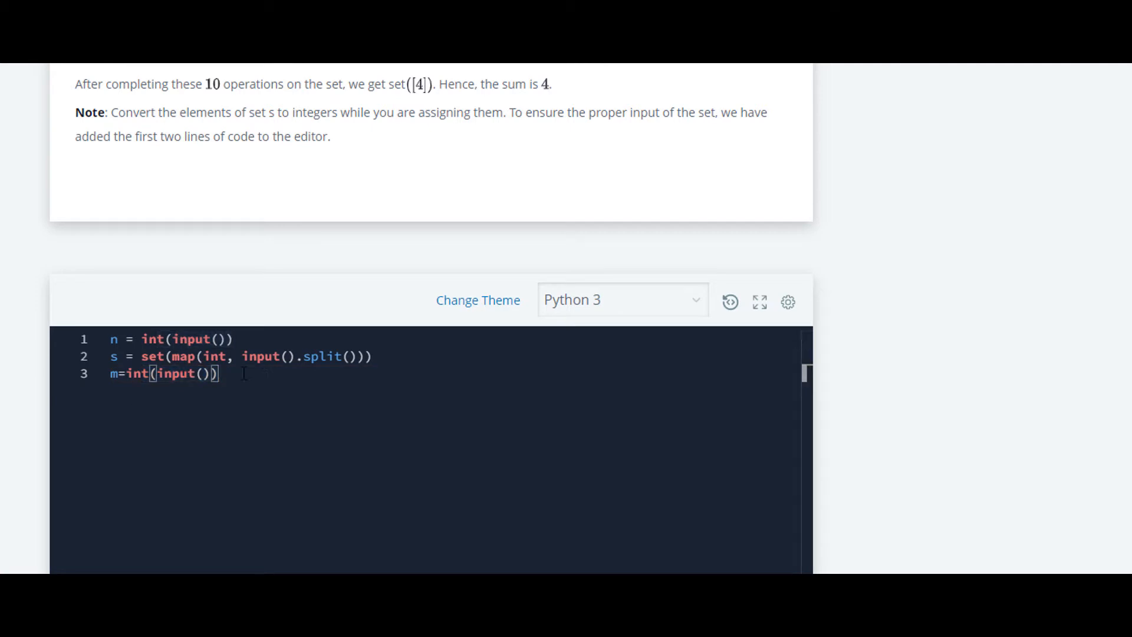
{"action": "key", "text": "enter"}
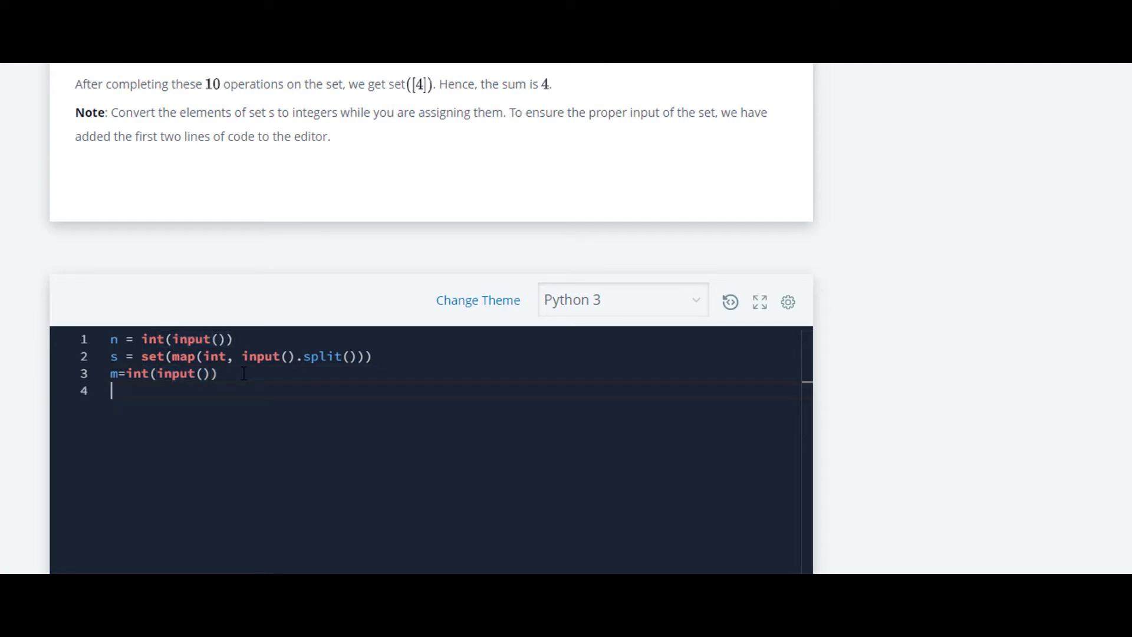
{"action": "type", "text": "for i"}
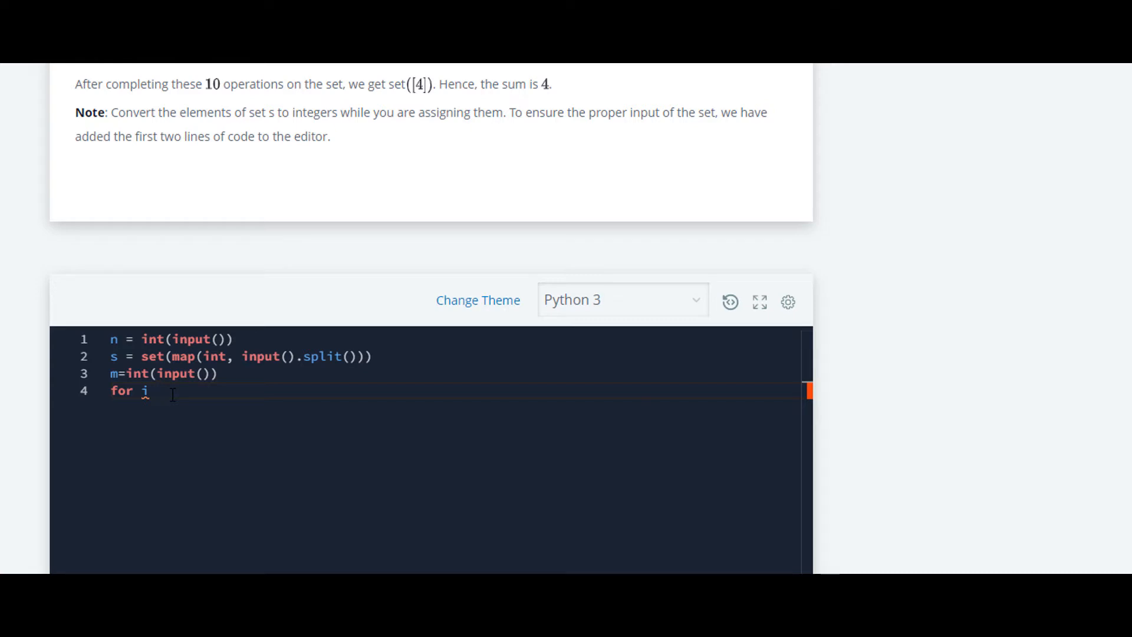
{"action": "type", "text": "in"}
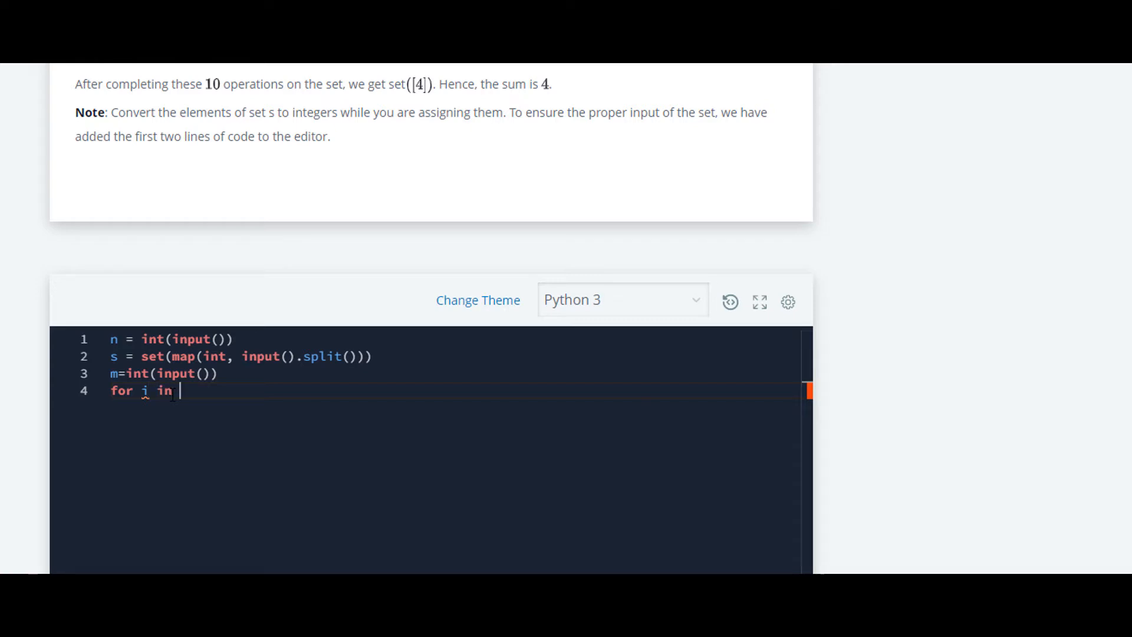
{"action": "type", "text": "range("}
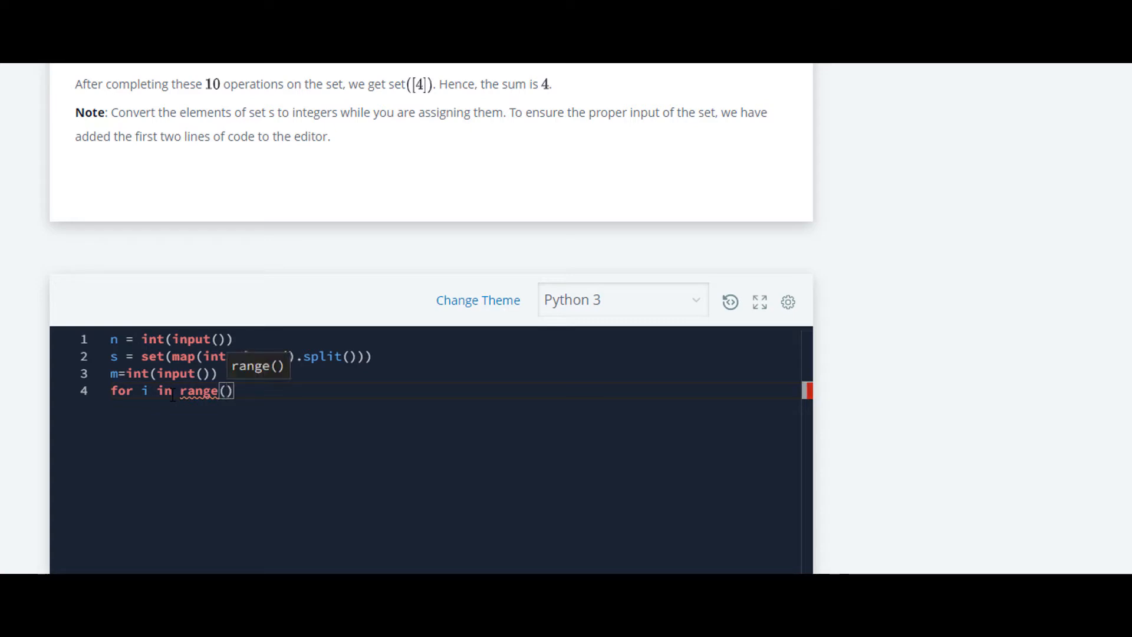
{"action": "type", "text": "m):"}
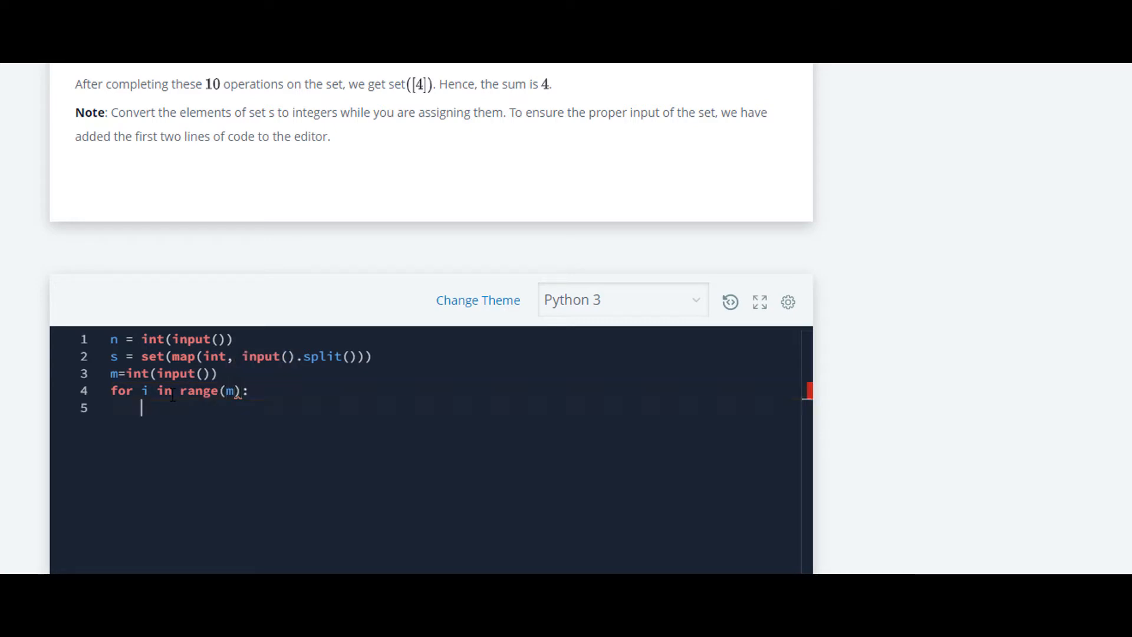
{"action": "scroll", "scroll_direction": "up", "scroll_amount": 3}
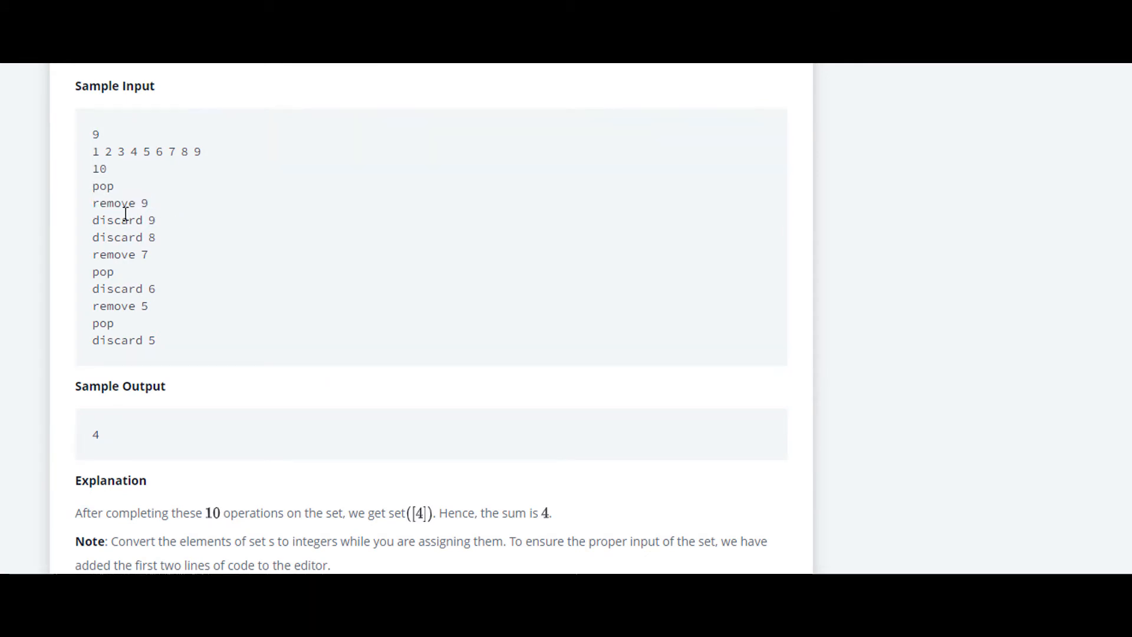
{"action": "mouse_move", "coordinate": [80, 222]}
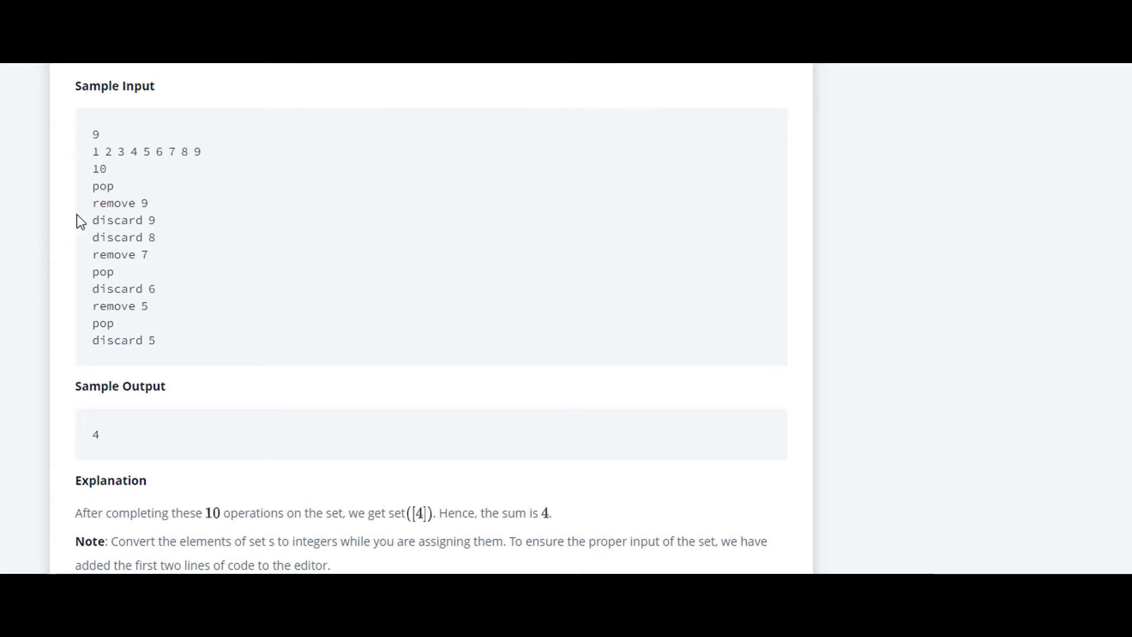
{"action": "double_click", "coordinate": [113, 203]}
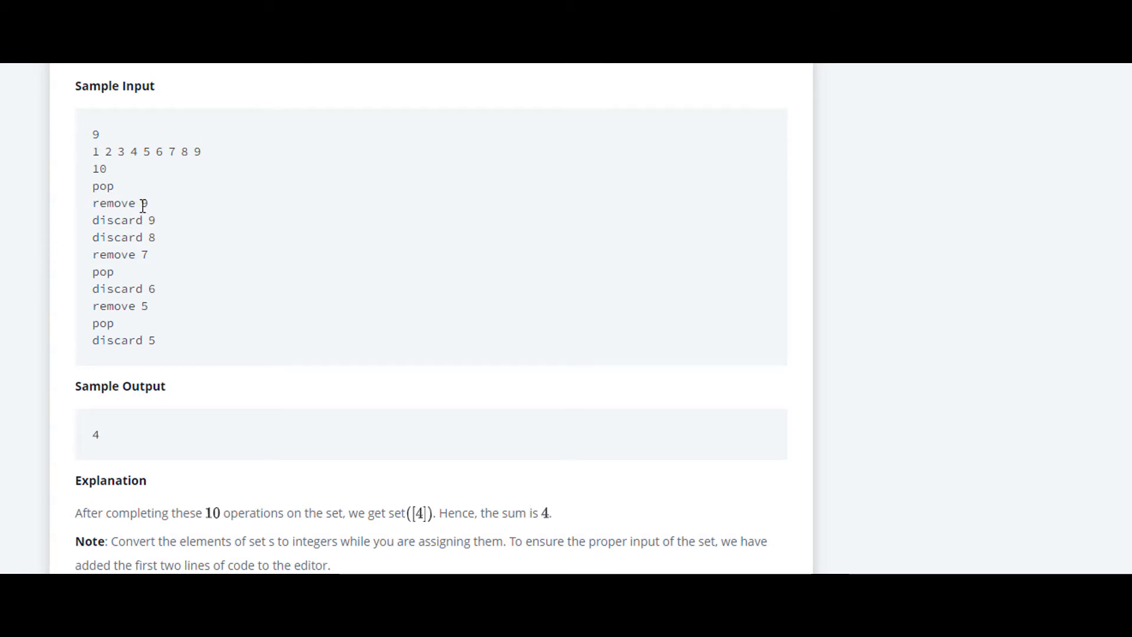
{"action": "scroll", "scroll_direction": "down", "scroll_amount": 3}
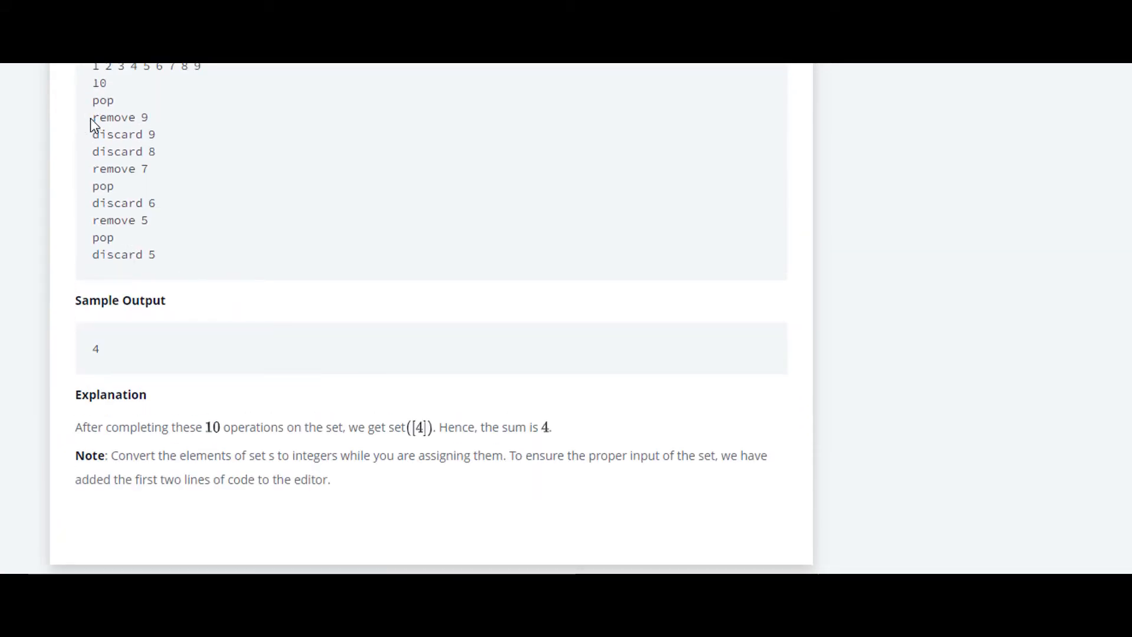
{"action": "double_click", "coordinate": [120, 116]}
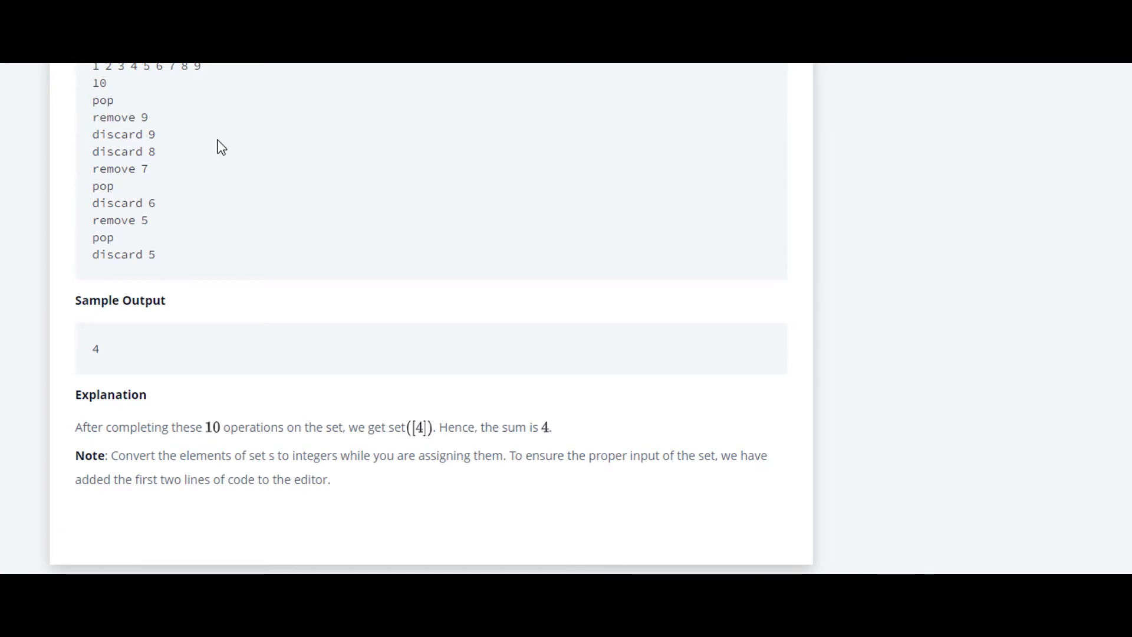
{"action": "mouse_move", "coordinate": [159, 127]}
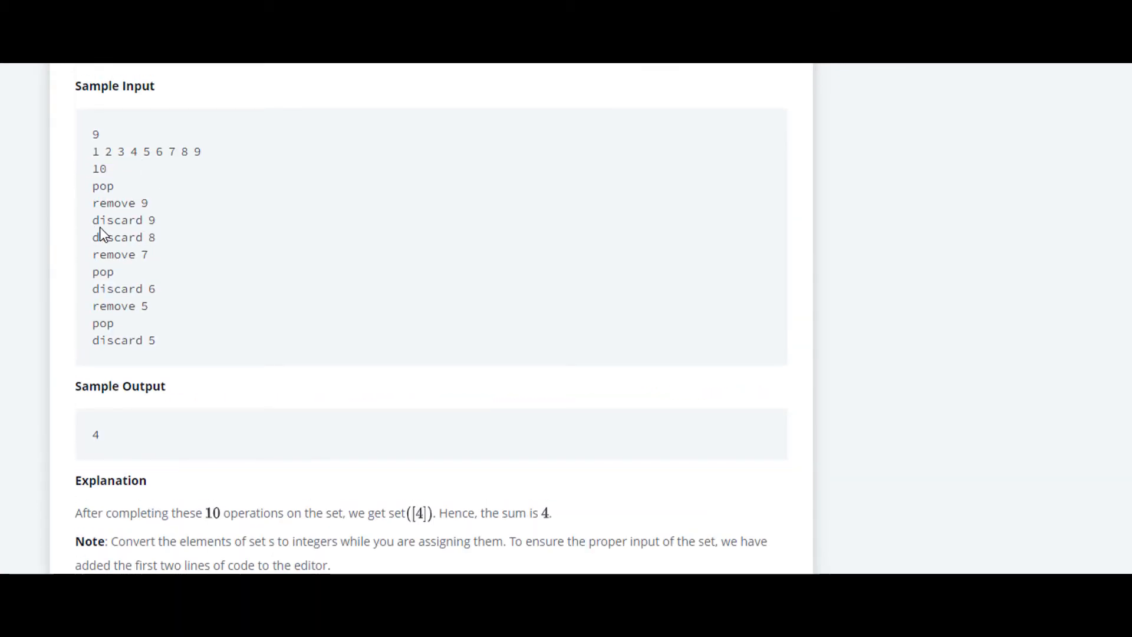
{"action": "mouse_move", "coordinate": [94, 203]}
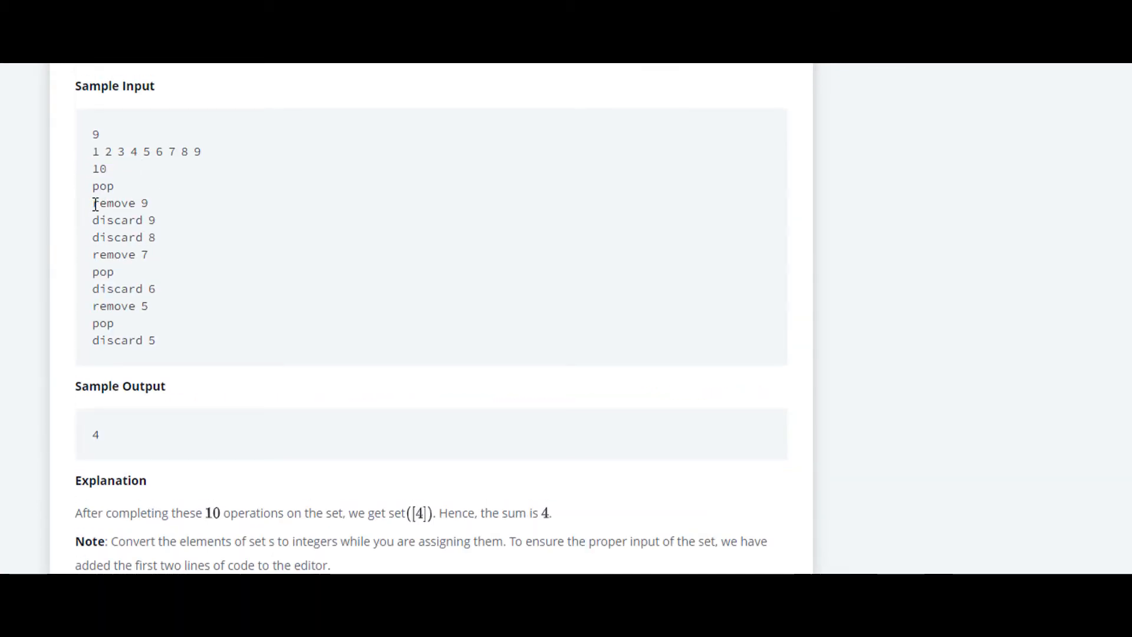
{"action": "double_click", "coordinate": [113, 202]}
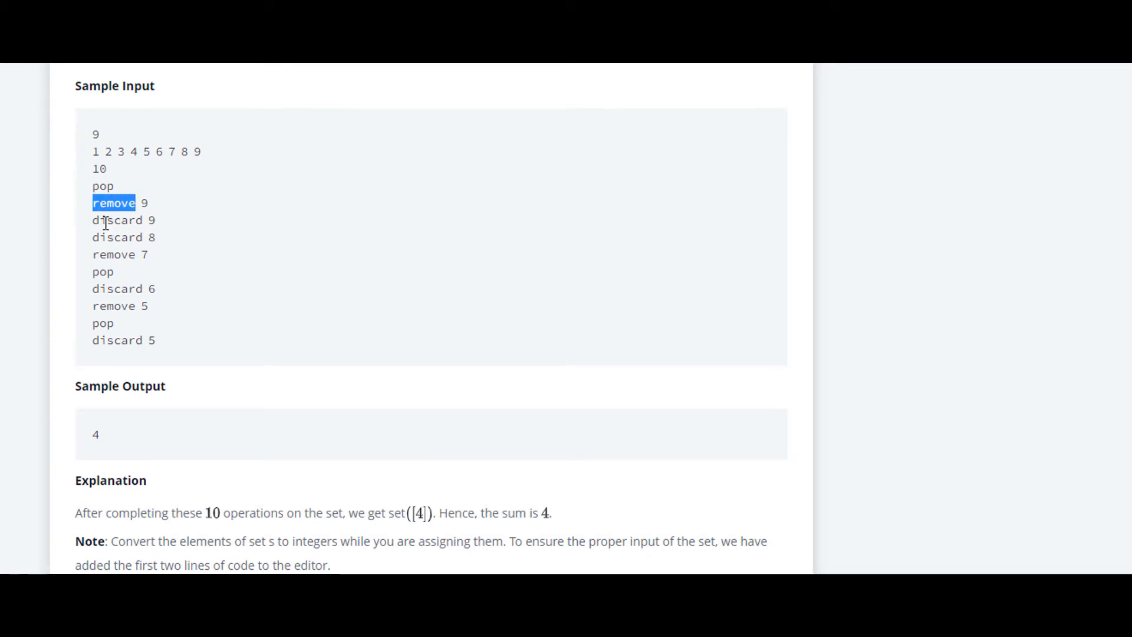
{"action": "scroll", "scroll_direction": "down", "scroll_amount": 3}
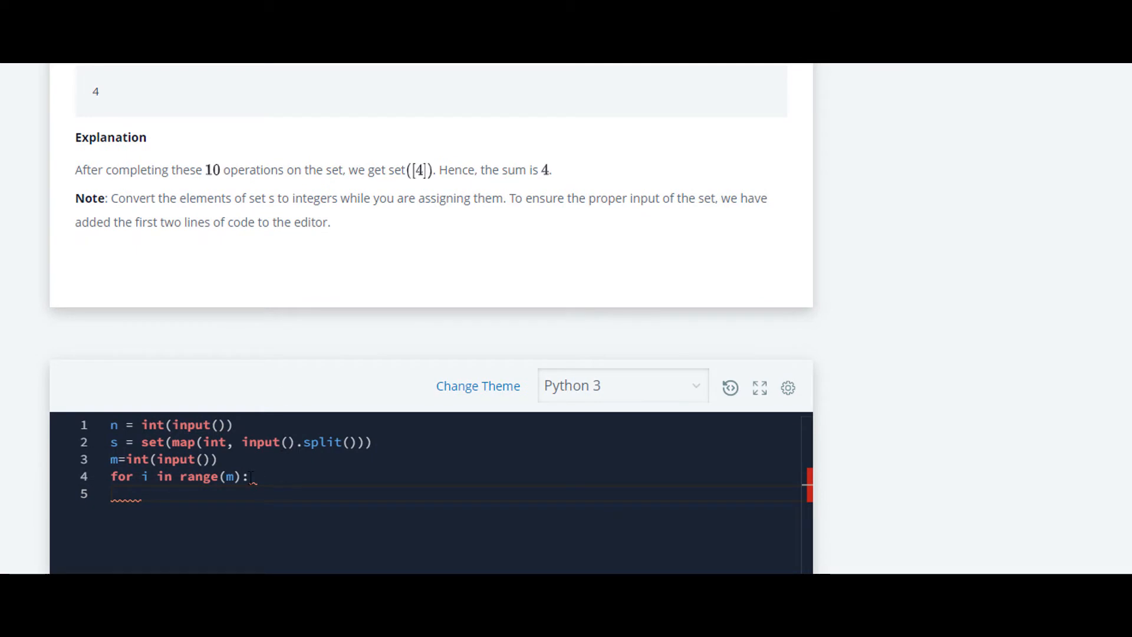
In the loop body, assign s1=list(input().split()), checking the sample 'remove 9' command
{"action": "key", "text": "enter"}
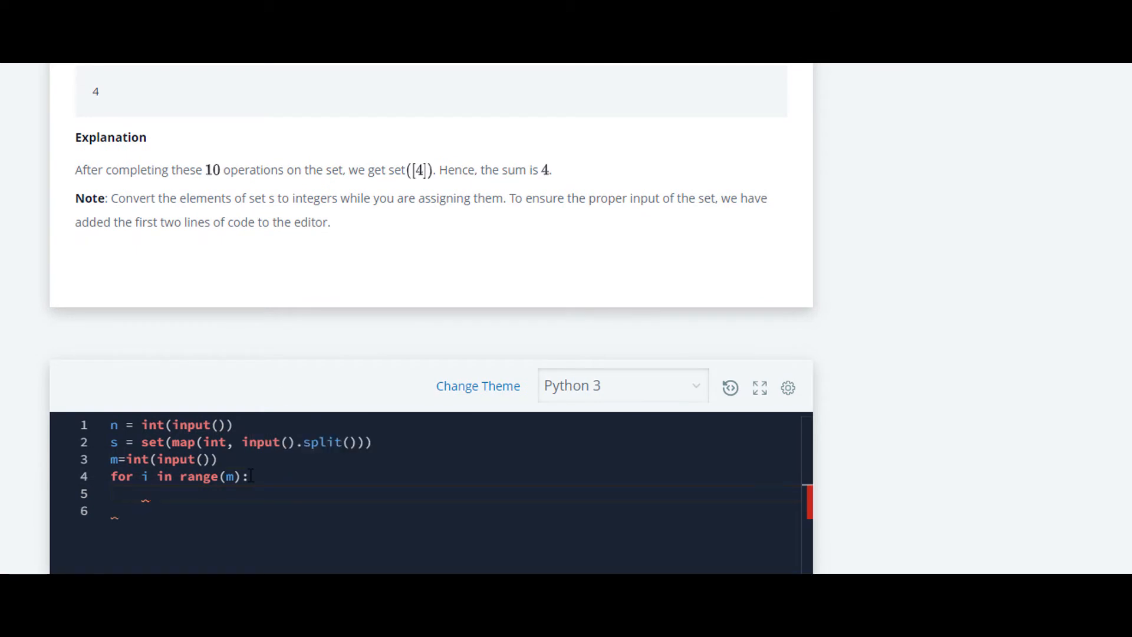
{"action": "type", "text": "s1"}
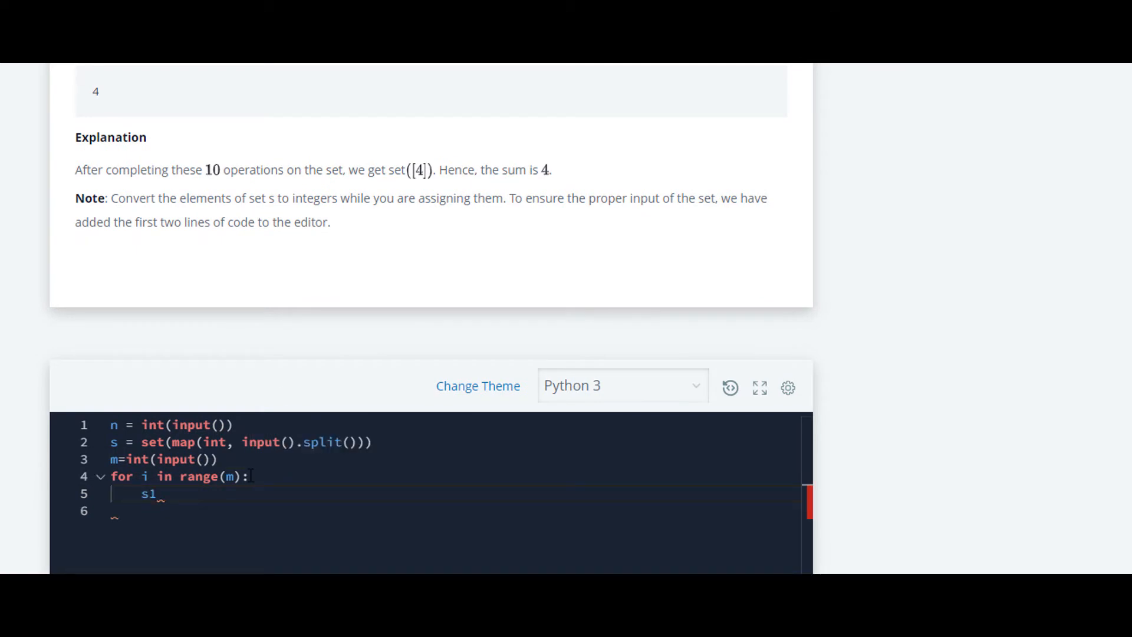
{"action": "scroll", "scroll_direction": "up", "scroll_amount": 3}
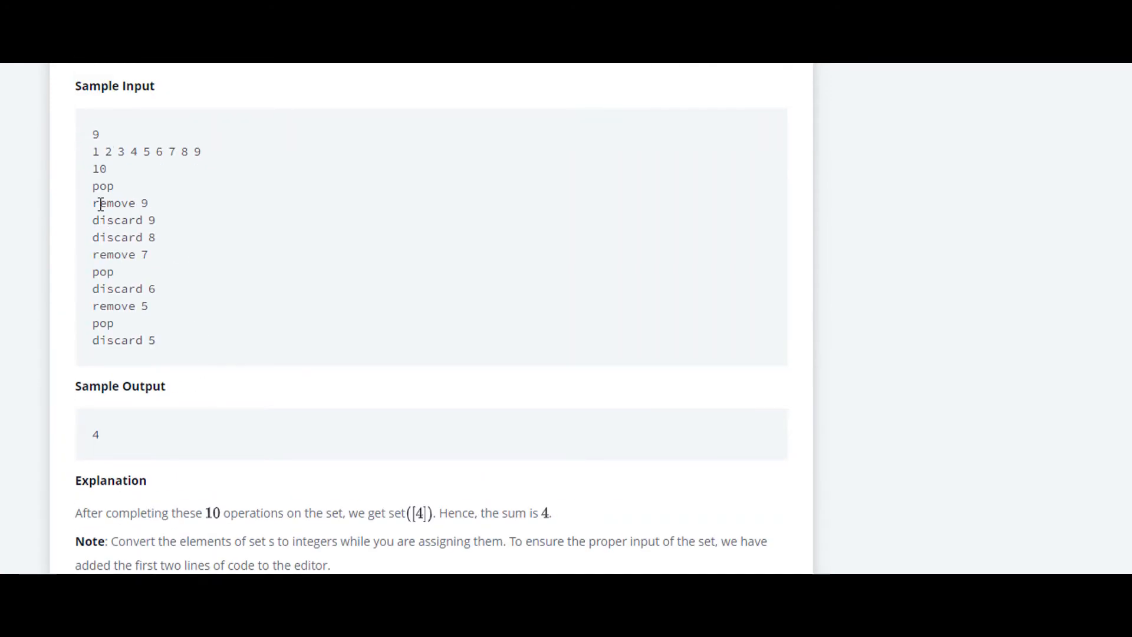
{"action": "double_click", "coordinate": [120, 203]}
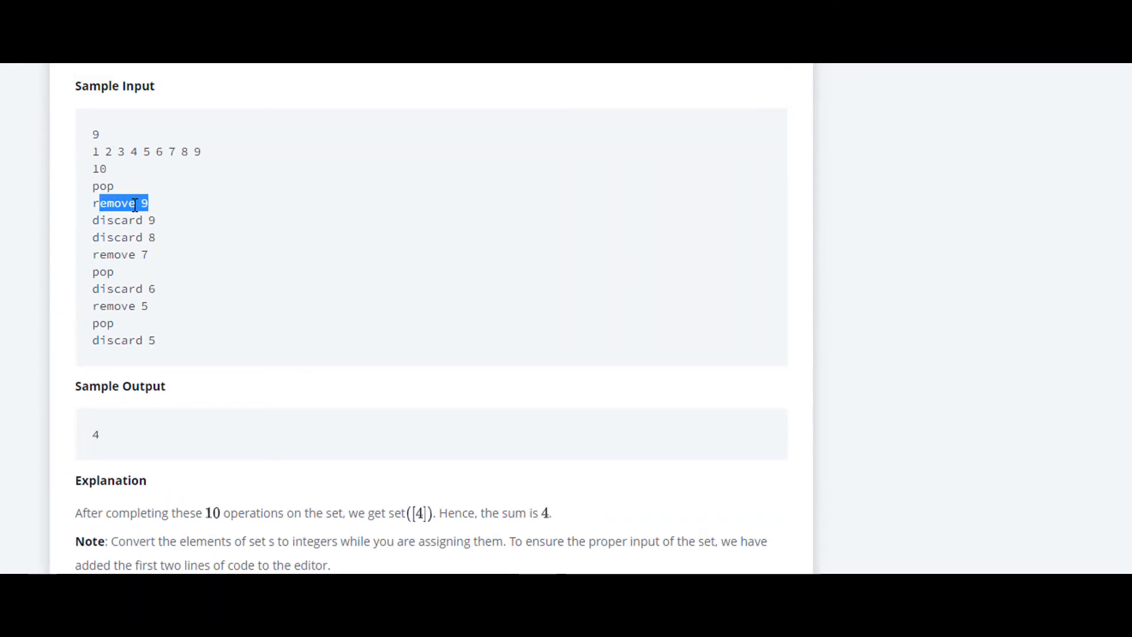
{"action": "scroll", "scroll_direction": "down", "scroll_amount": 3}
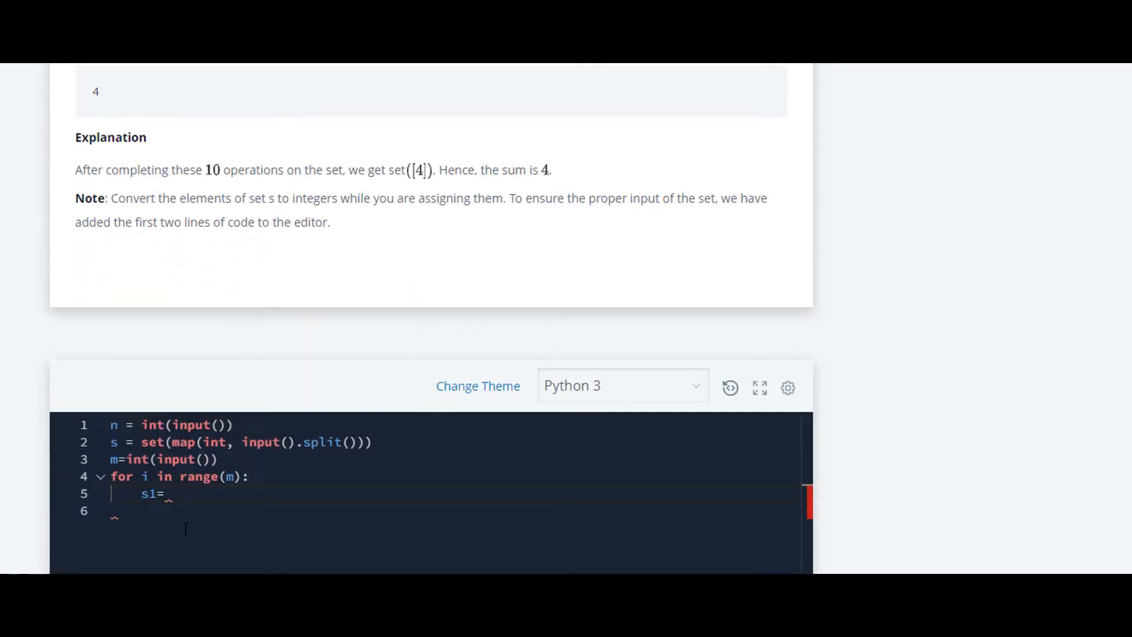
{"action": "type", "text": "lis"}
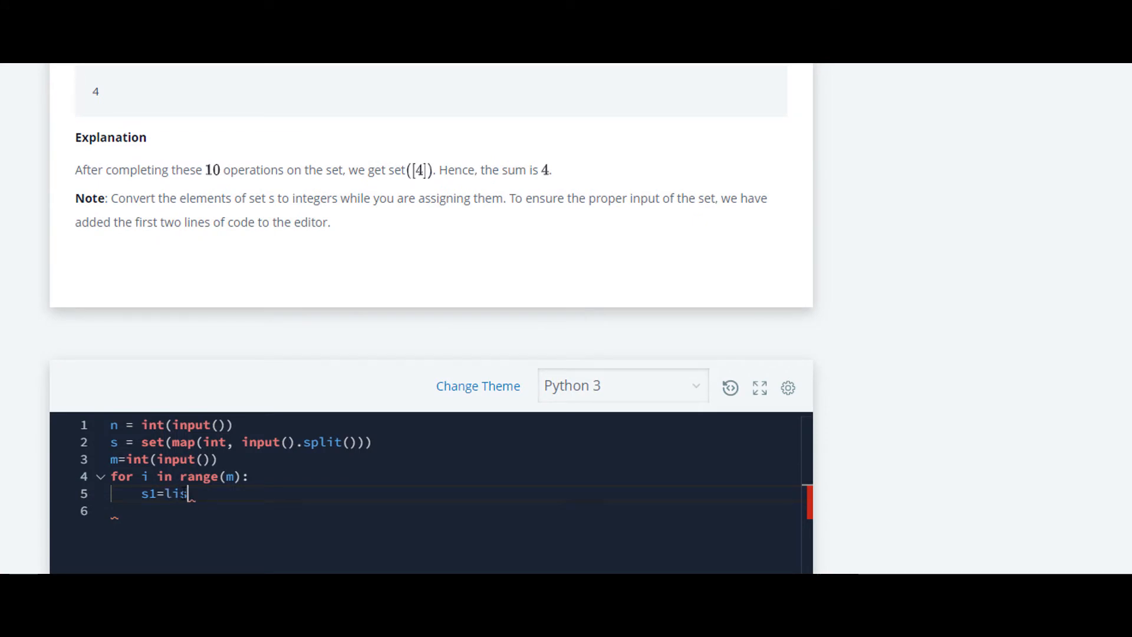
{"action": "type", "text": "t(in)"}
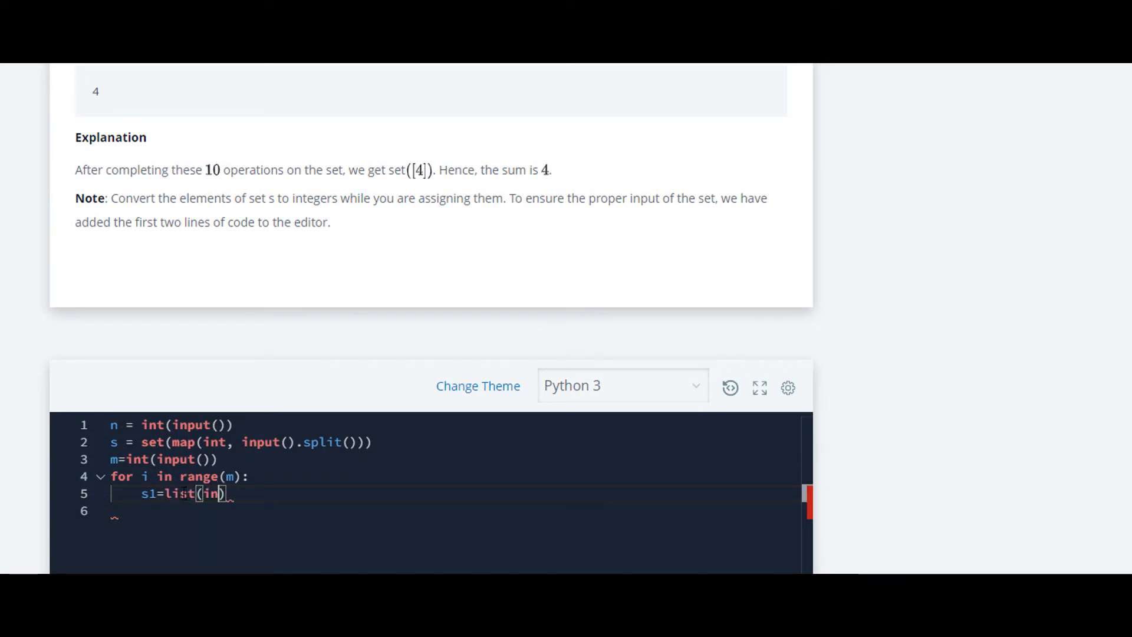
{"action": "type", "text": "put()"}
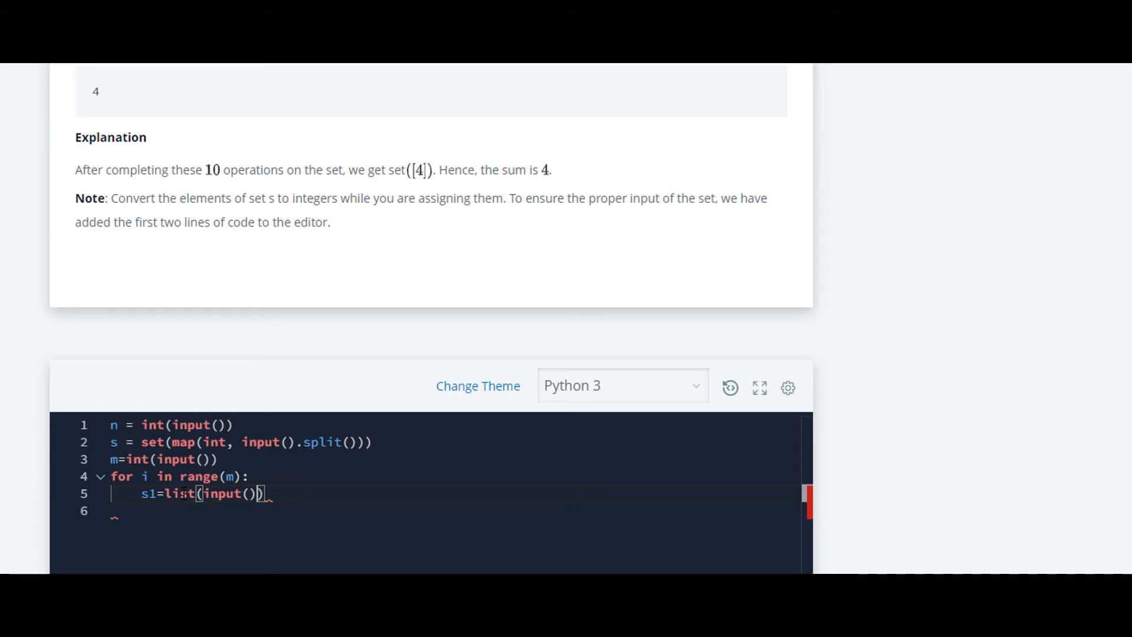
{"action": "type", "text": ".s"}
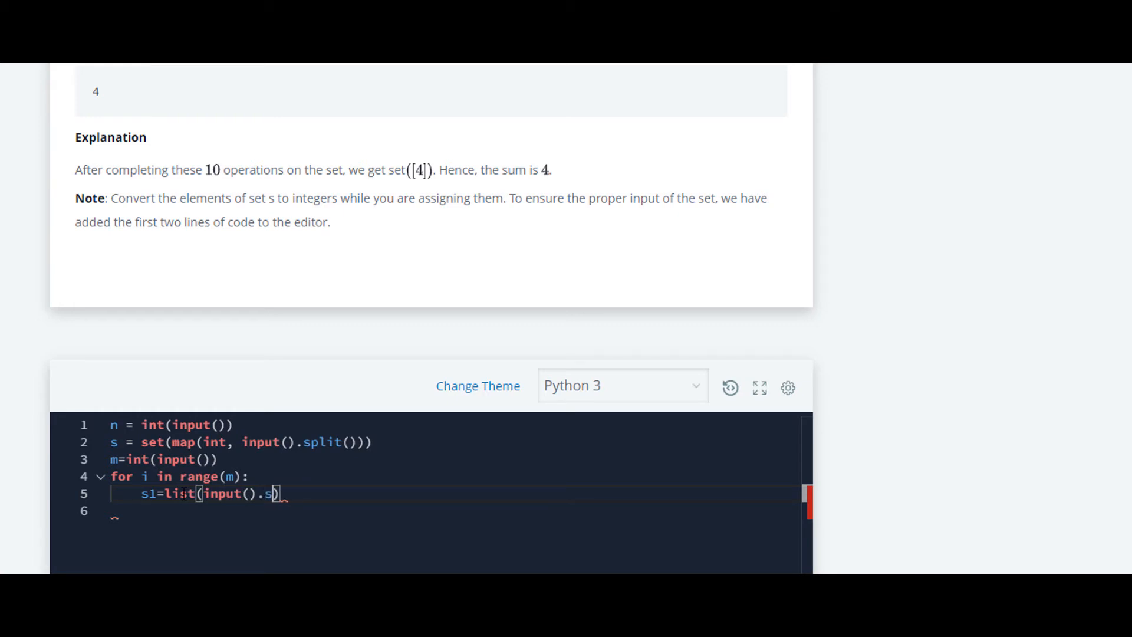
{"action": "type", "text": ".split()"}
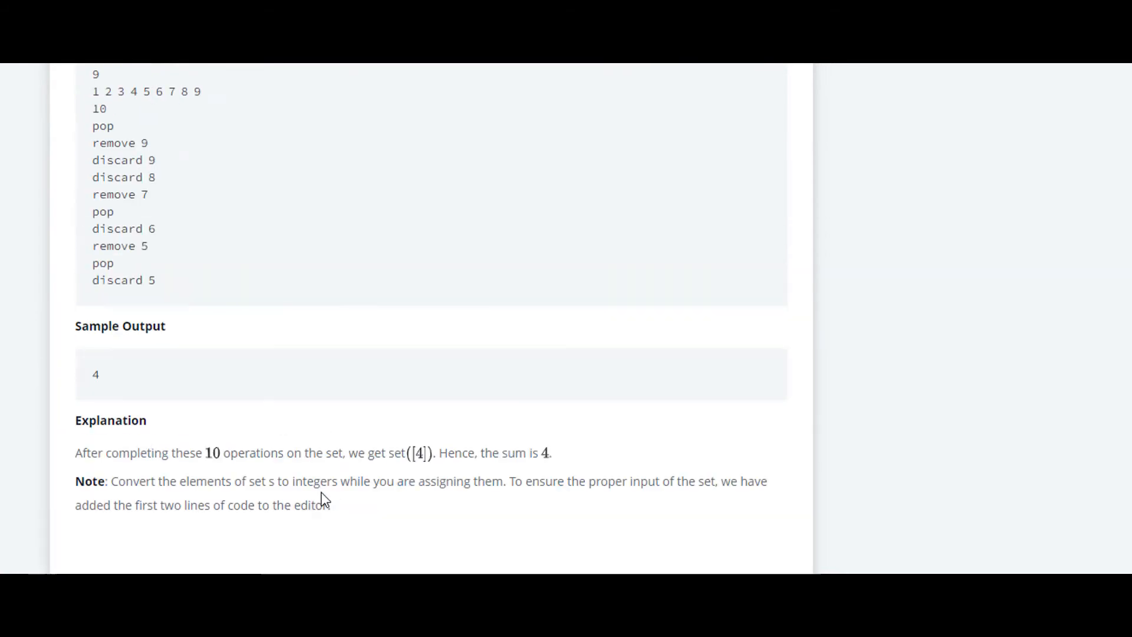
{"action": "scroll", "scroll_direction": "up", "scroll_amount": 3}
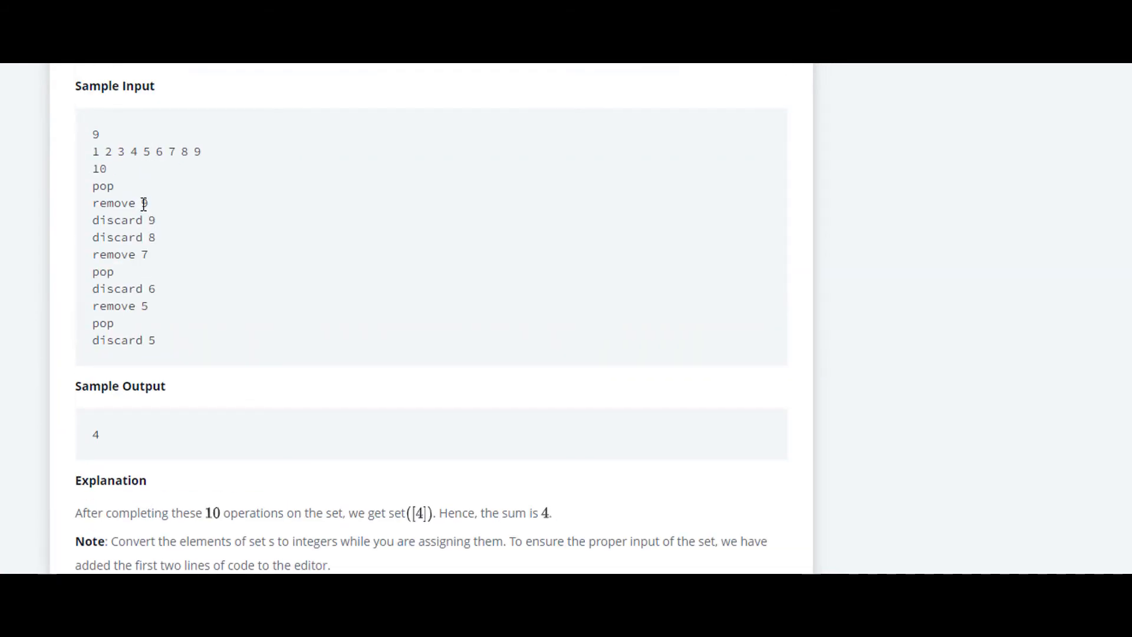
{"action": "mouse_move", "coordinate": [93, 206]}
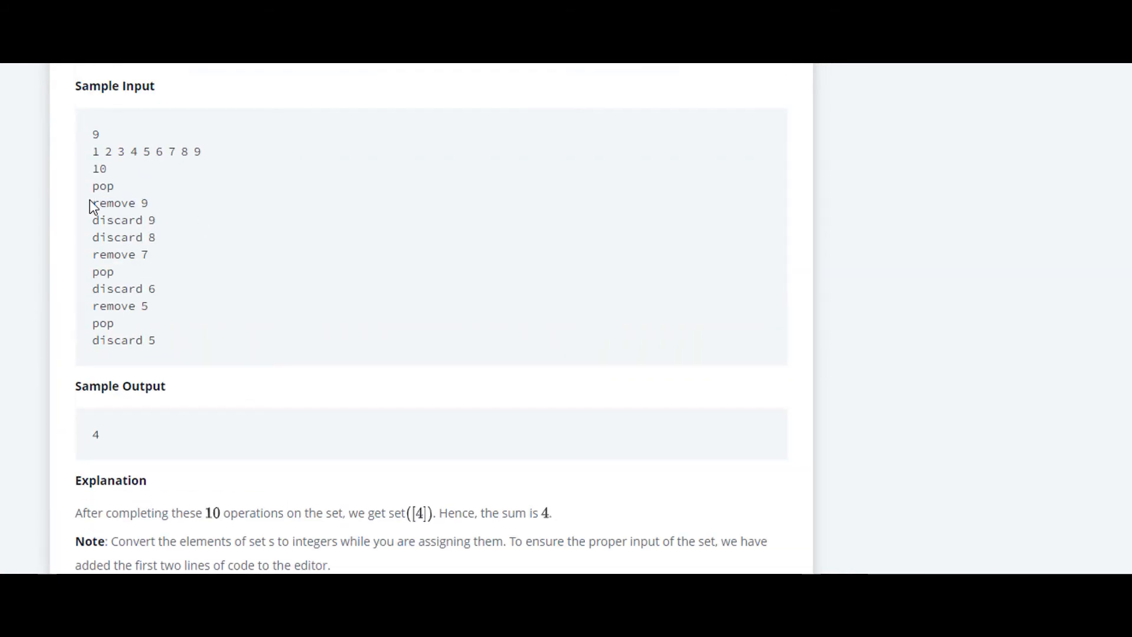
{"action": "double_click", "coordinate": [113, 203]}
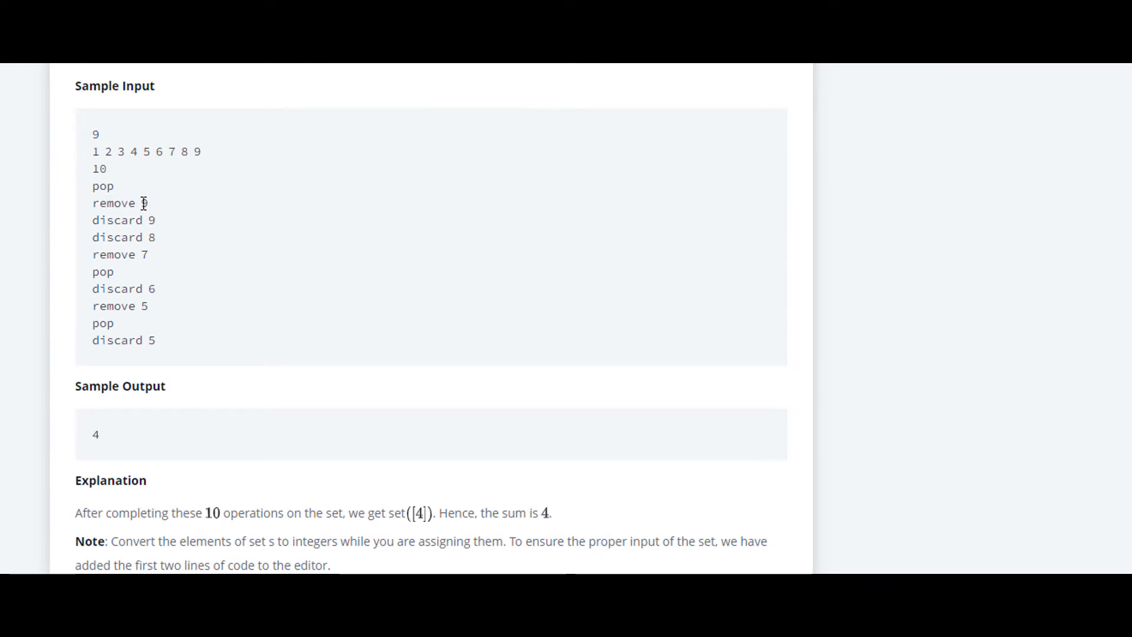
{"action": "scroll", "scroll_direction": "down", "scroll_amount": 3}
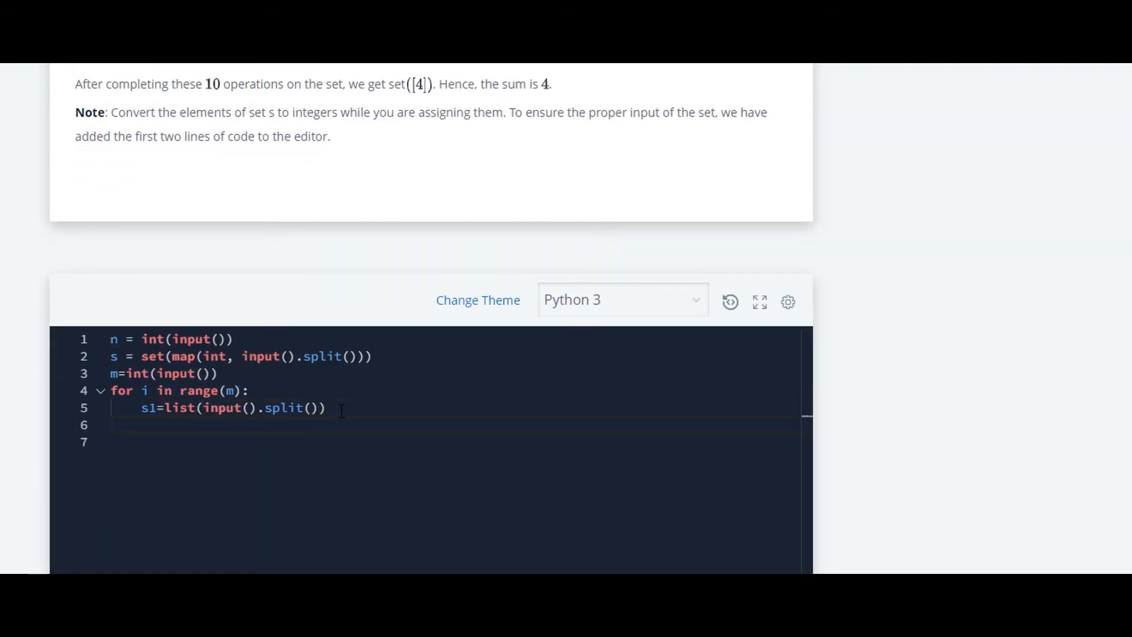
Add the branch if s[0]=="pop": whose body calls s.pop()
{"action": "type", "text": "if"}
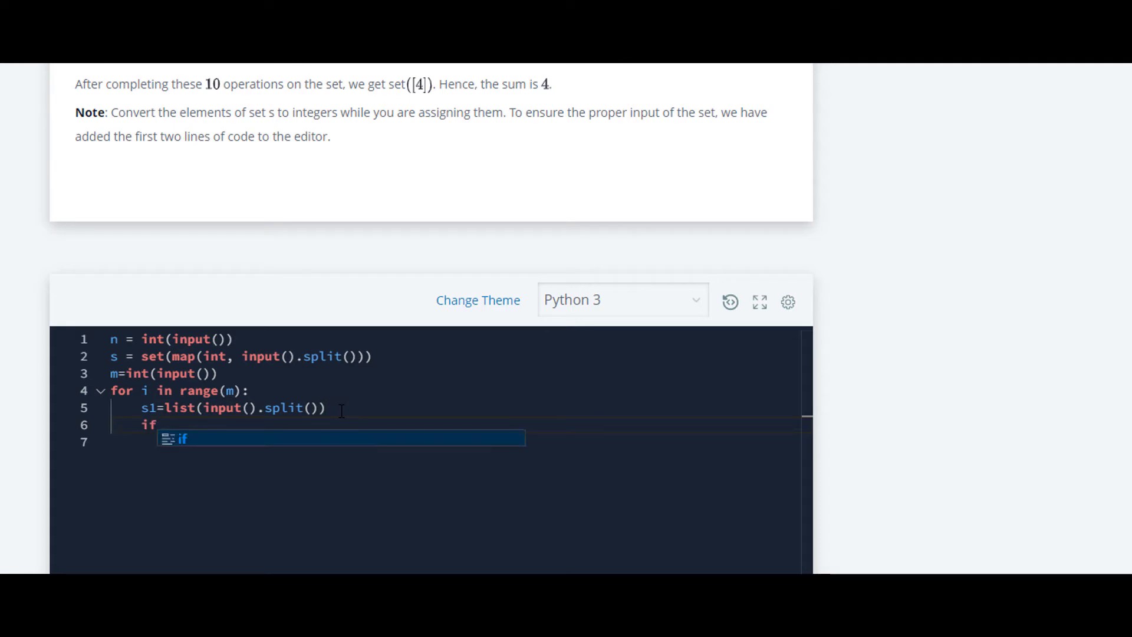
{"action": "type", "text": "s[0"}
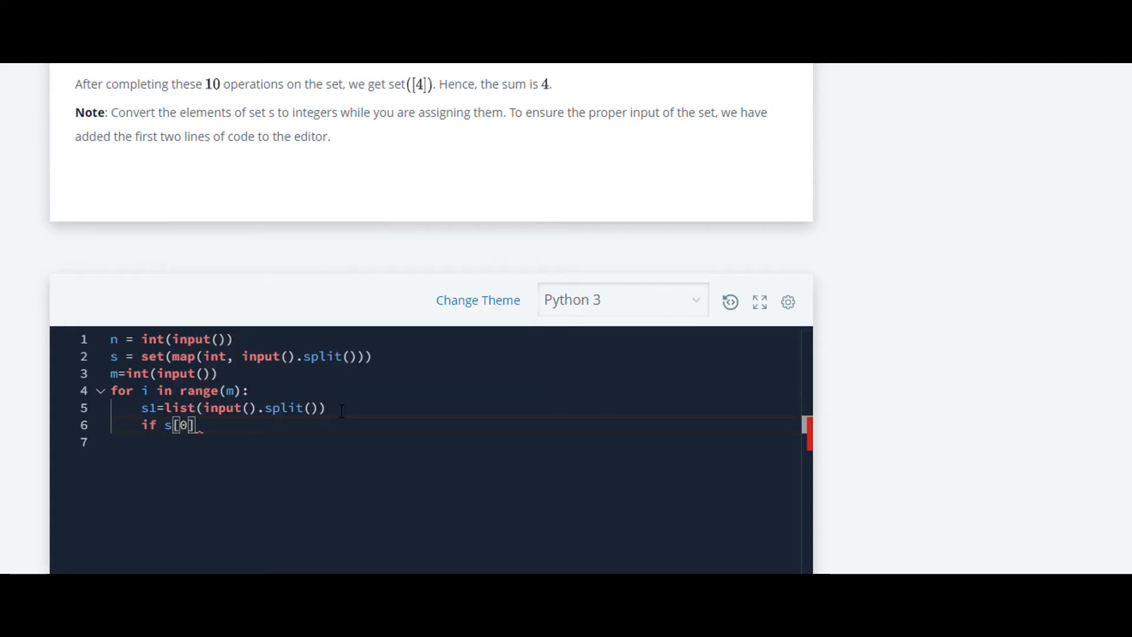
{"action": "type", "text": "=="}
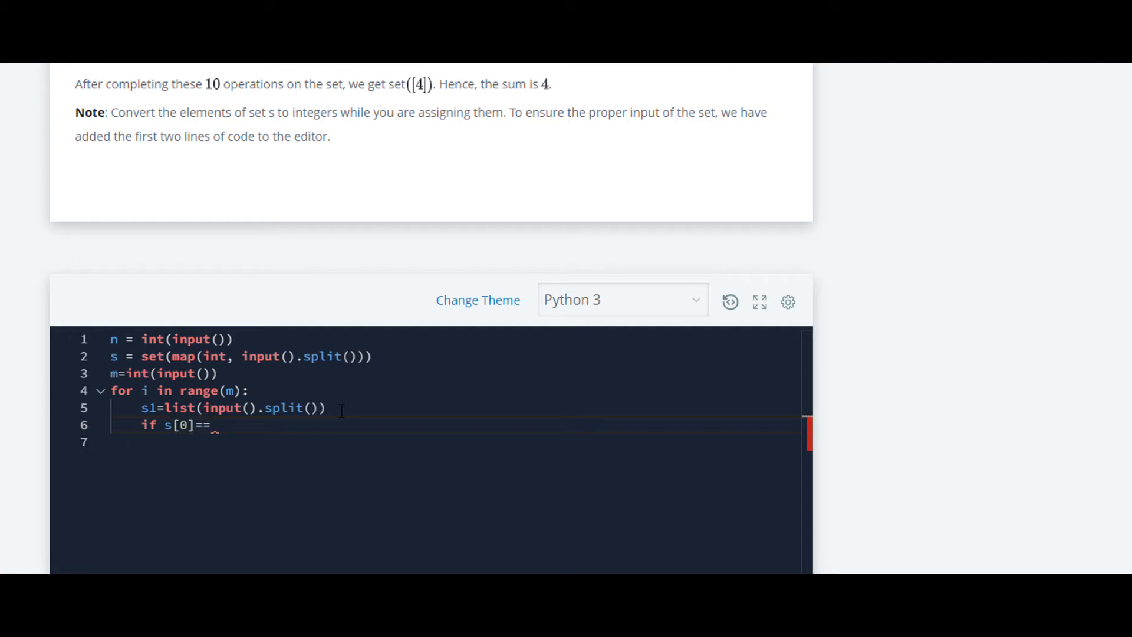
{"action": "type", "text": "\"pop\""}
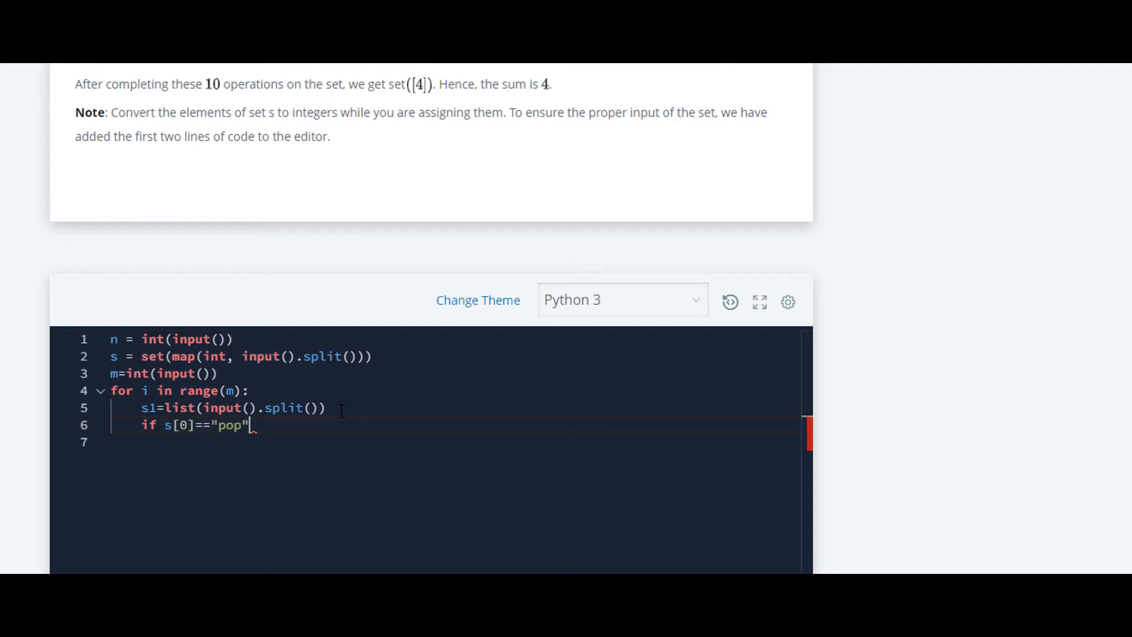
{"action": "key", "text": "Enter"}
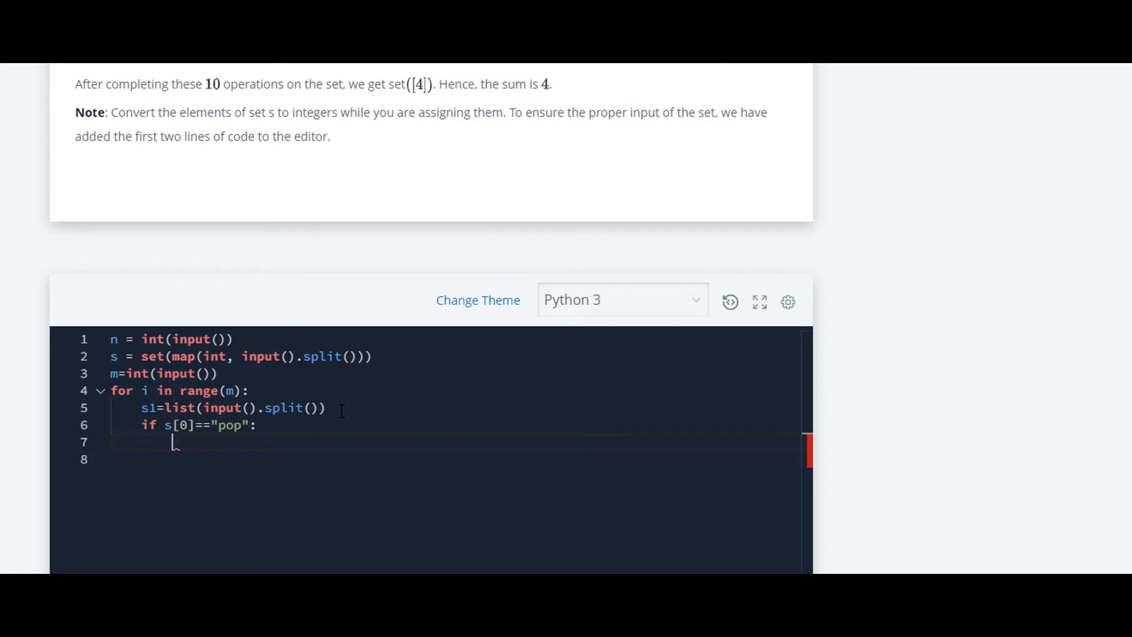
{"action": "type", "text": "s."}
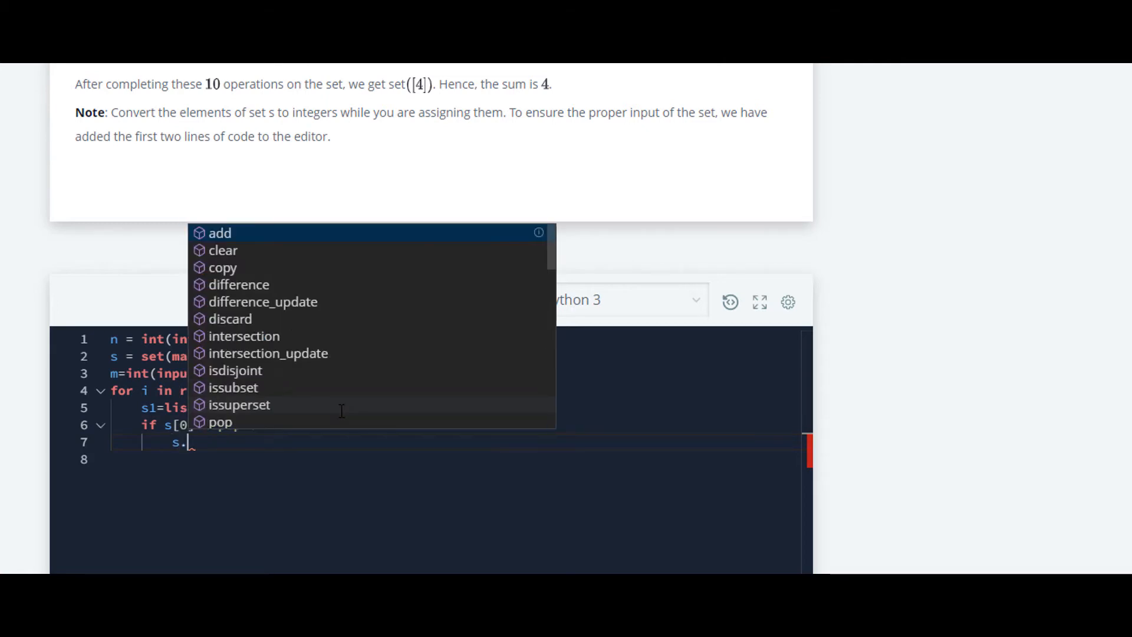
{"action": "type", "text": "pop("}
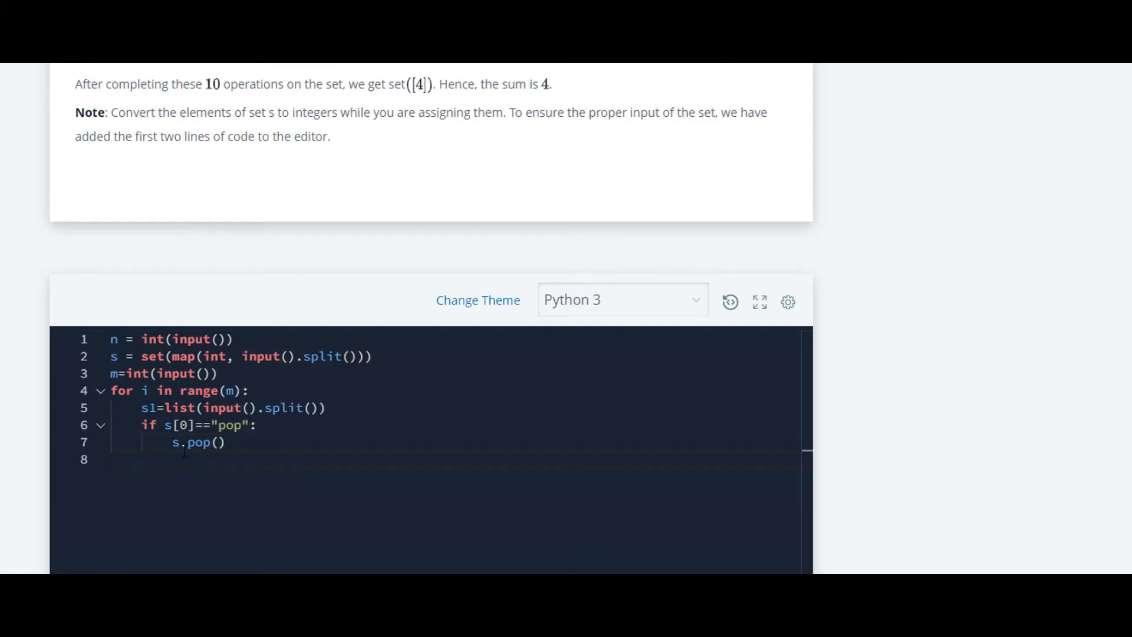
{"action": "double_click", "coordinate": [113, 356]}
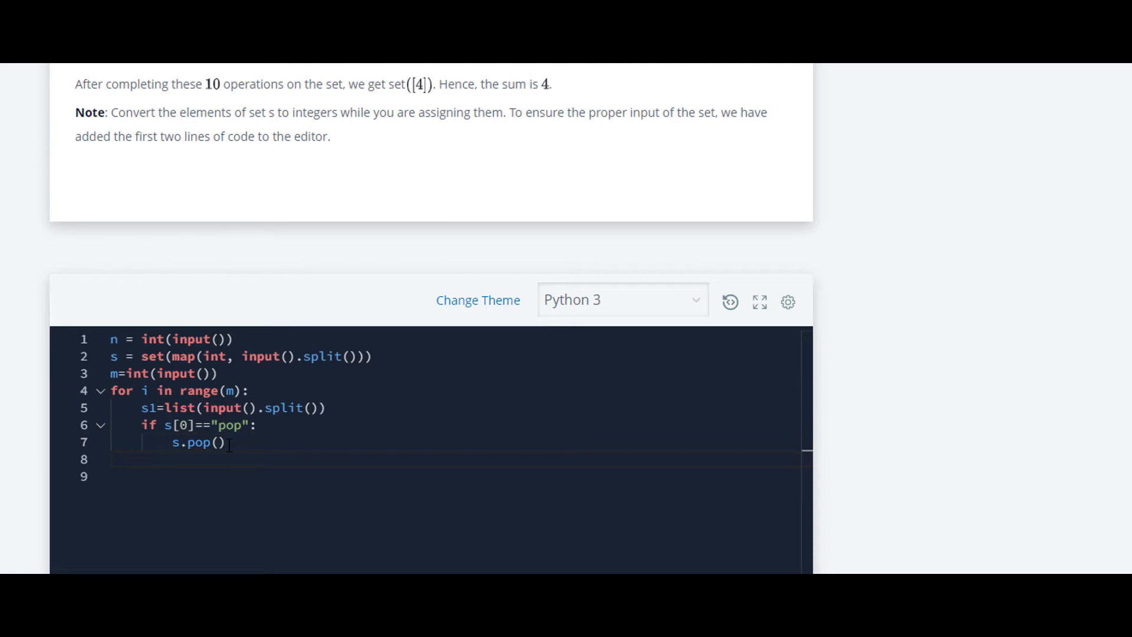
Add elif s1[0]=="remove": calling s.remove(), and correct the pop check to s1[0]
{"action": "type", "text": "elif"}
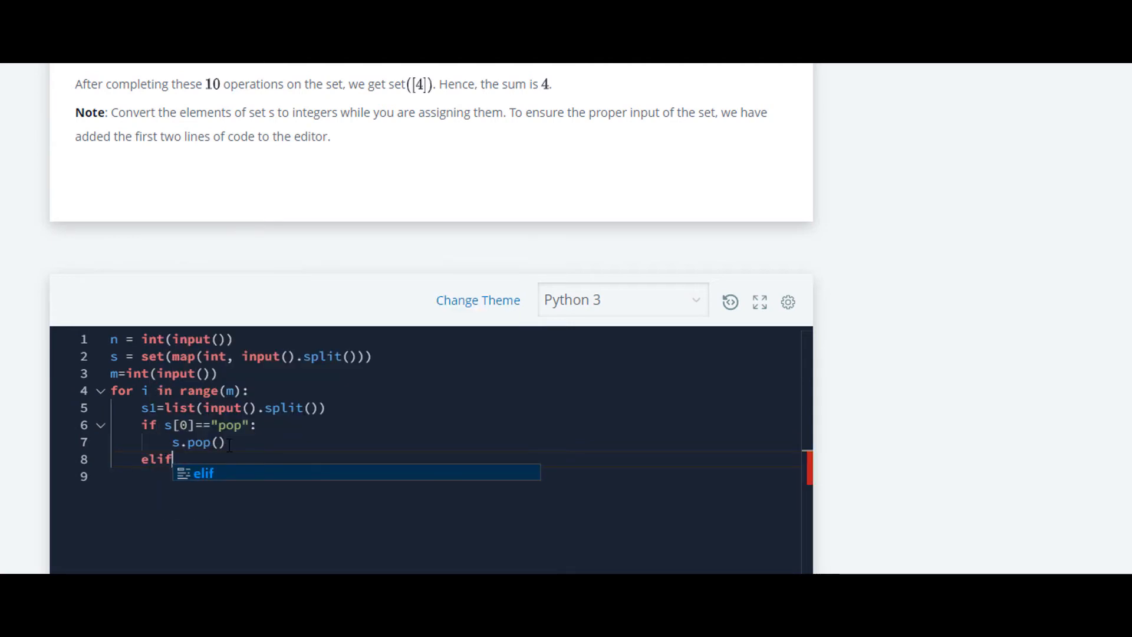
{"action": "type", "text": "s[0]"}
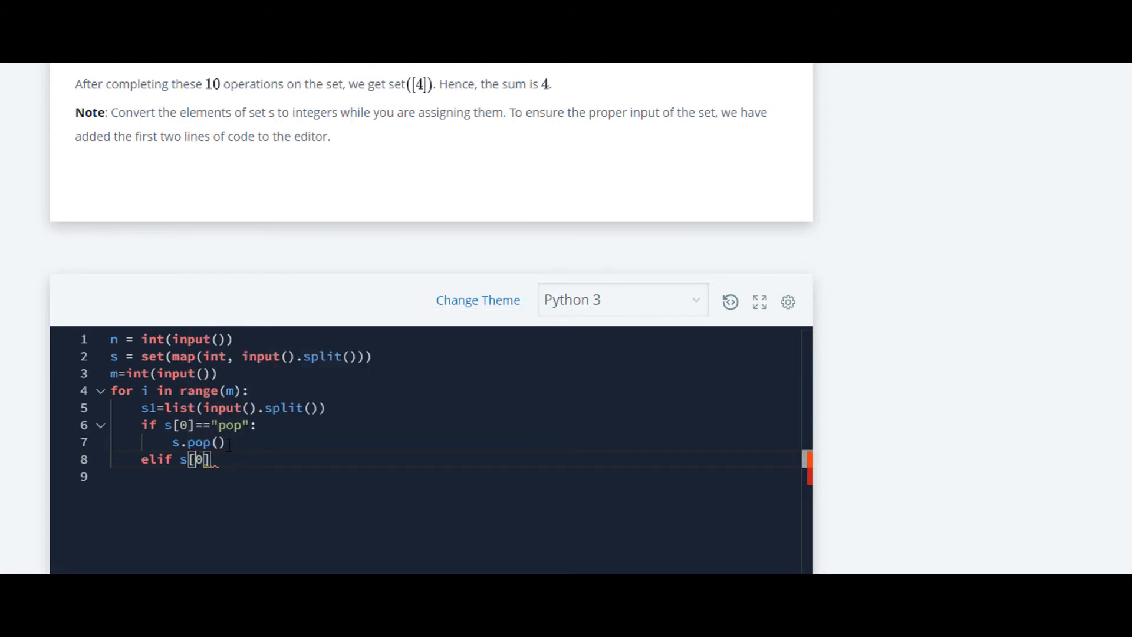
{"action": "type", "text": "1"}
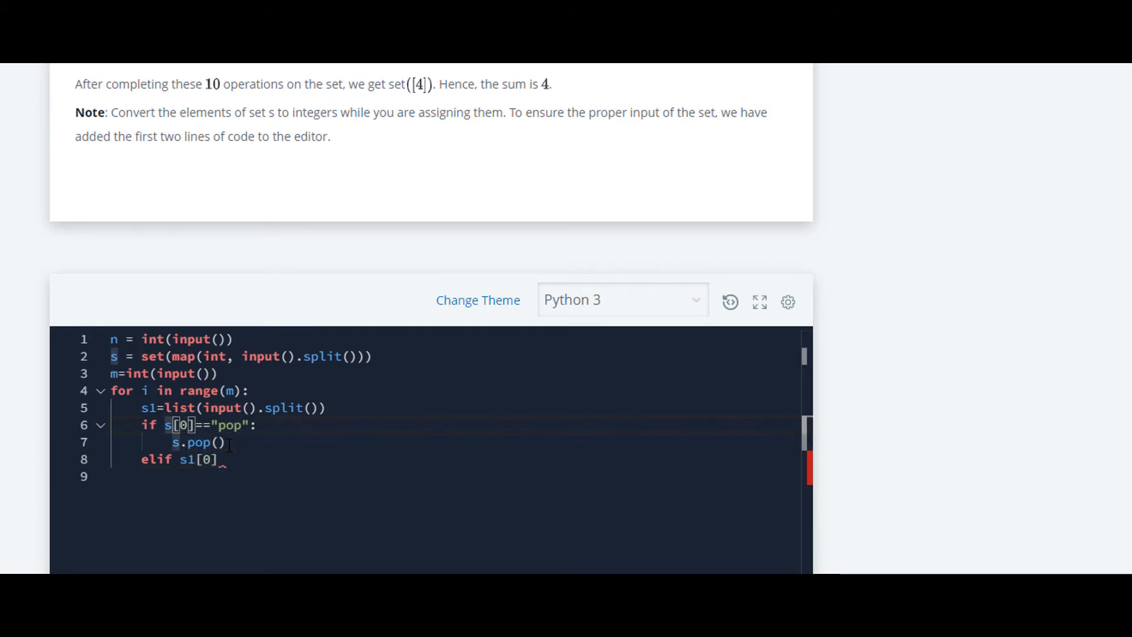
{"action": "type", "text": "1"}
{"action": "left_click", "coordinate": [453, 458]}
{"action": "type", "text": "=="}
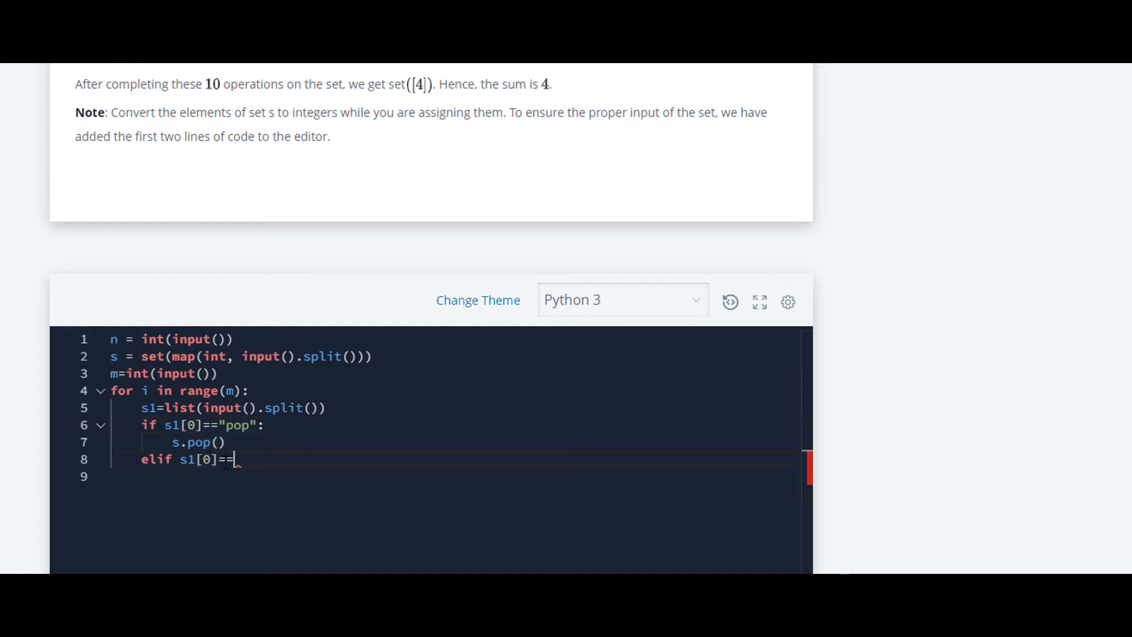
{"action": "type", "text": "\"r"}
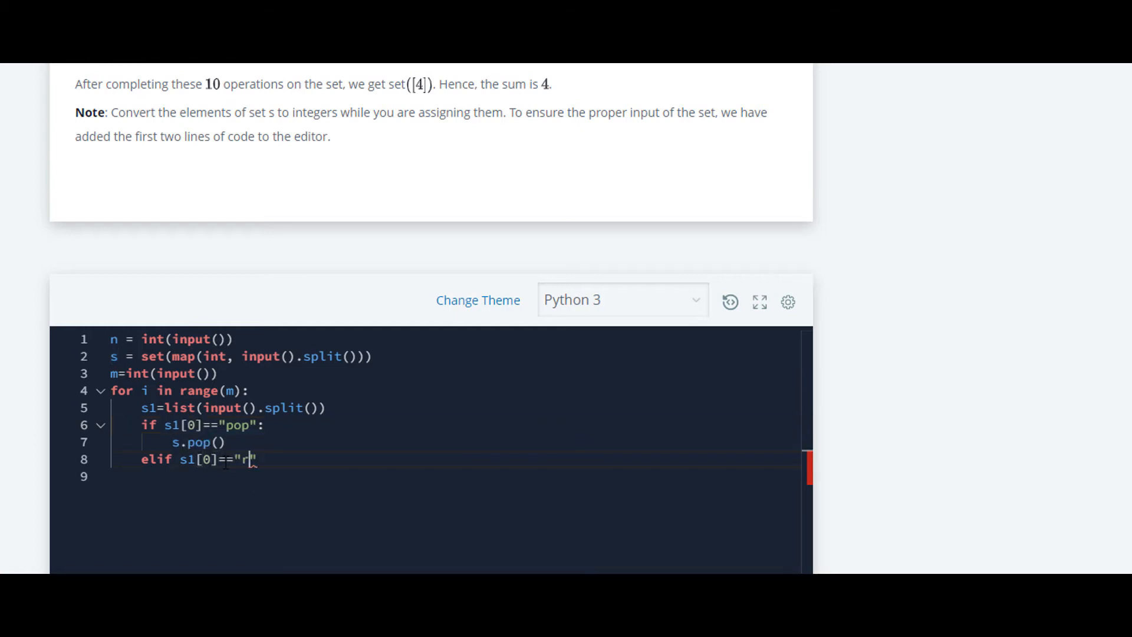
{"action": "type", "text": "emove"}
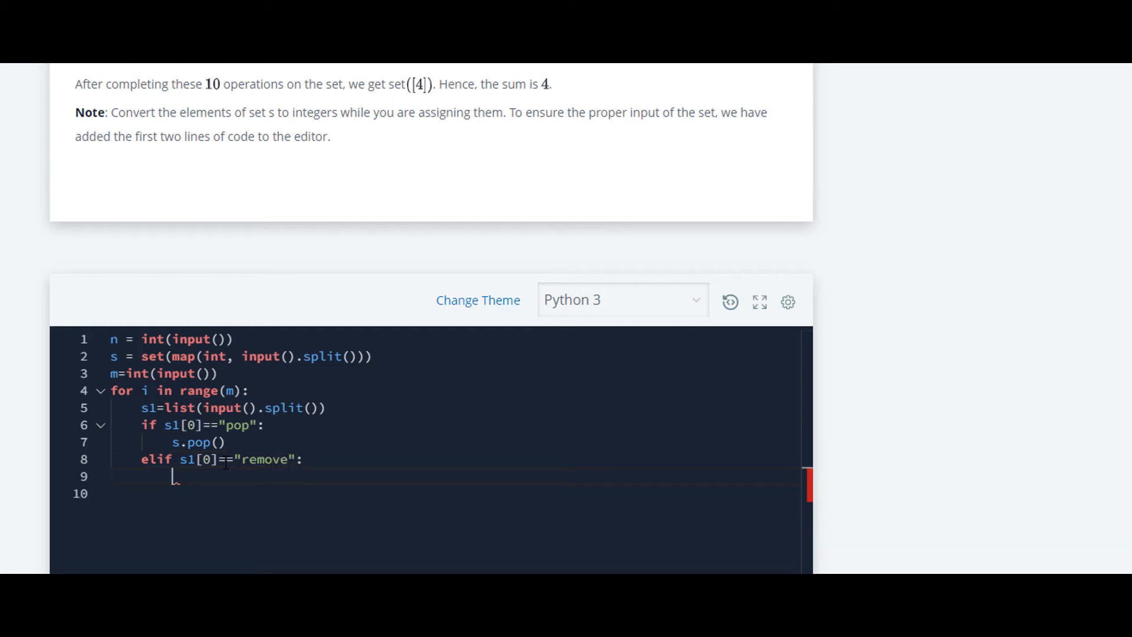
{"action": "type", "text": "s."}
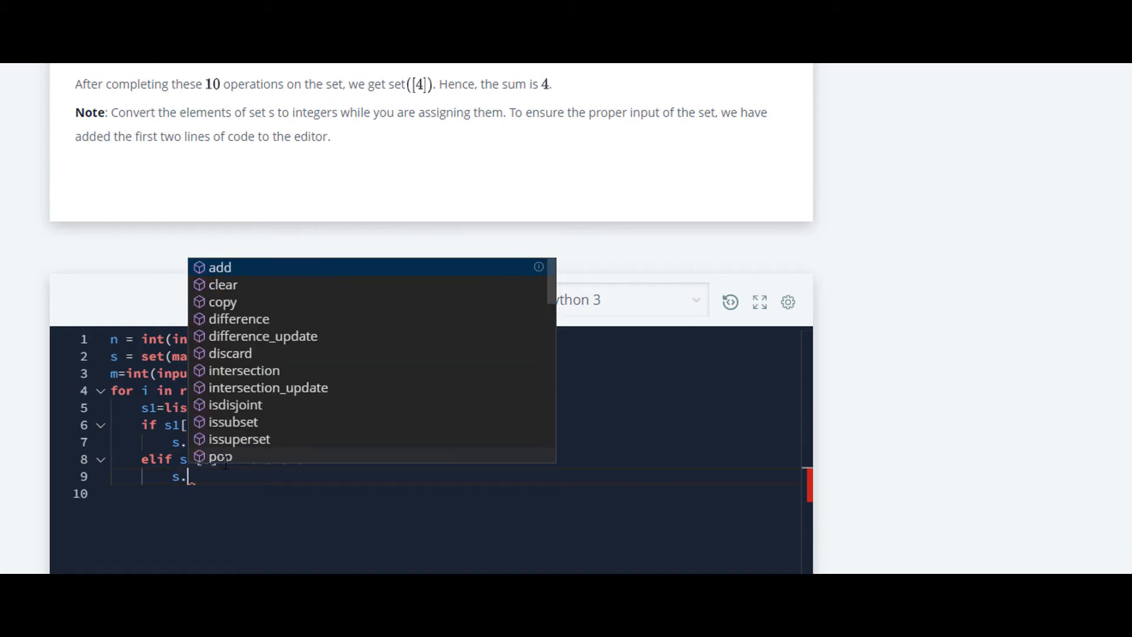
{"action": "type", "text": "re"}
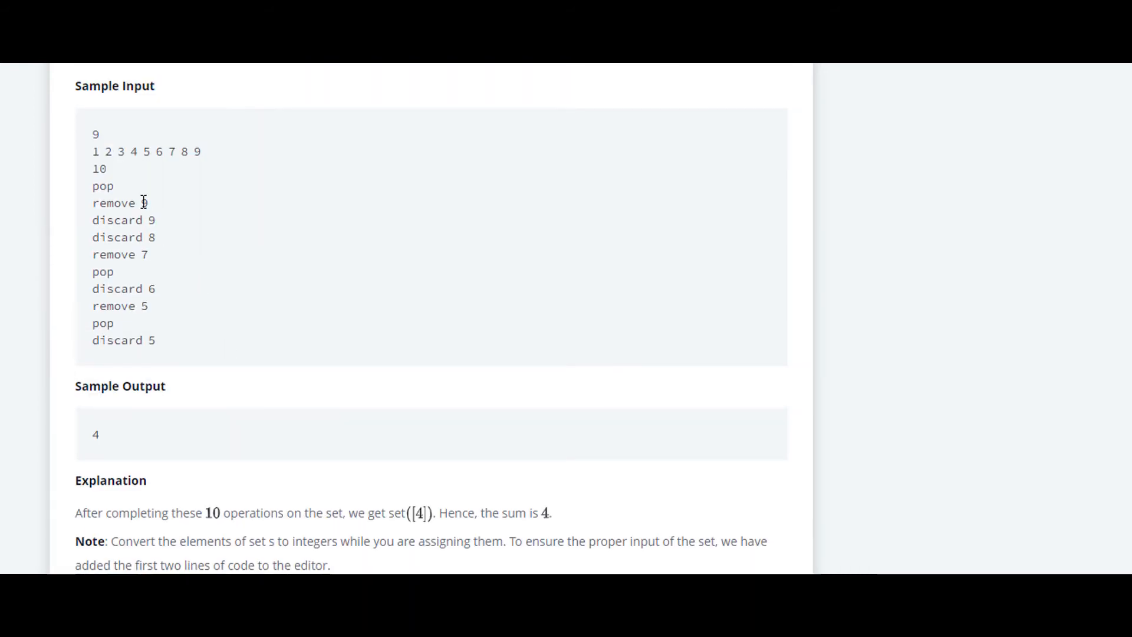
{"action": "double_click", "coordinate": [144, 203]}
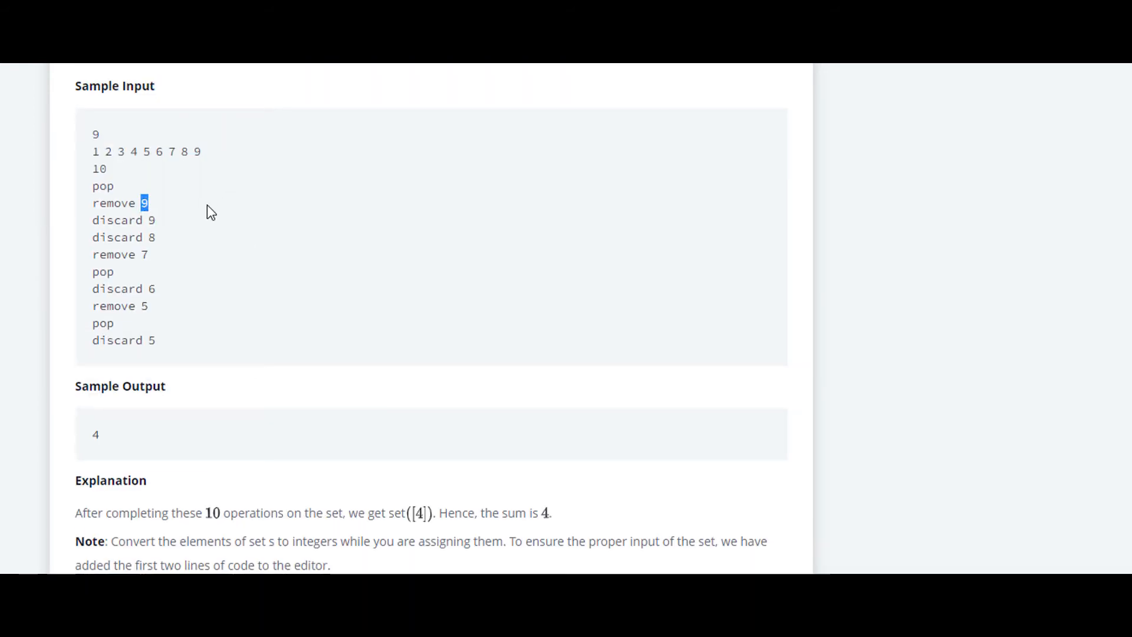
{"action": "scroll", "scroll_direction": "down", "scroll_amount": 3}
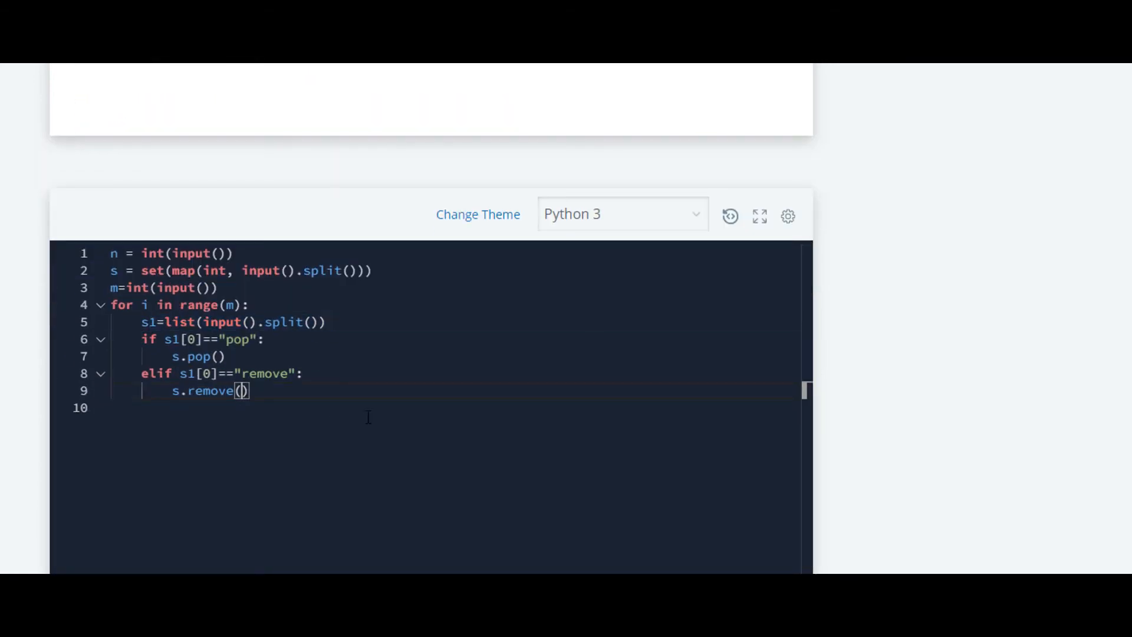
Pass s1[1] as the argument, giving s.remove(s1[1])
{"action": "type", "text": "s1[1]"}
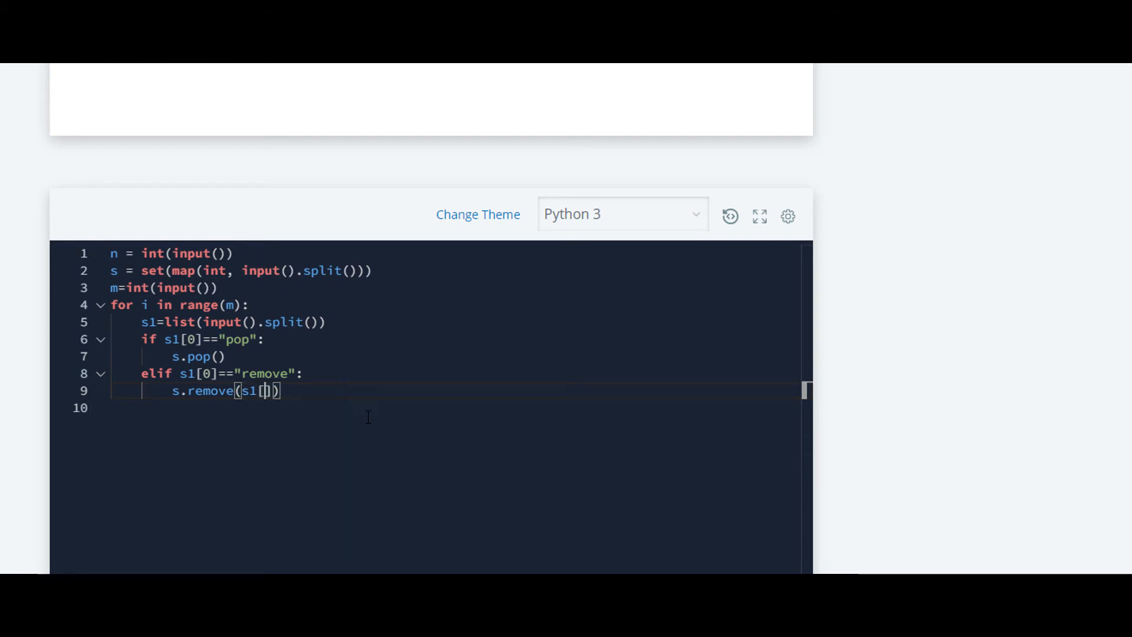
{"action": "type", "text": "1"}
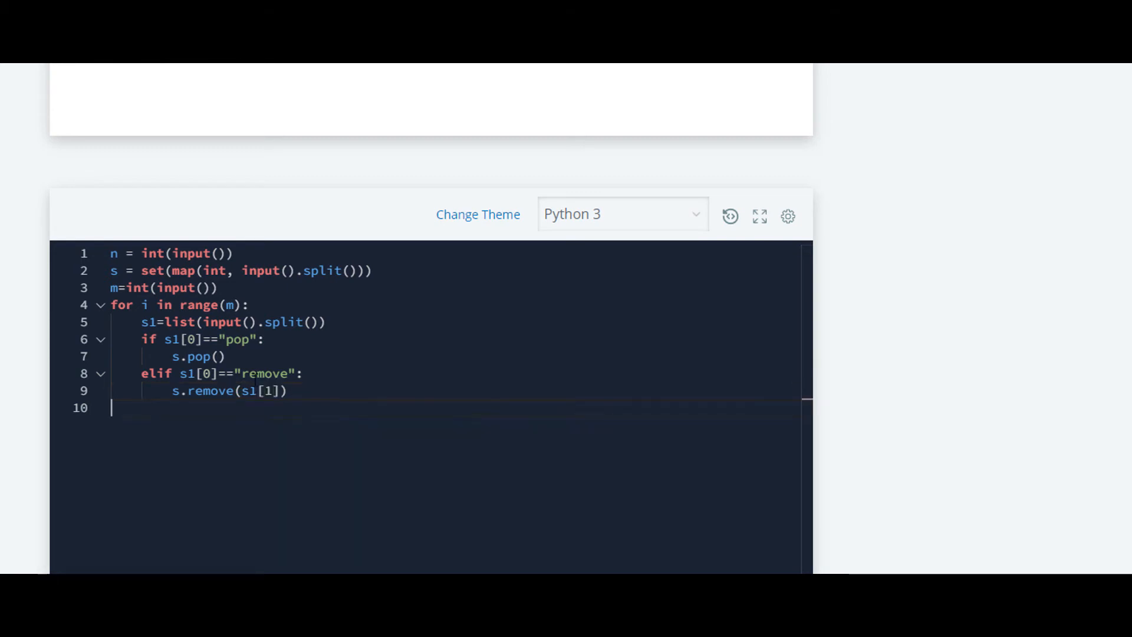
{"action": "double_click", "coordinate": [247, 390]}
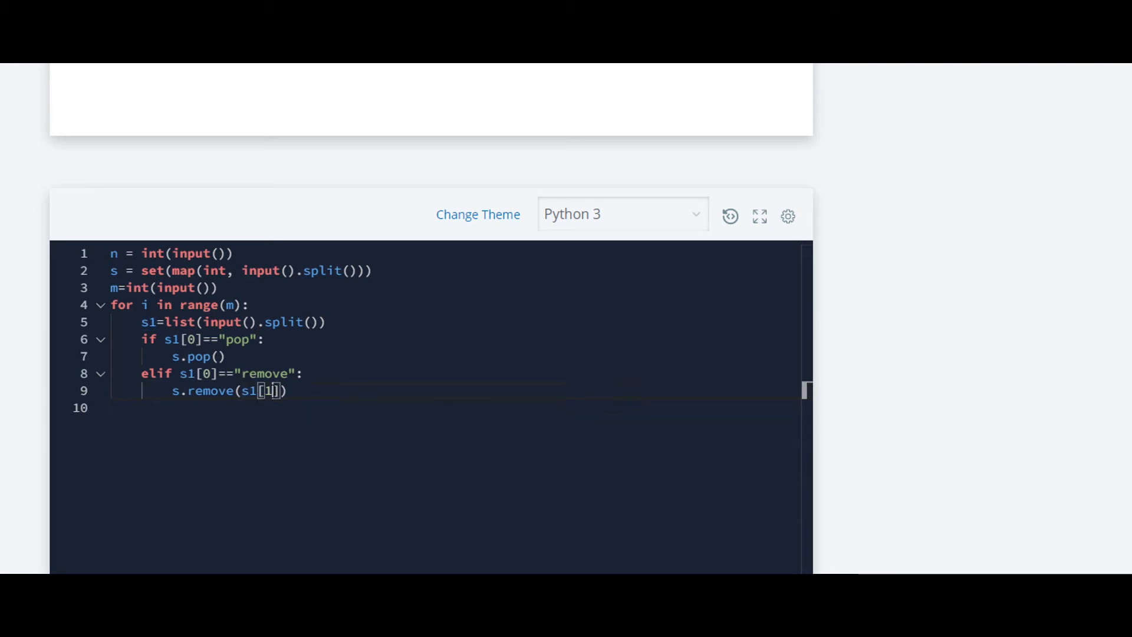
{"action": "double_click", "coordinate": [269, 390]}
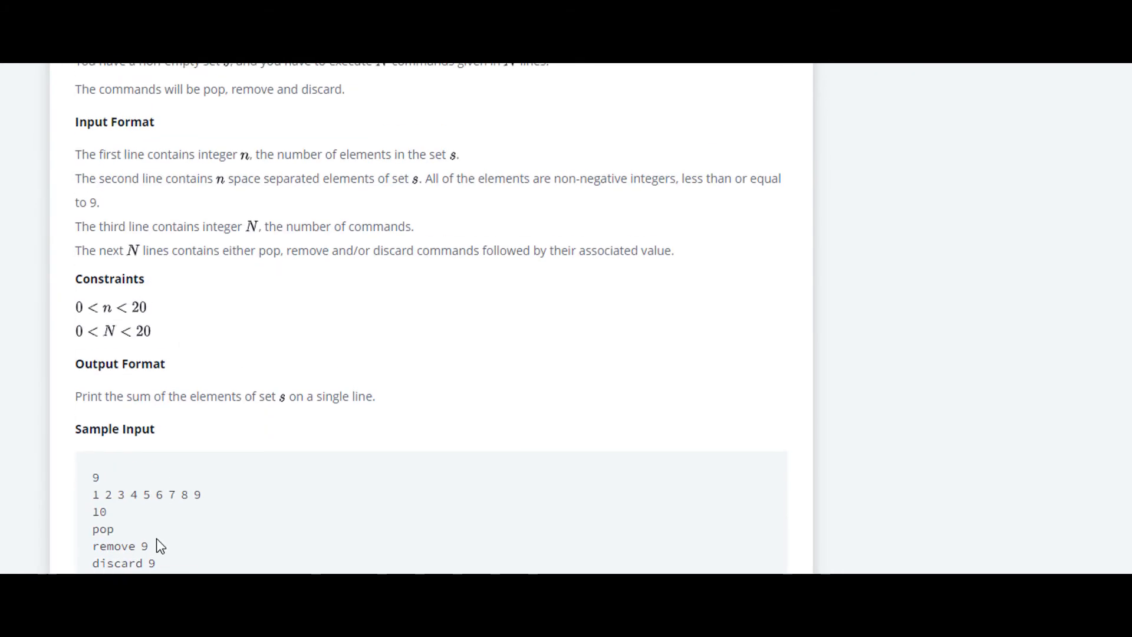
{"action": "scroll", "scroll_direction": "down", "scroll_amount": 3}
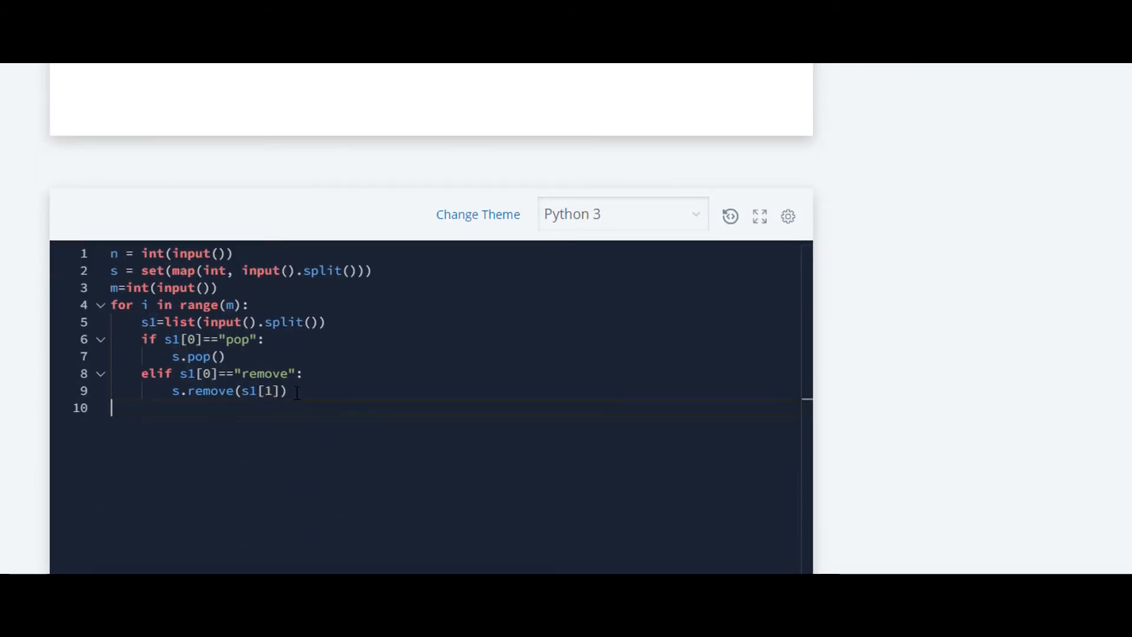
Add elif s1[0]=="discard": with the body s.discard(s1[1])
{"action": "key", "text": "Enter"}
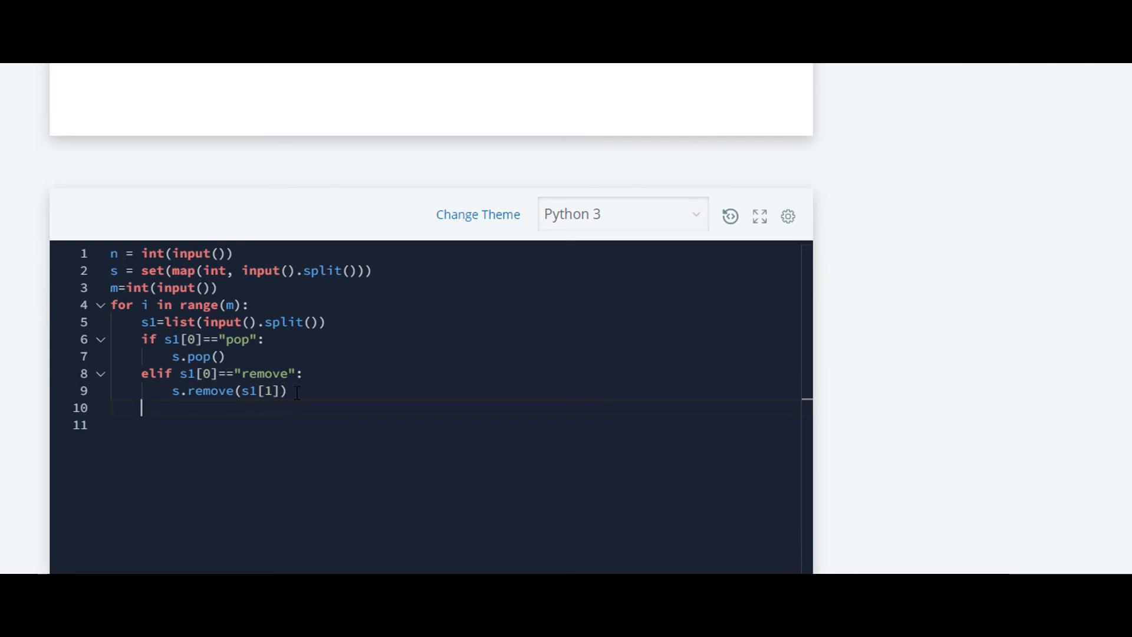
{"action": "type", "text": "elif s"}
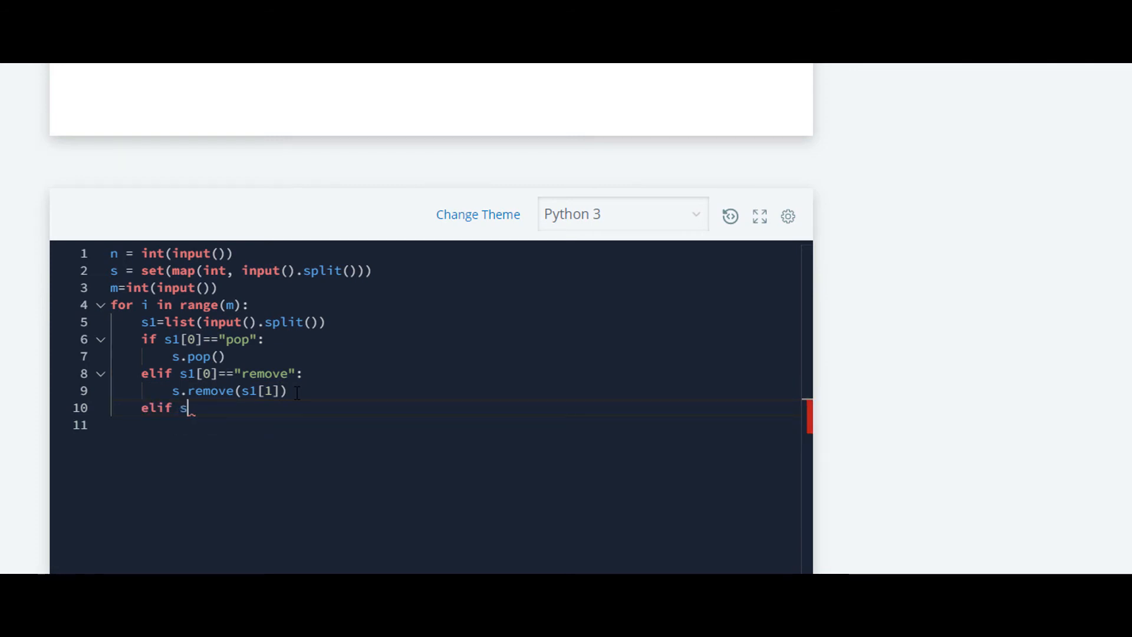
{"action": "type", "text": "1[0]"}
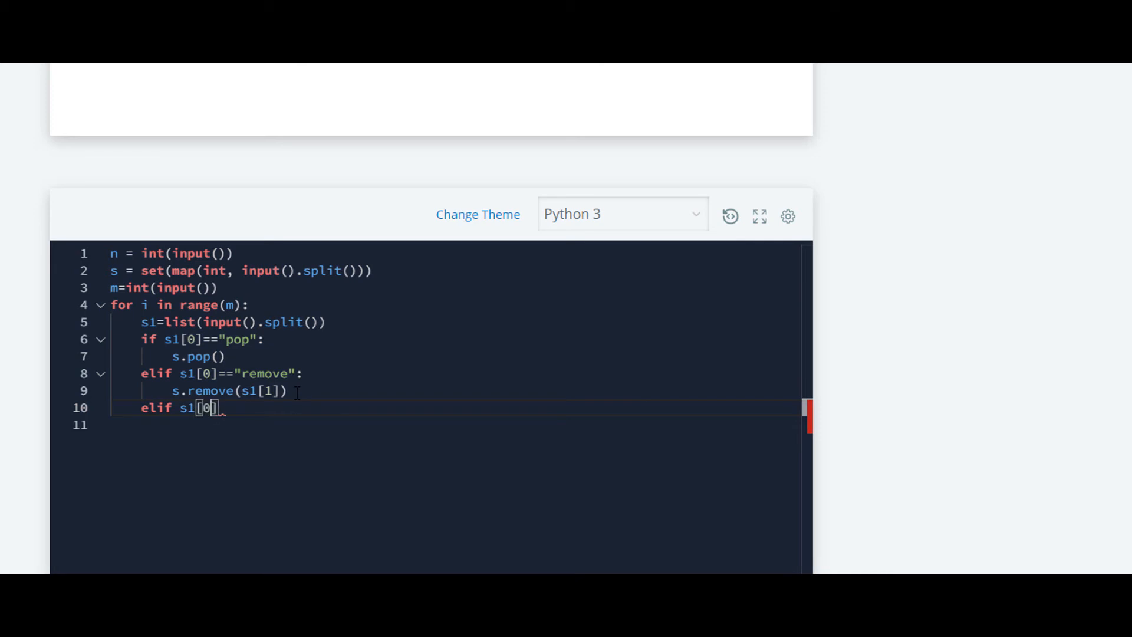
{"action": "type", "text": "++"}
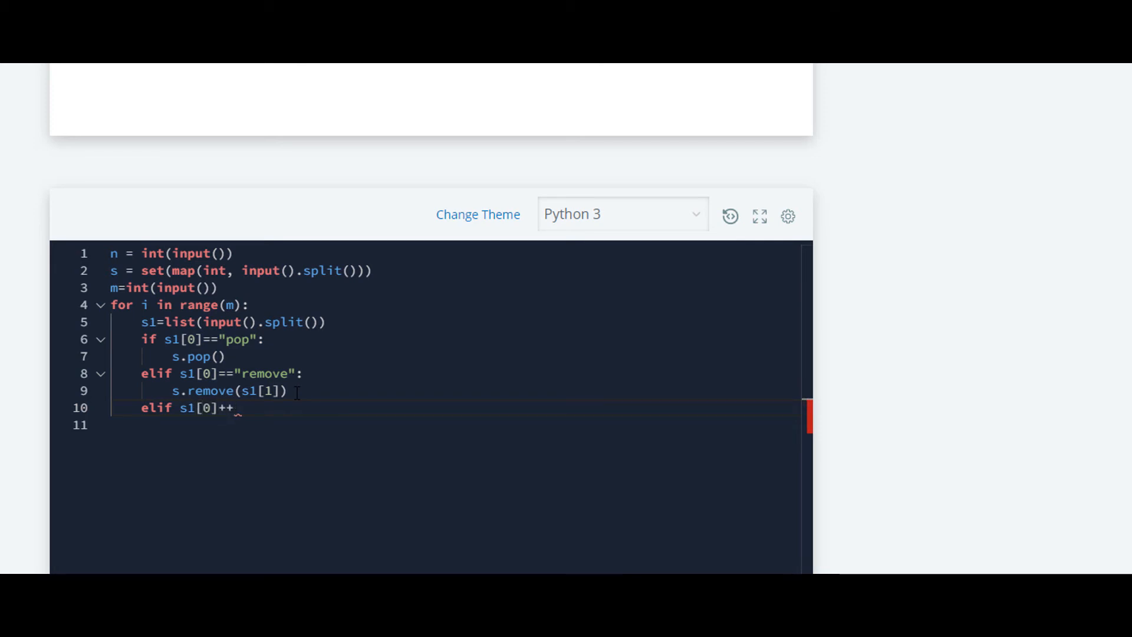
{"action": "type", "text": "=="}
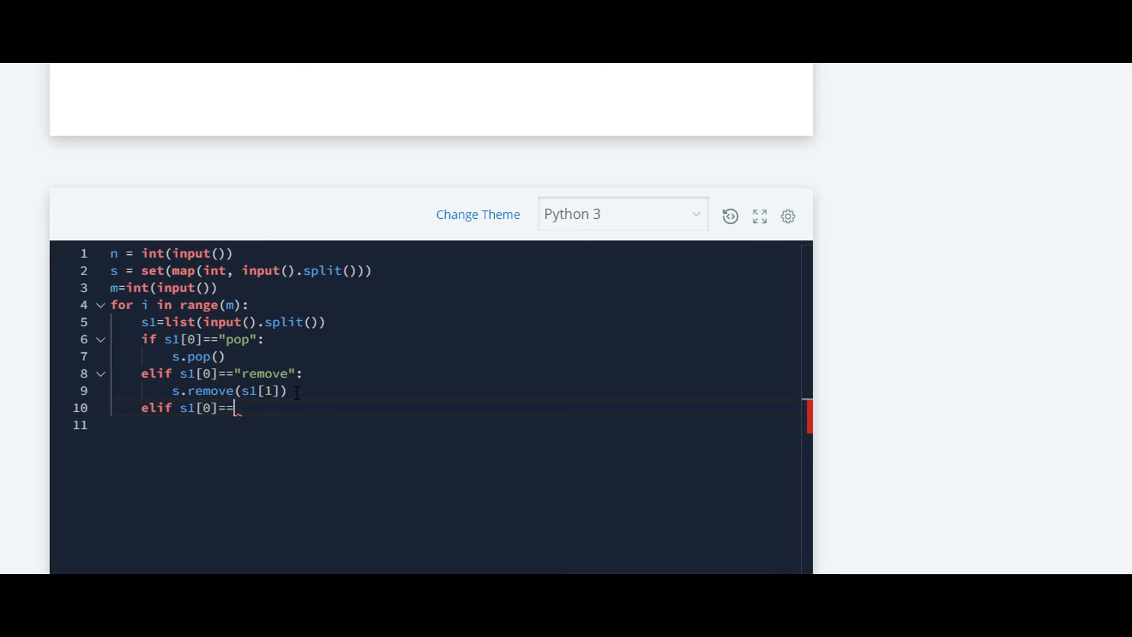
{"action": "type", "text": "\"\""}
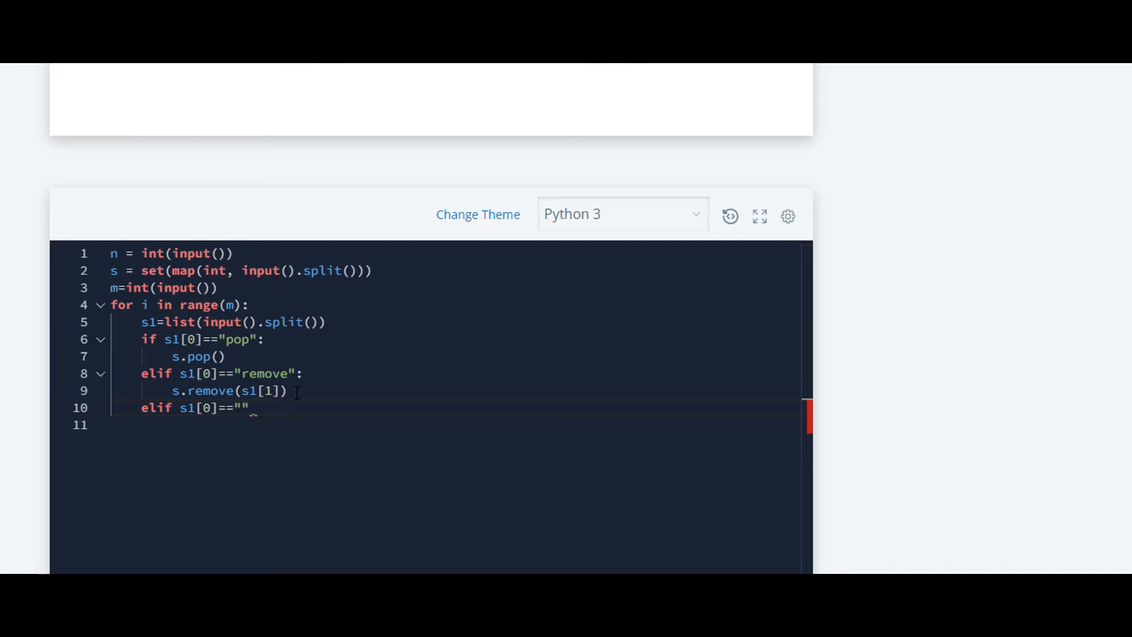
{"action": "type", "text": "d"}
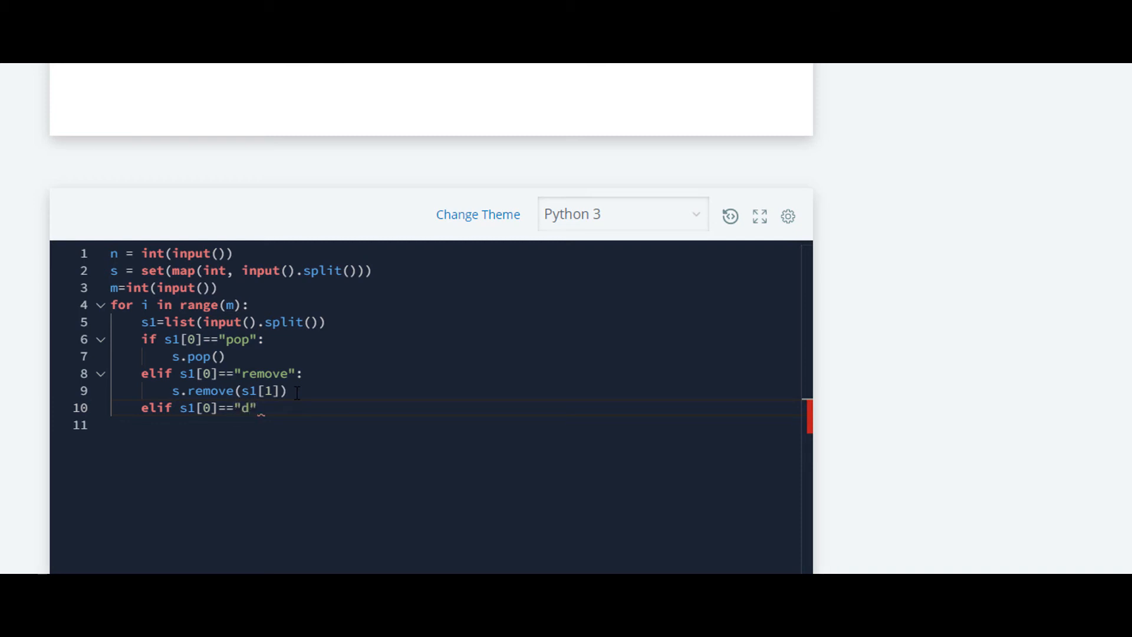
{"action": "type", "text": "iscard"}
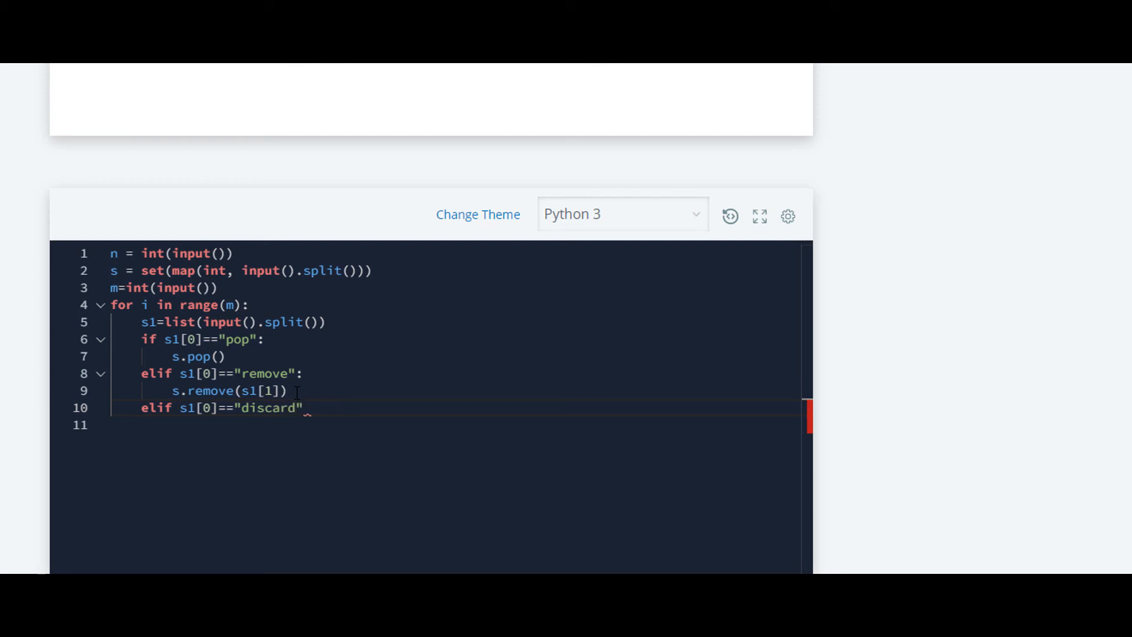
{"action": "type", "text": "s"}
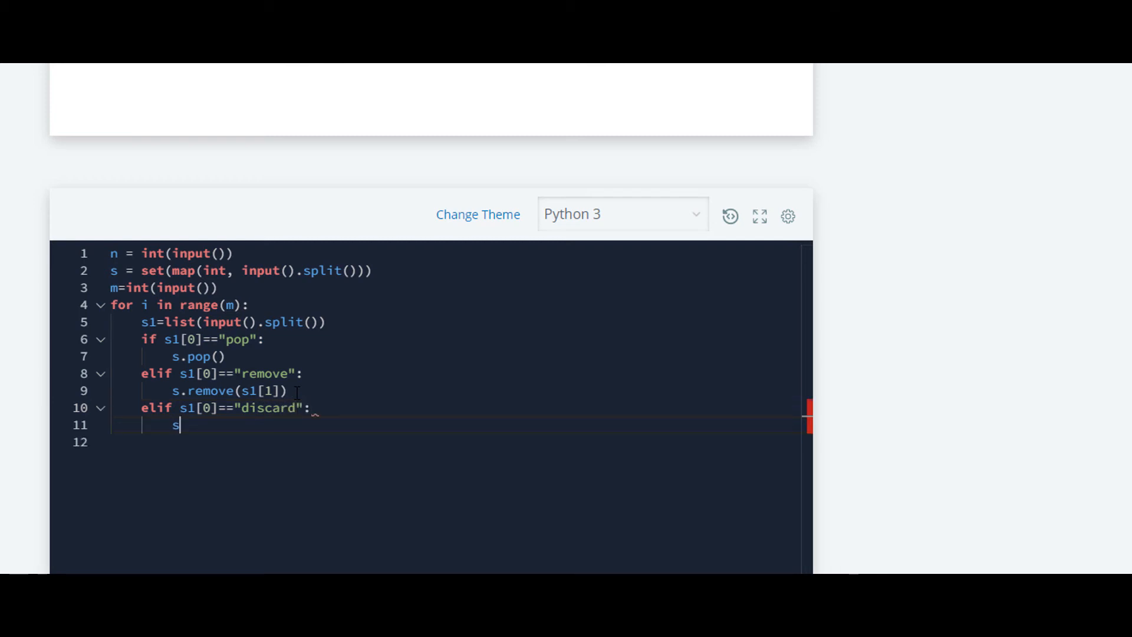
{"action": "type", "text": "."}
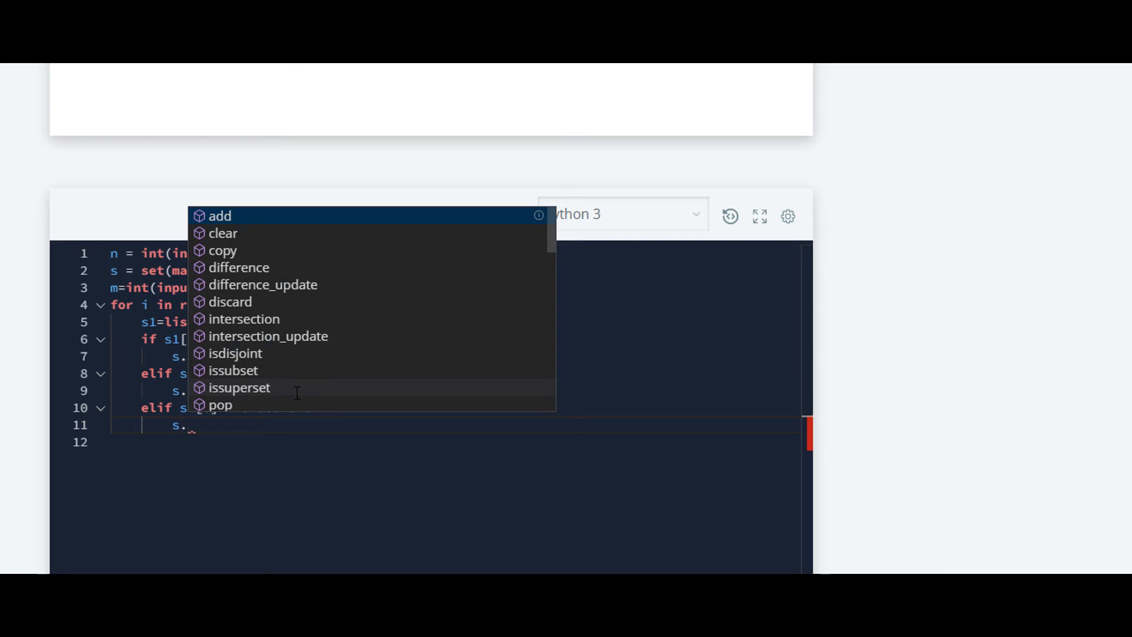
{"action": "type", "text": "discard(s1["}
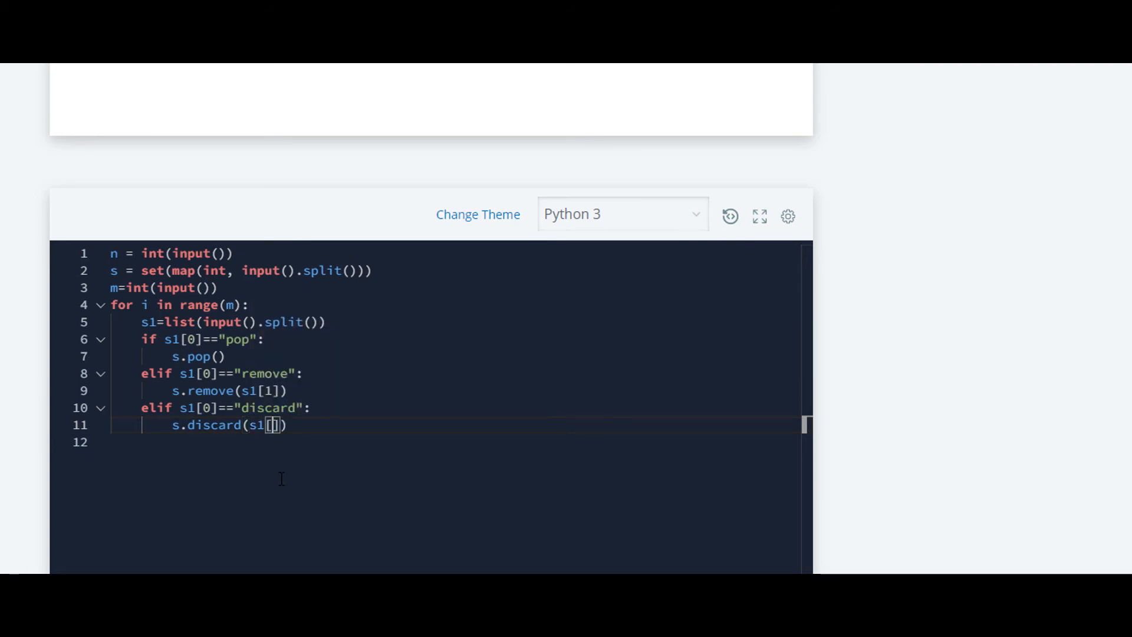
{"action": "type", "text": "1"}
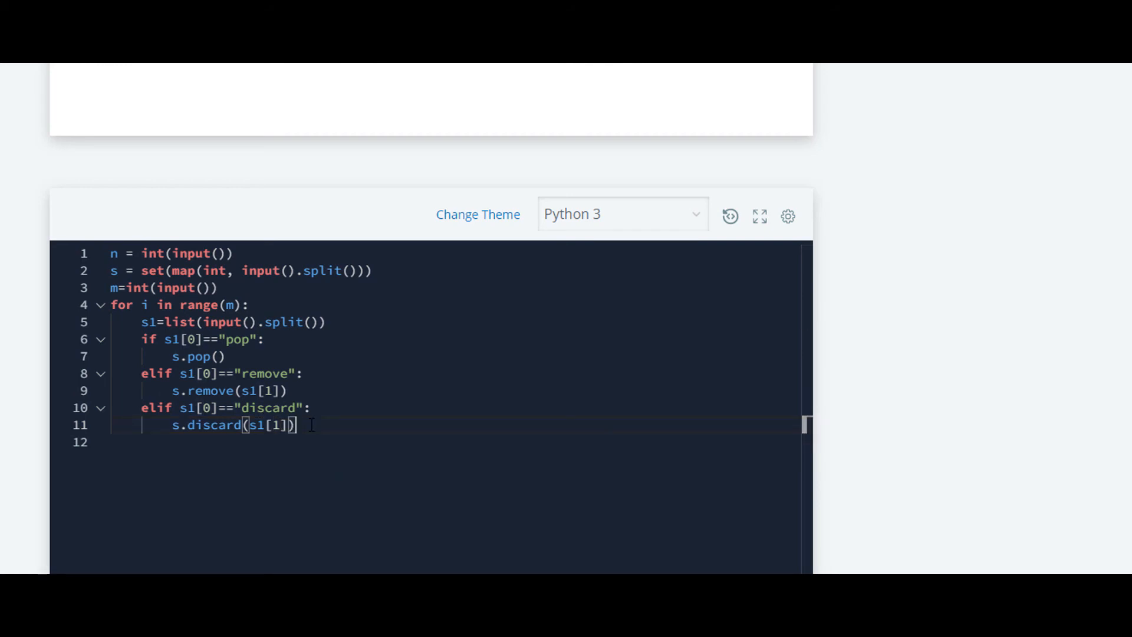
{"action": "key", "text": "enter"}
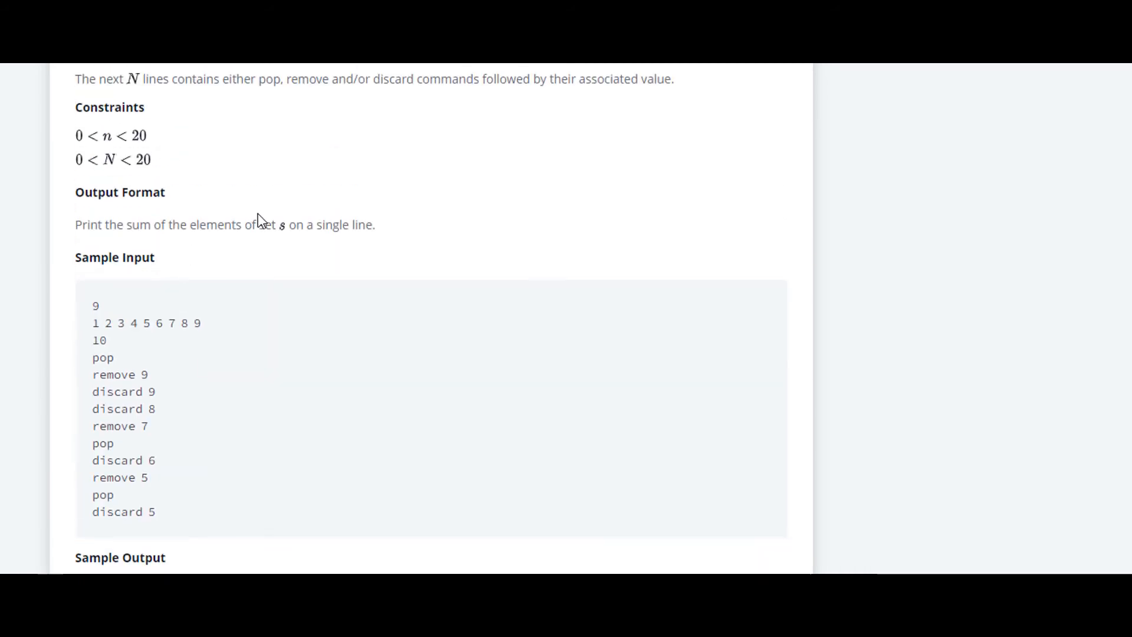
Recheck the sum output requirement, then type sum=0 and the header for i in s:
{"action": "double_click", "coordinate": [134, 225]}
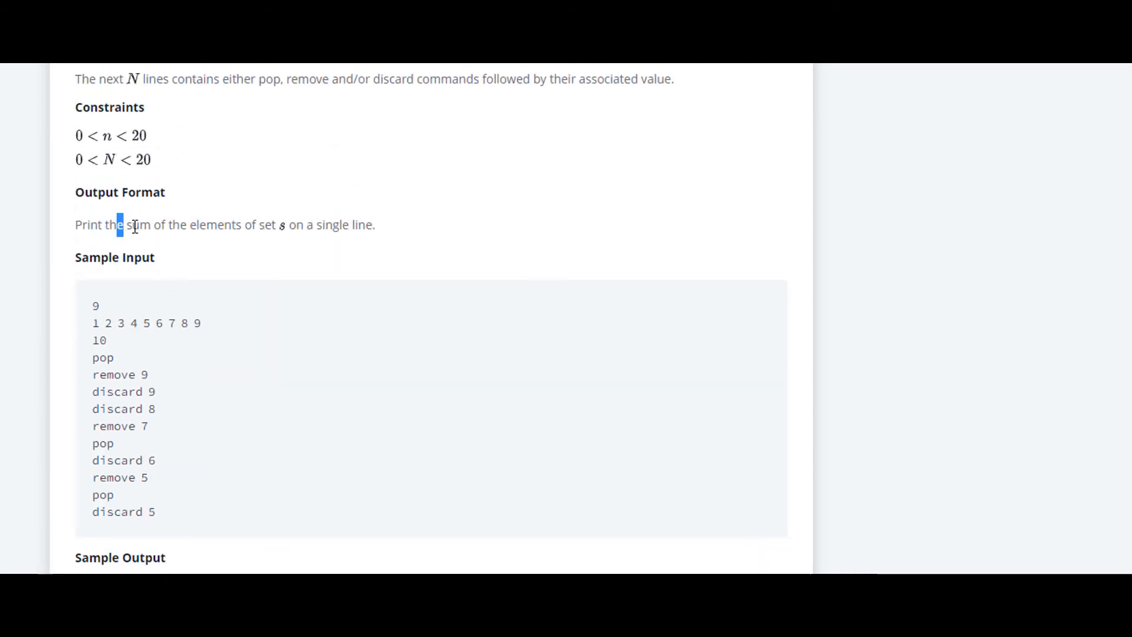
{"action": "scroll", "scroll_direction": "down", "scroll_amount": 3}
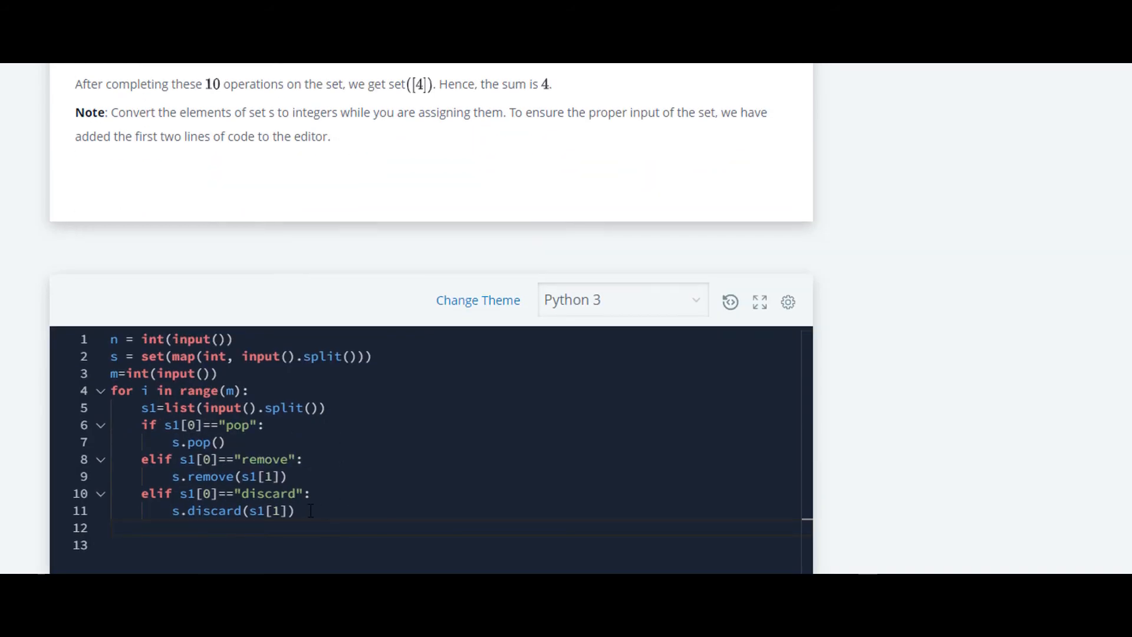
{"action": "key", "text": "enter"}
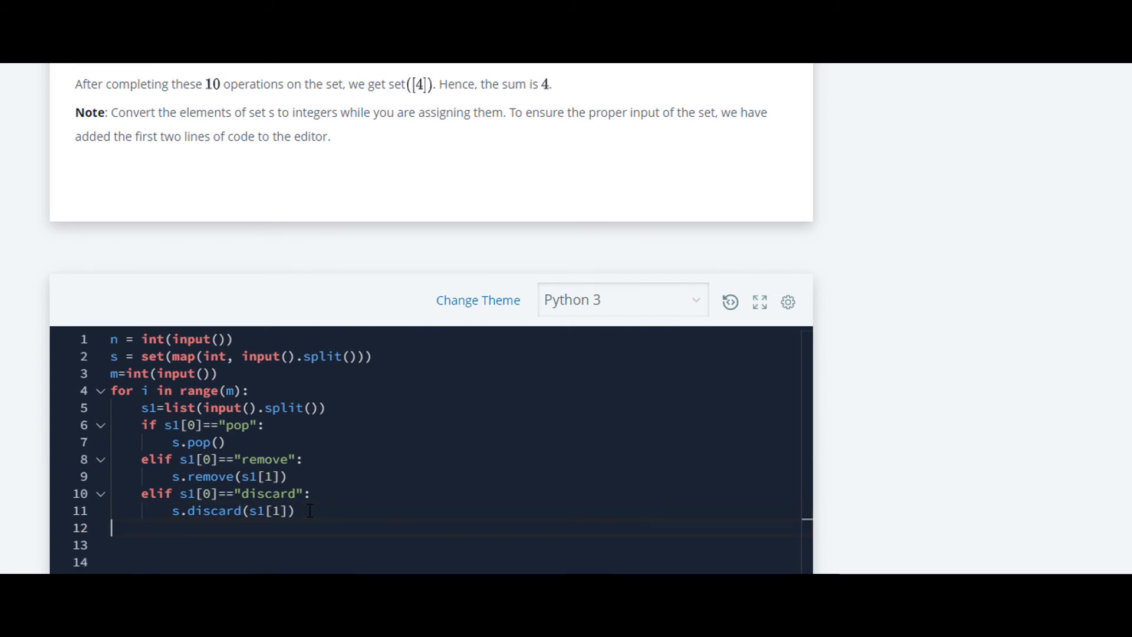
{"action": "type", "text": "sum=0"}
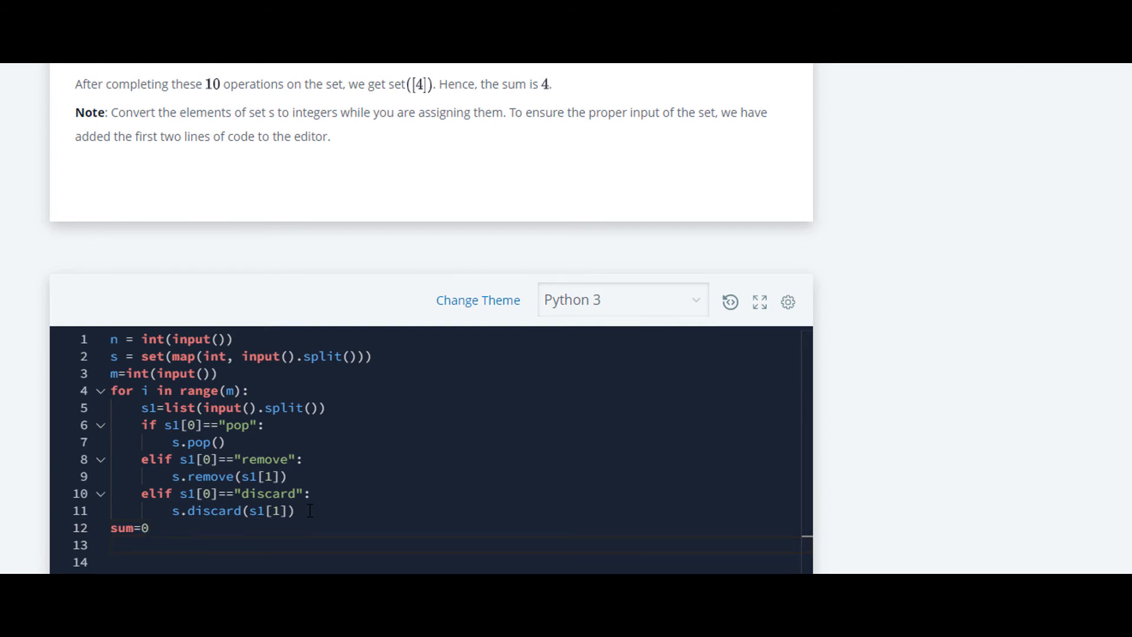
{"action": "type", "text": "for i"}
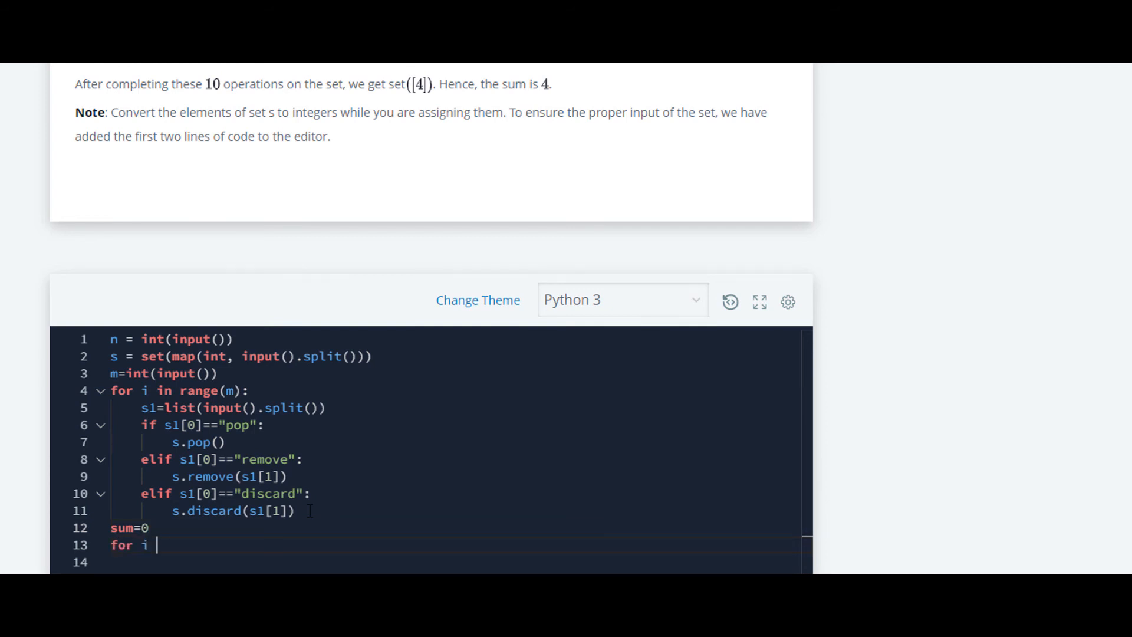
{"action": "type", "text": "in s"}
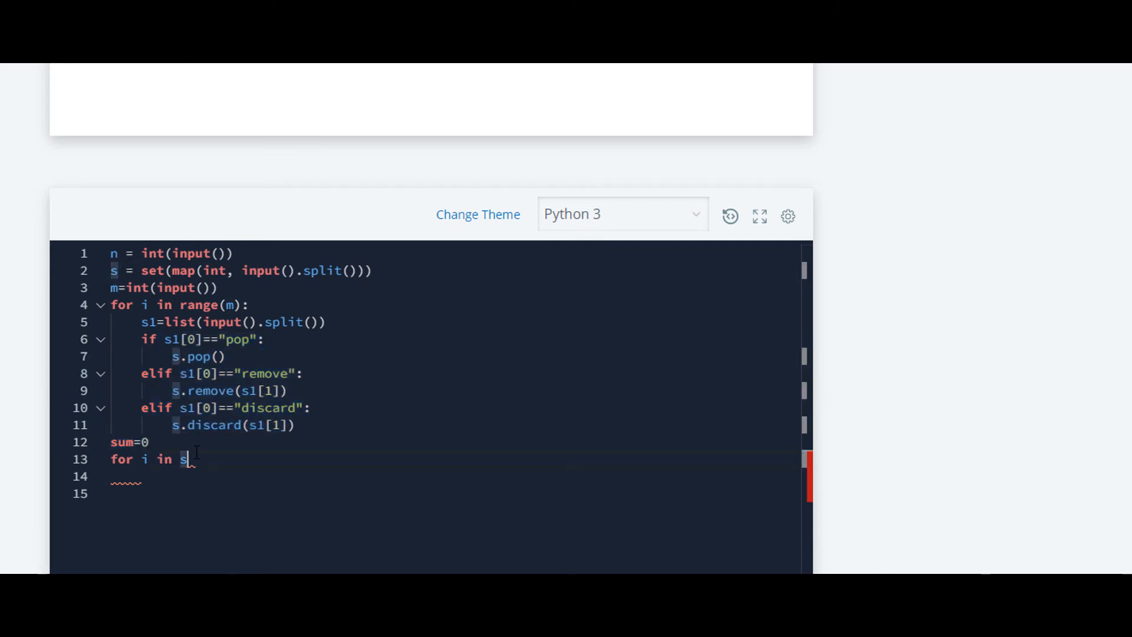
{"action": "type", "text": ":"}
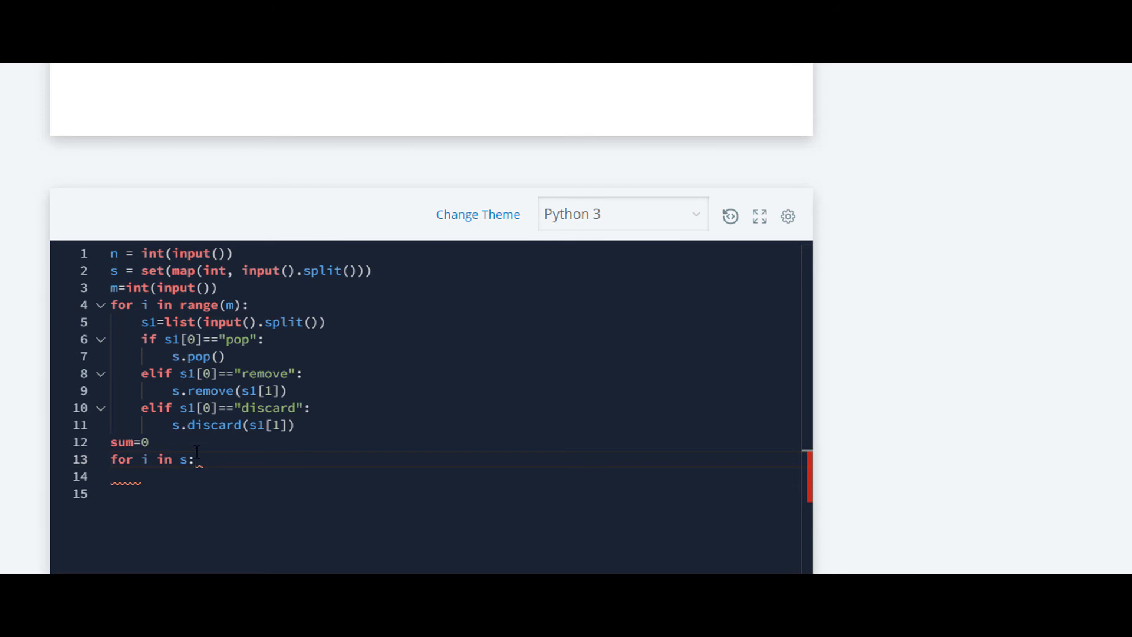
Fill the loop body with sum=sum+i and add print(sum) as the final line
{"action": "key", "text": "enter"}
{"action": "type", "text": "sum=sum+"}
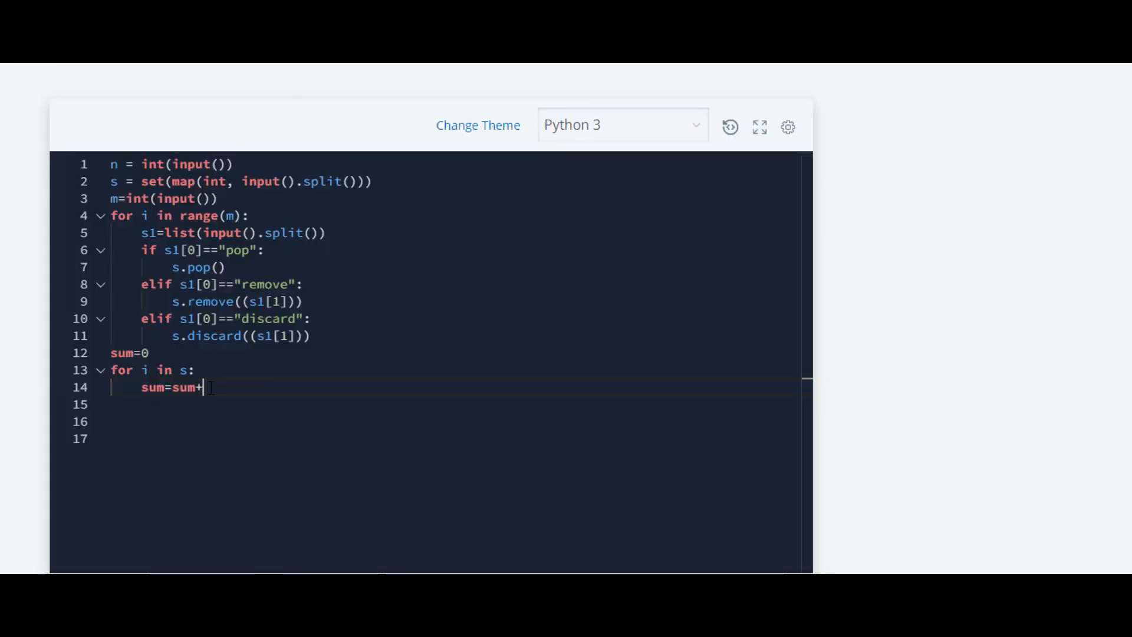
{"action": "type", "text": "i"}
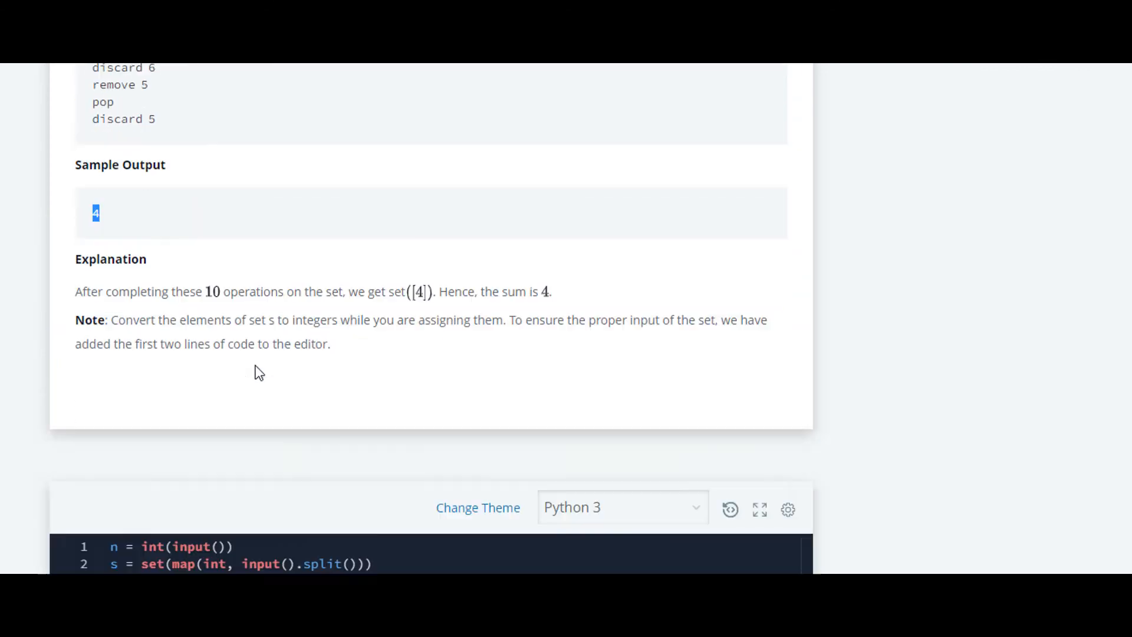
{"action": "scroll", "scroll_direction": "down", "scroll_amount": 3}
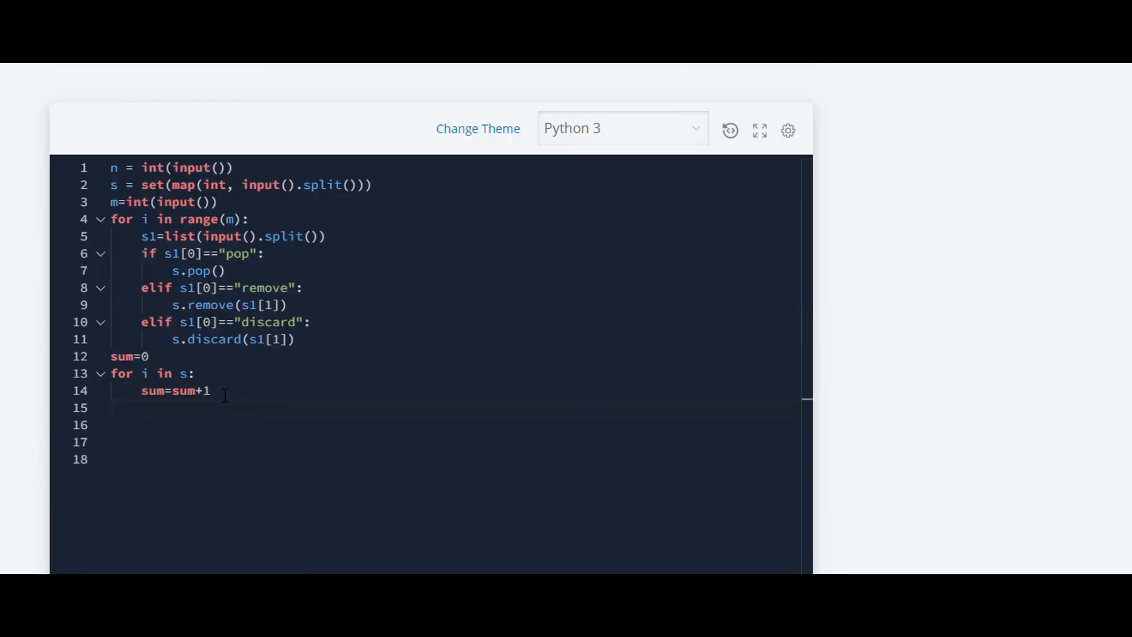
{"action": "type", "text": "print()"}
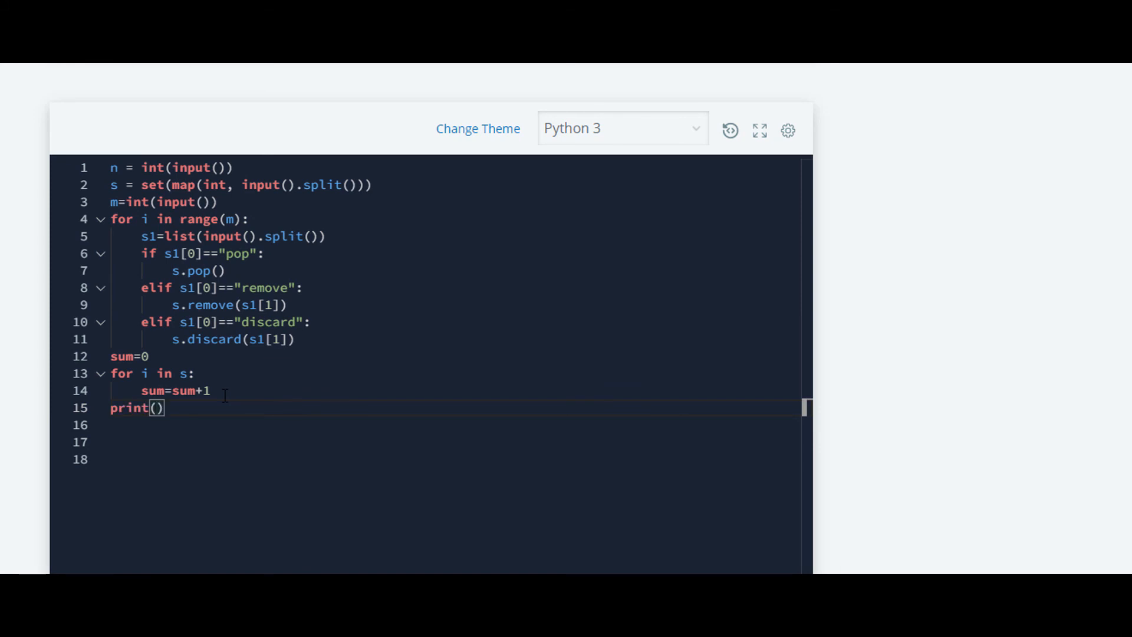
{"action": "type", "text": "sum"}
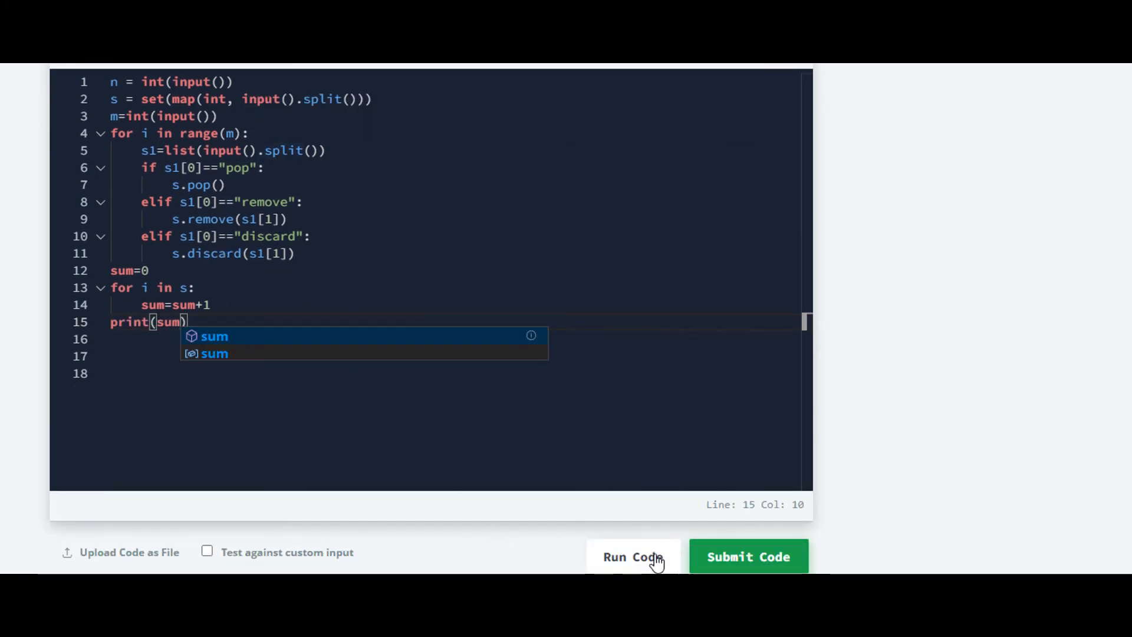
Run the code on the sample input and get a Runtime Error
{"action": "left_click", "coordinate": [632, 557]}
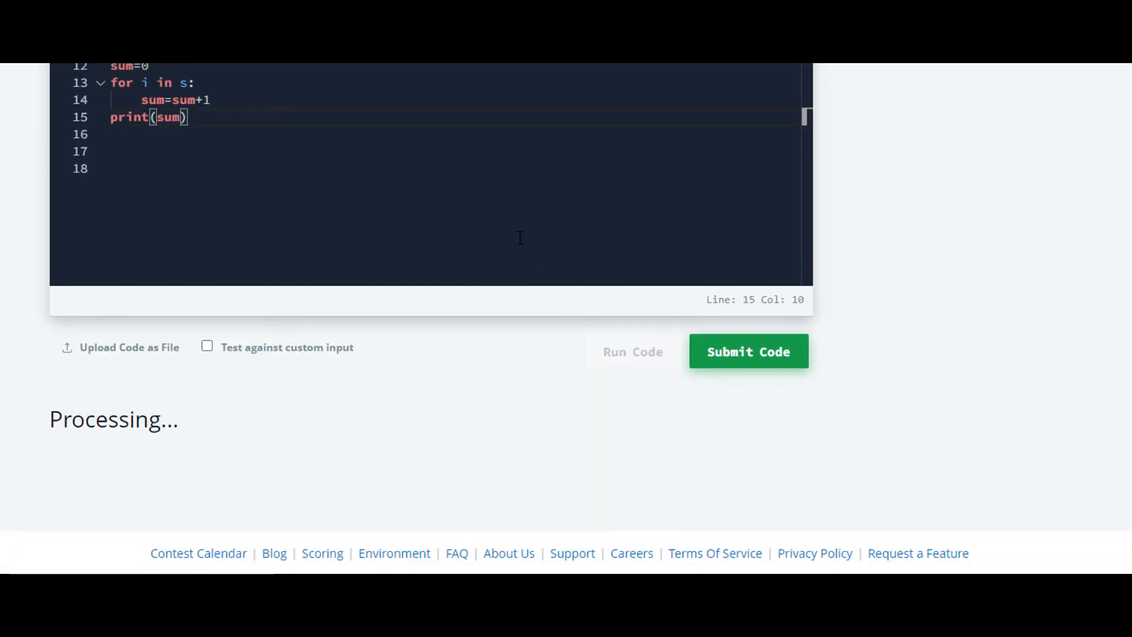
{"action": "left_click", "coordinate": [746, 351]}
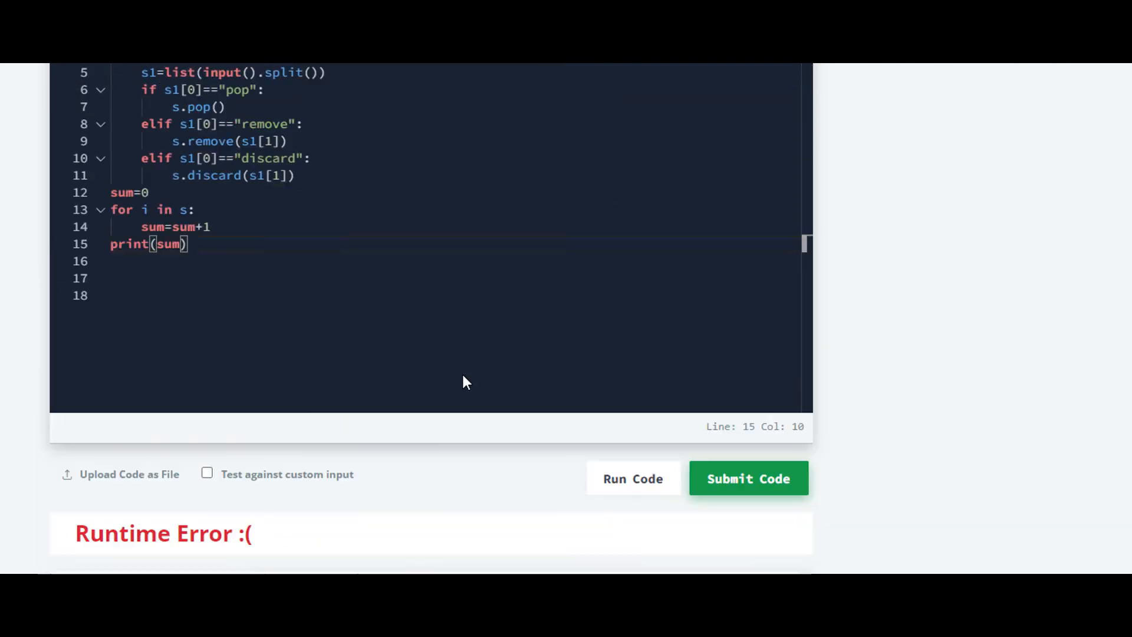
{"action": "scroll", "scroll_direction": "down", "scroll_amount": 3}
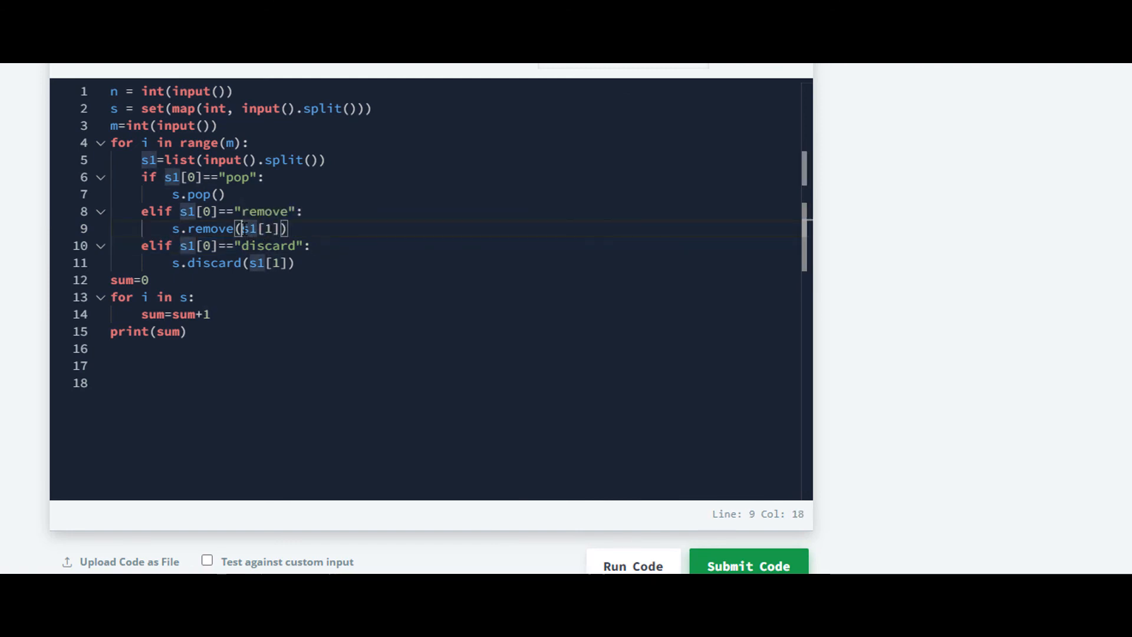
Wrap the remove and discard arguments in int(), rerun the sample, and submit
{"action": "type", "text": "int("}
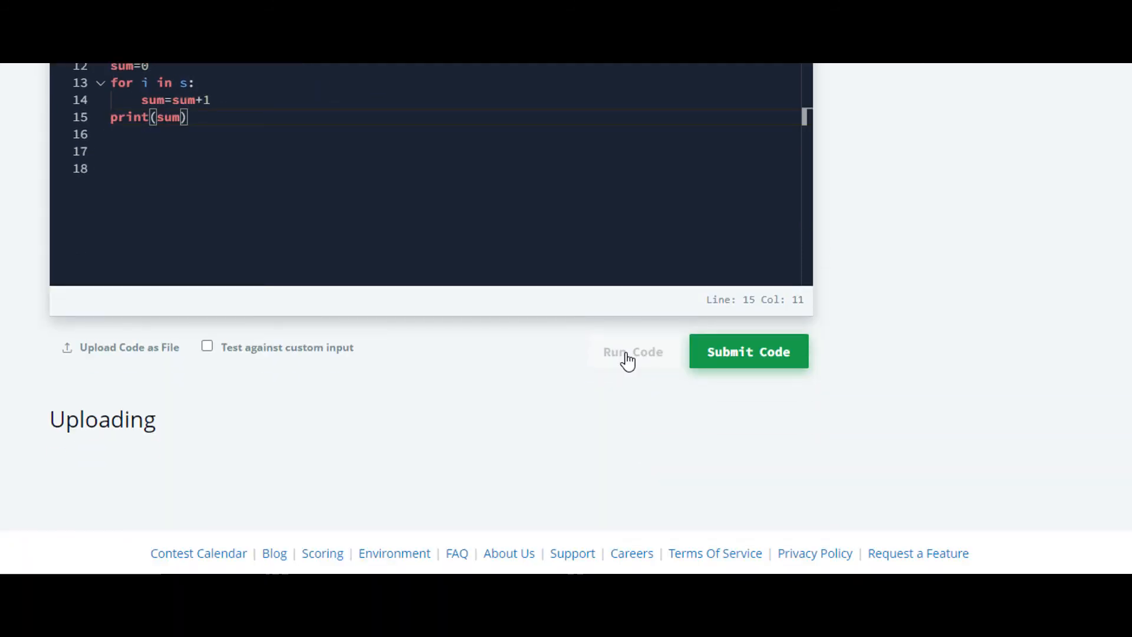
{"action": "left_click", "coordinate": [748, 351]}
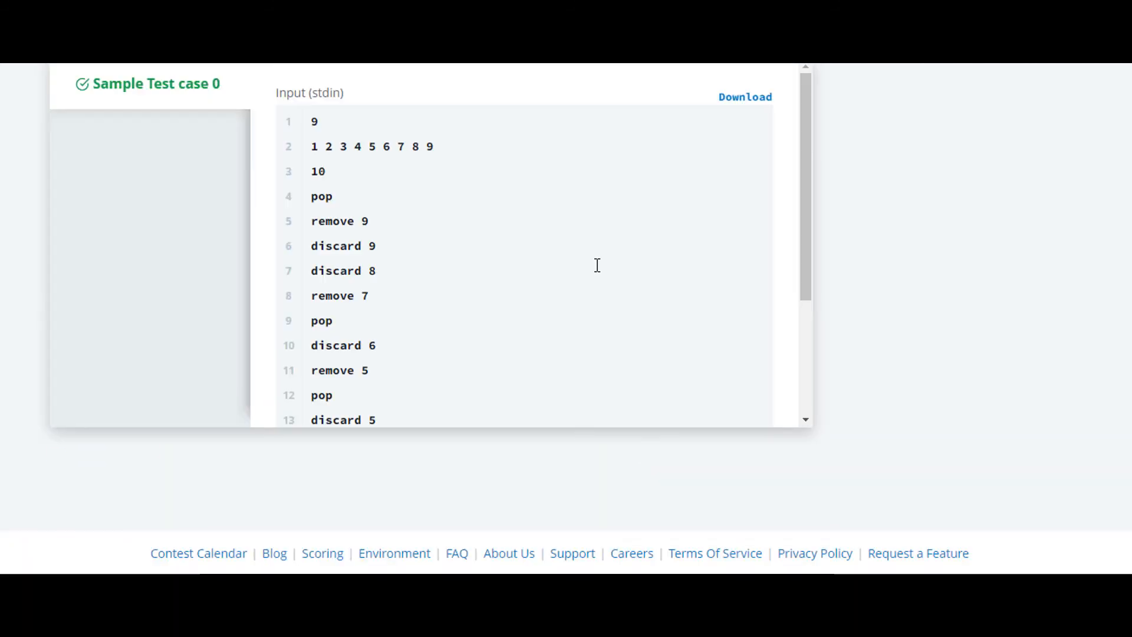
{"action": "scroll", "scroll_direction": "down", "scroll_amount": 3}
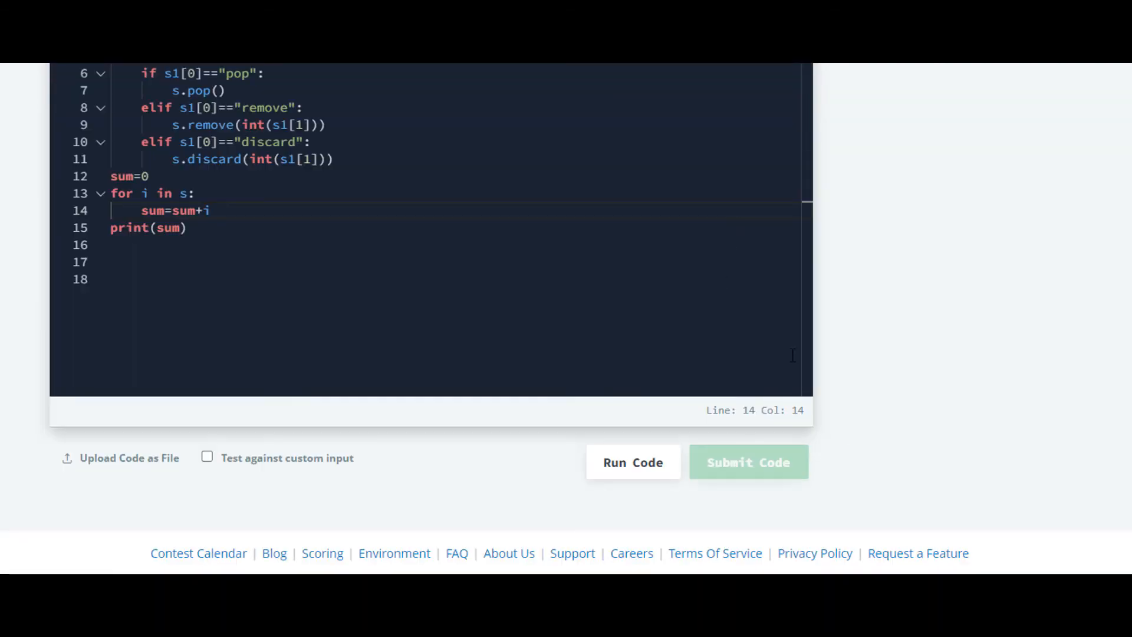
{"action": "left_click", "coordinate": [748, 462]}
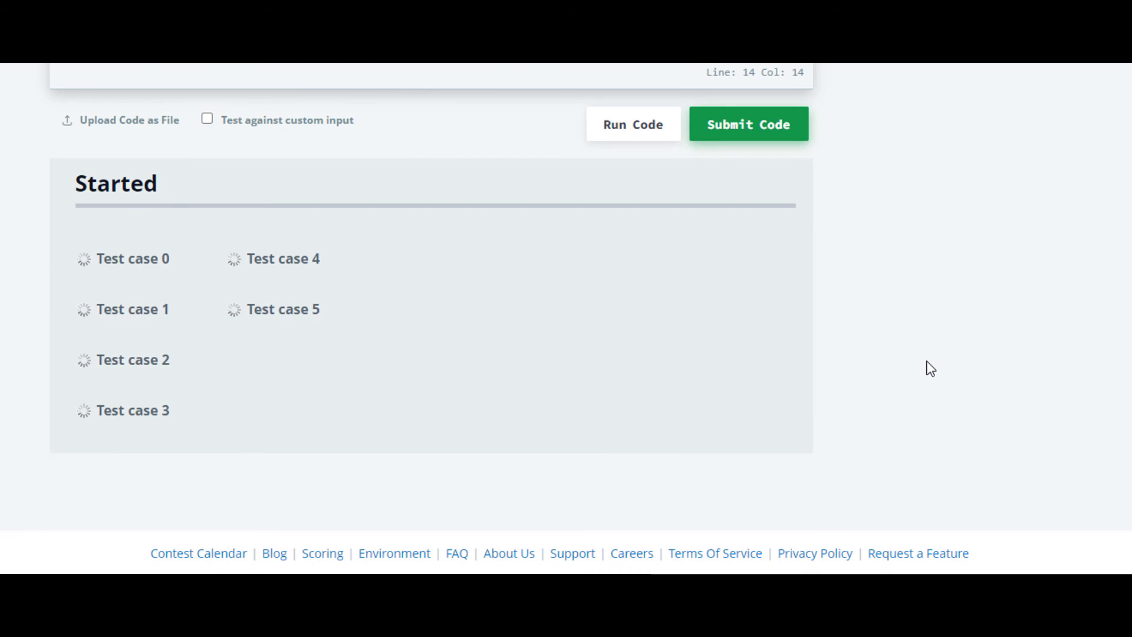
{"action": "left_click", "coordinate": [749, 123]}
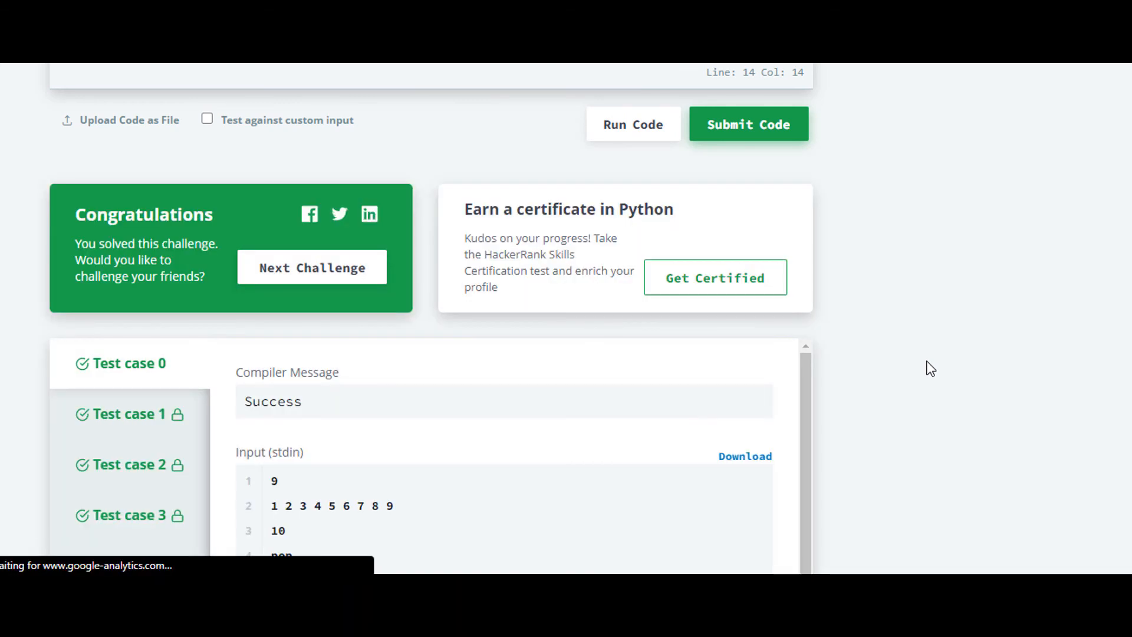